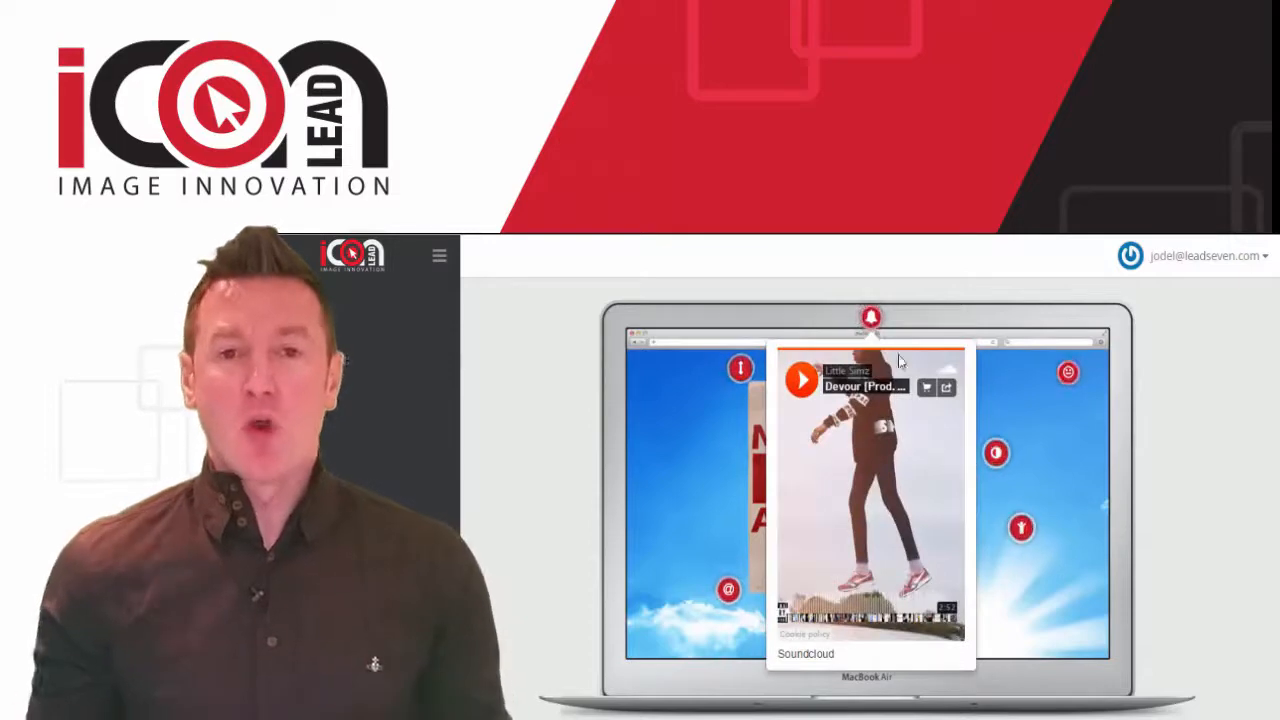
Step: Start a new interactive image and choose the LeadSeven promo photo to upload
{"action": "left_click", "coordinate": [995, 453]}
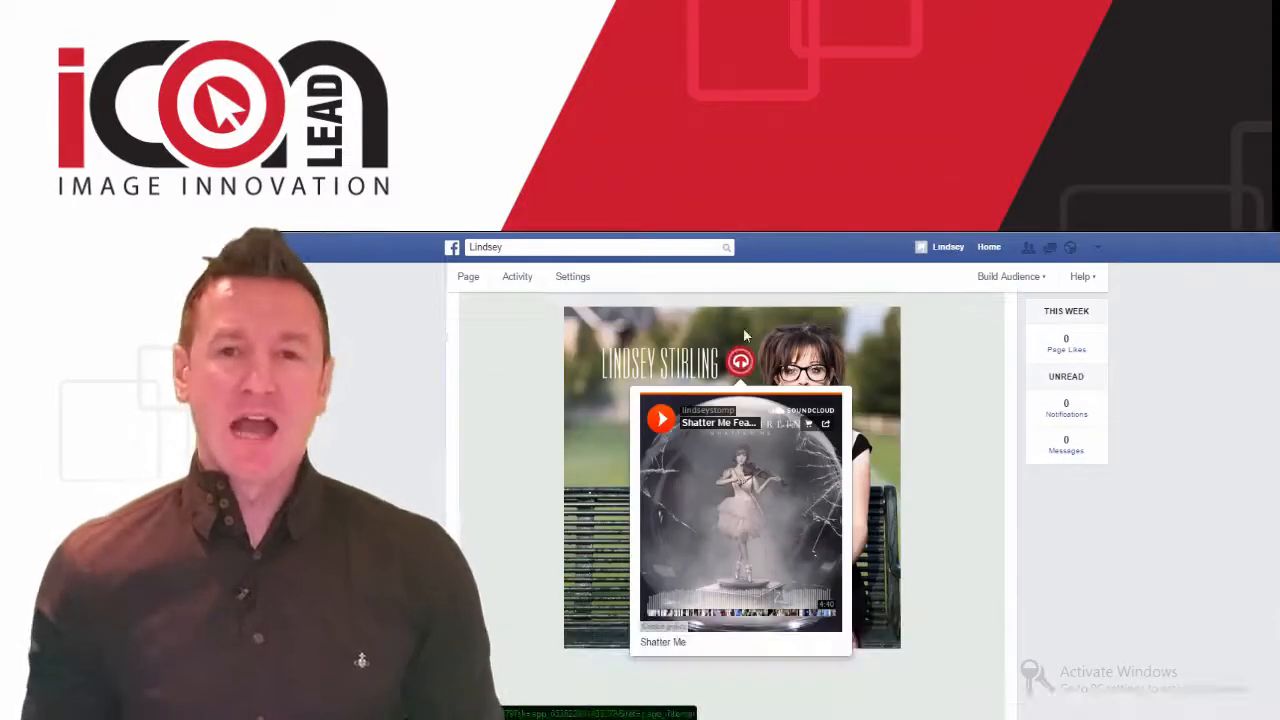
{"action": "scroll", "scroll_direction": "up", "scroll_amount": 3}
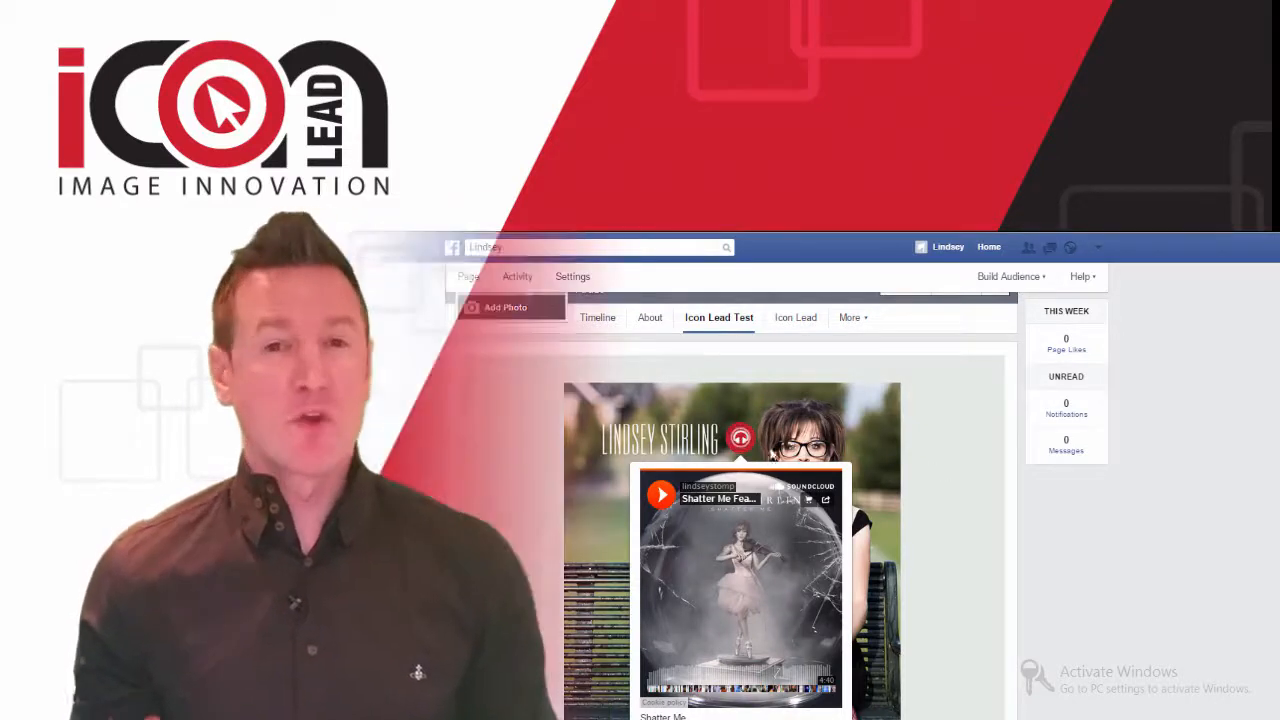
{"action": "left_click", "coordinate": [90, 12]}
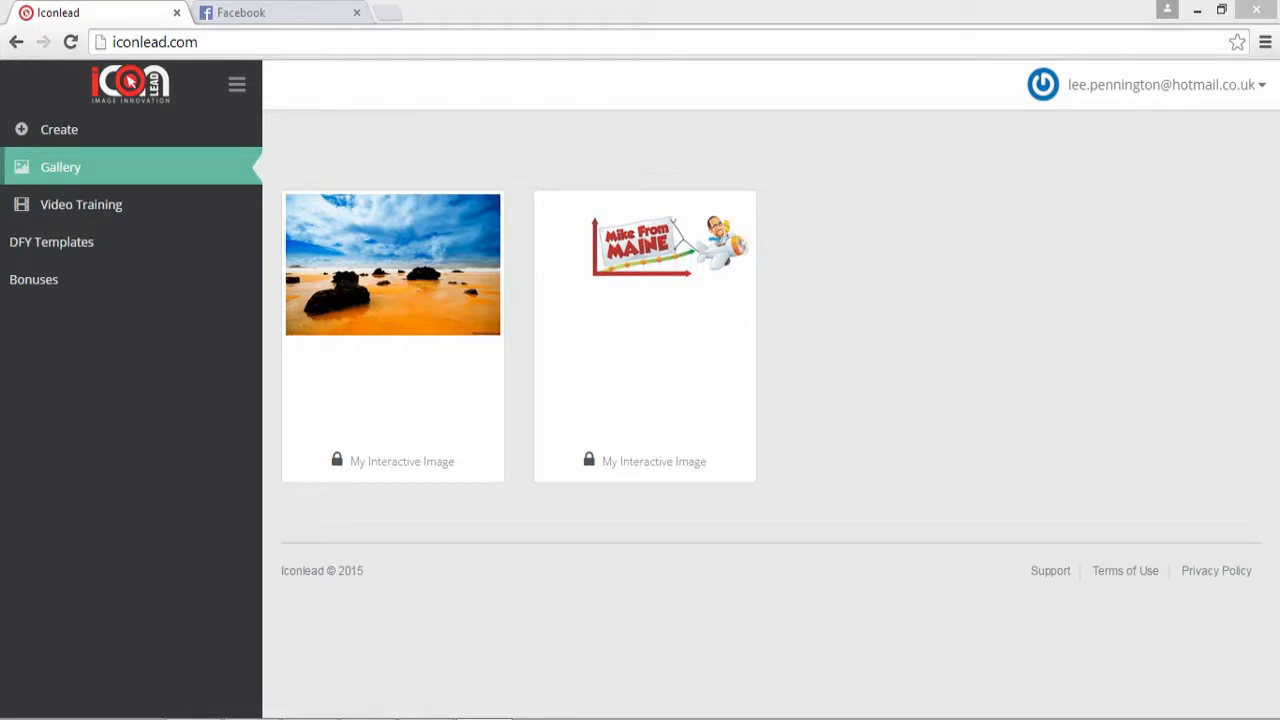
{"action": "mouse_move", "coordinate": [59, 130]}
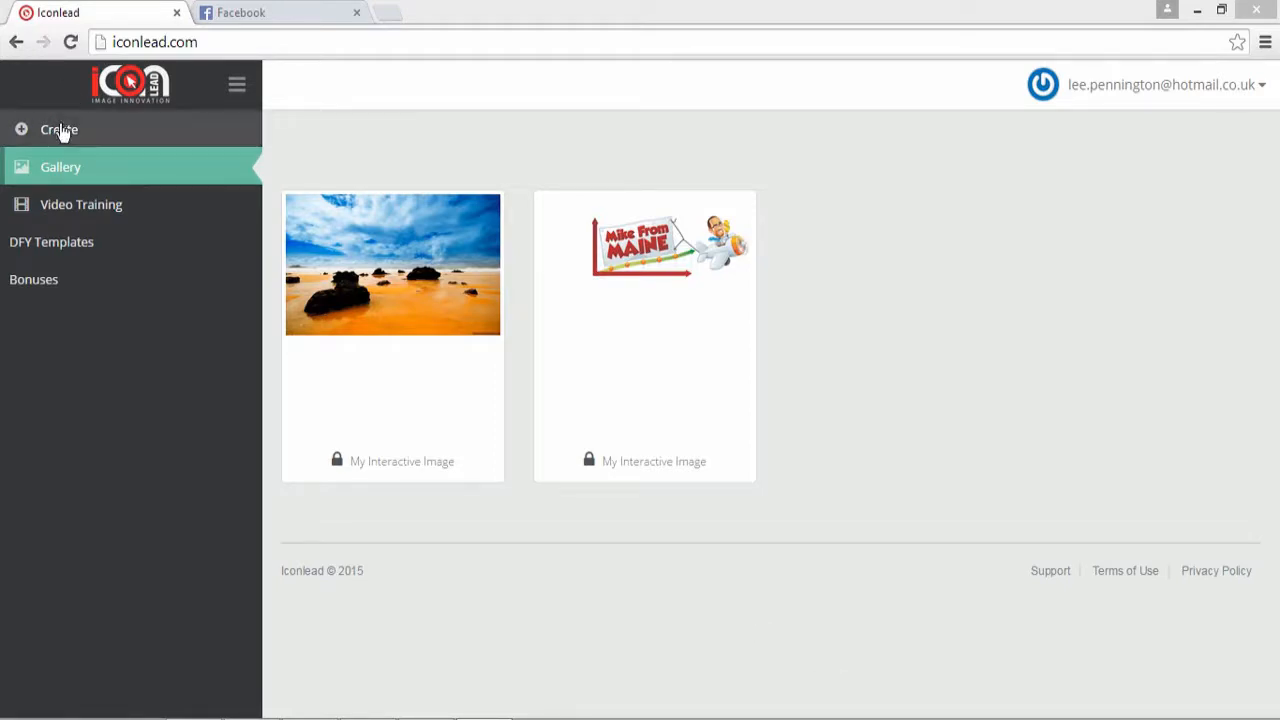
{"action": "left_click", "coordinate": [58, 129]}
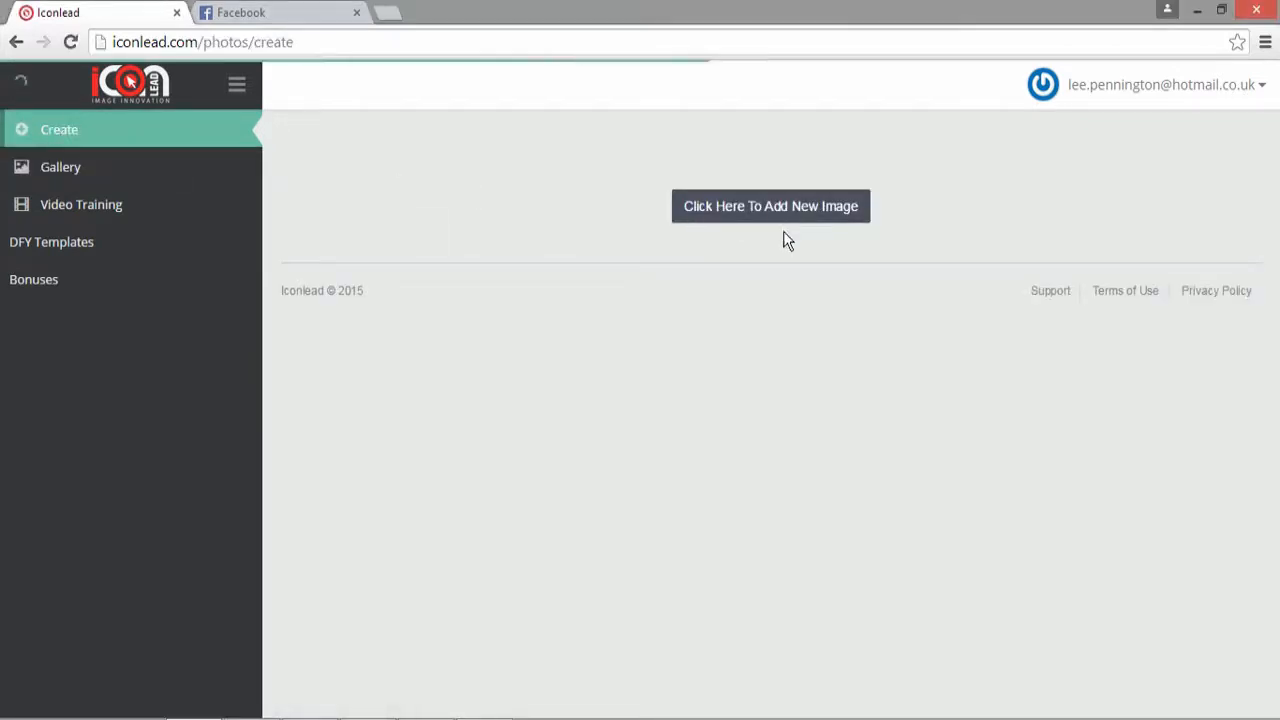
{"action": "left_click", "coordinate": [770, 206]}
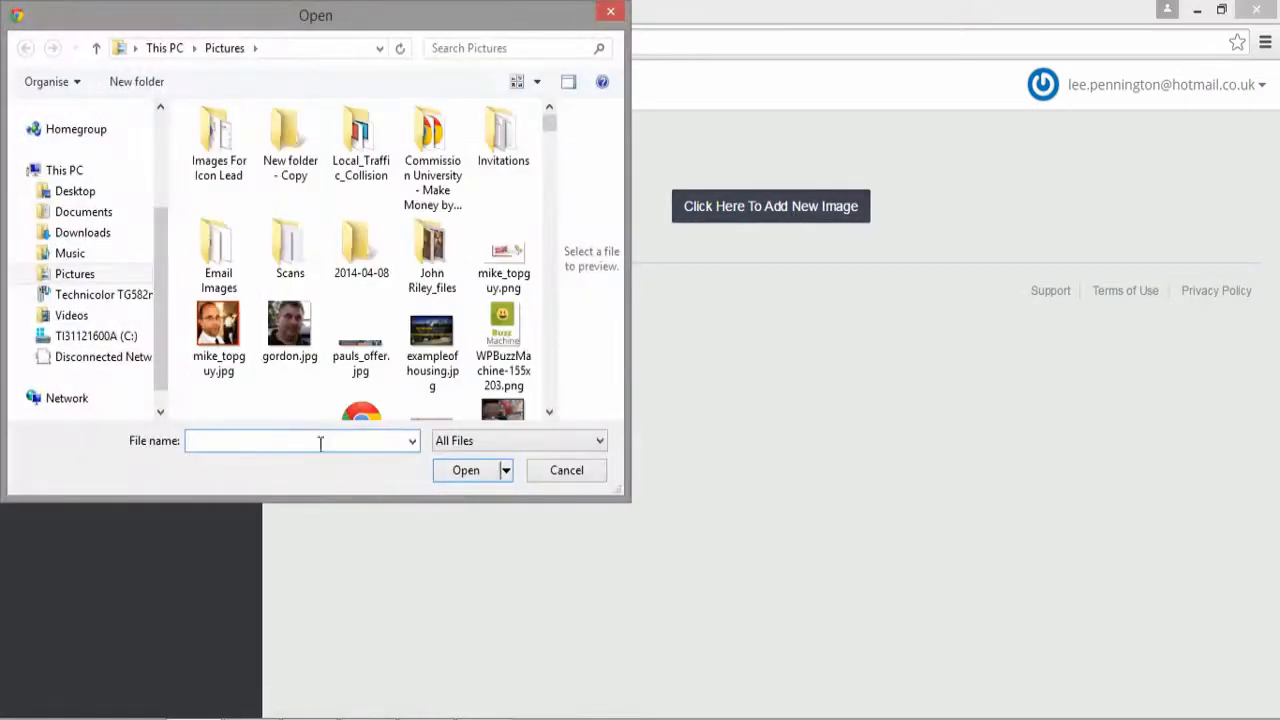
{"action": "type", "text": "d"}
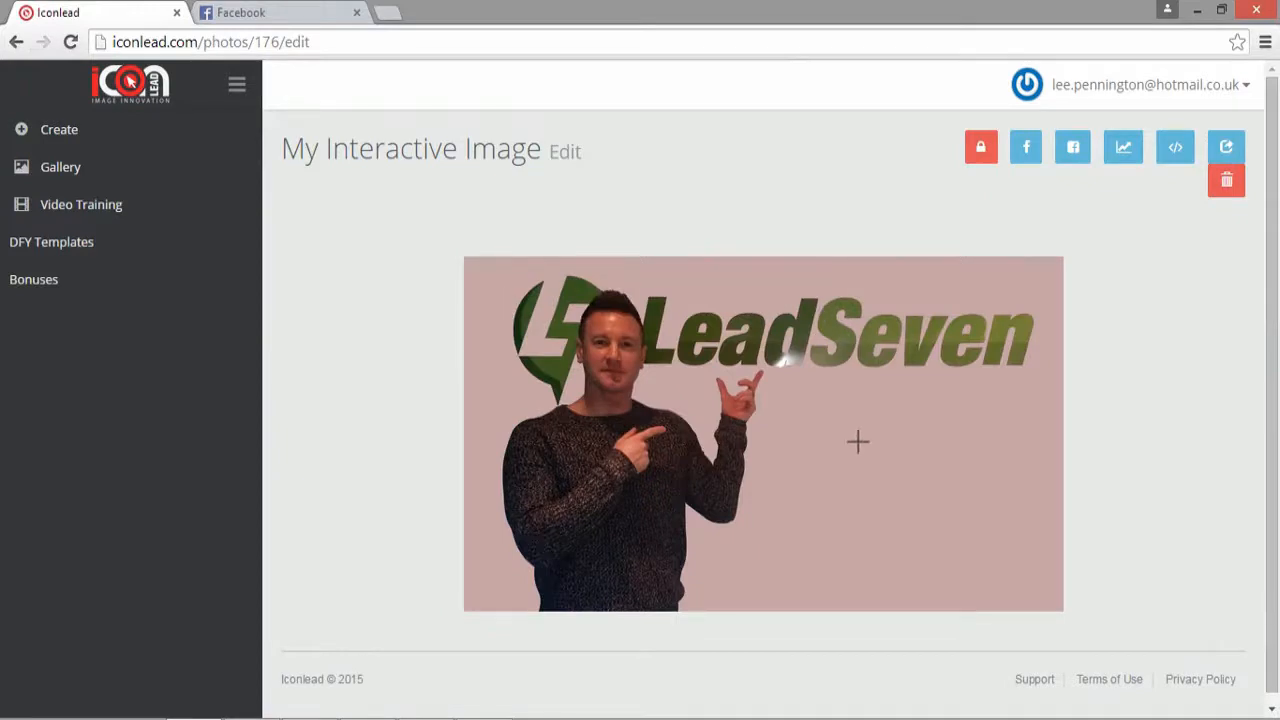
{"action": "mouse_move", "coordinate": [790, 361]}
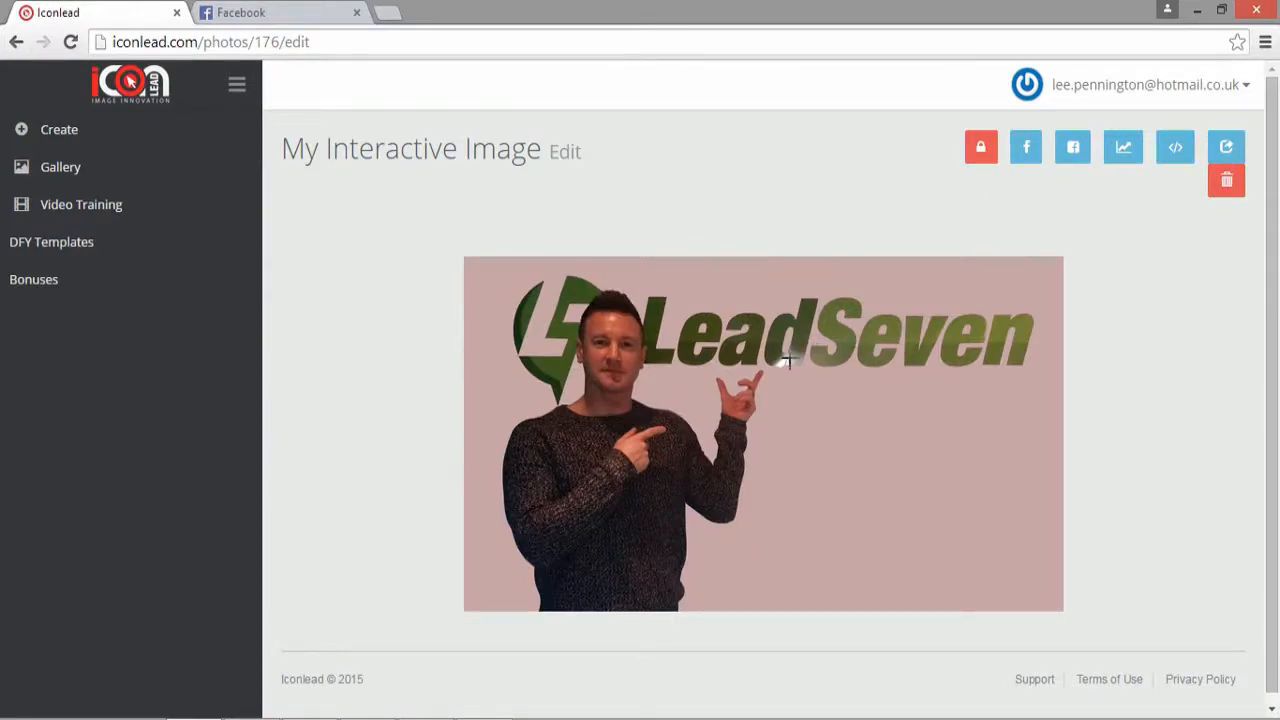
Step: Place a Social hotspot with the YouTube video link and the label 'Watch Now'
{"action": "left_click", "coordinate": [785, 362]}
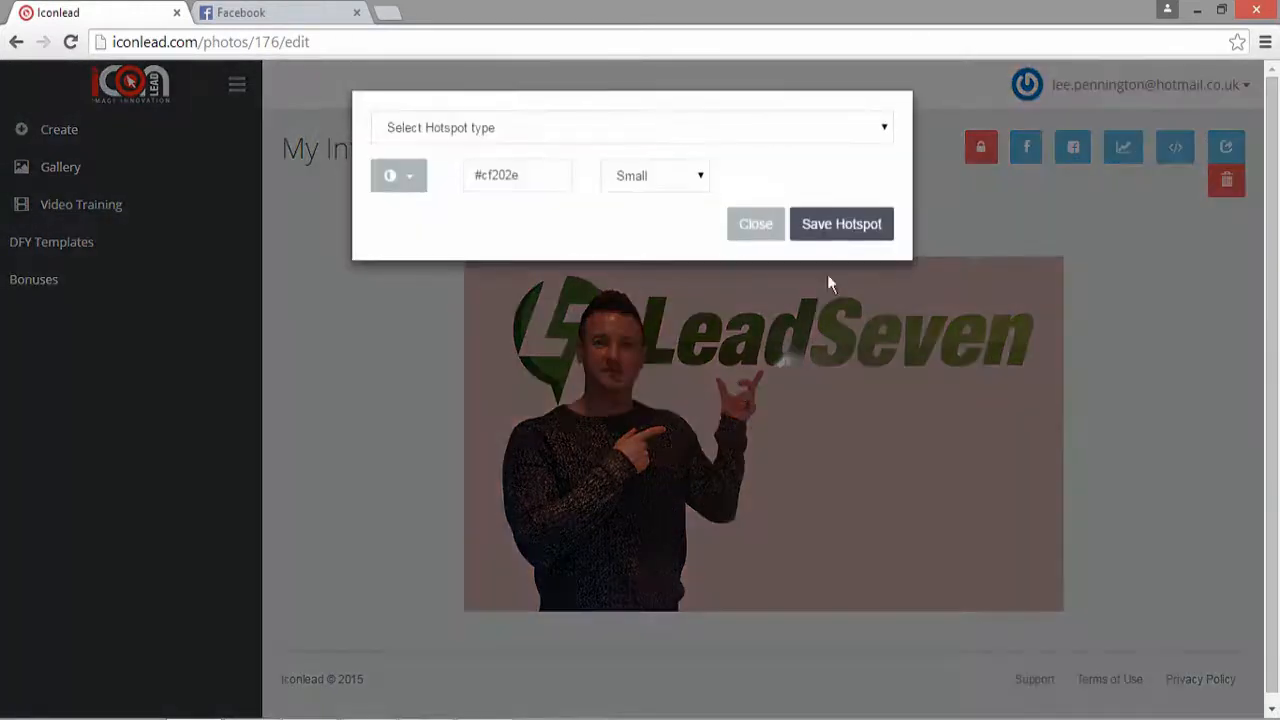
{"action": "left_click", "coordinate": [632, 127]}
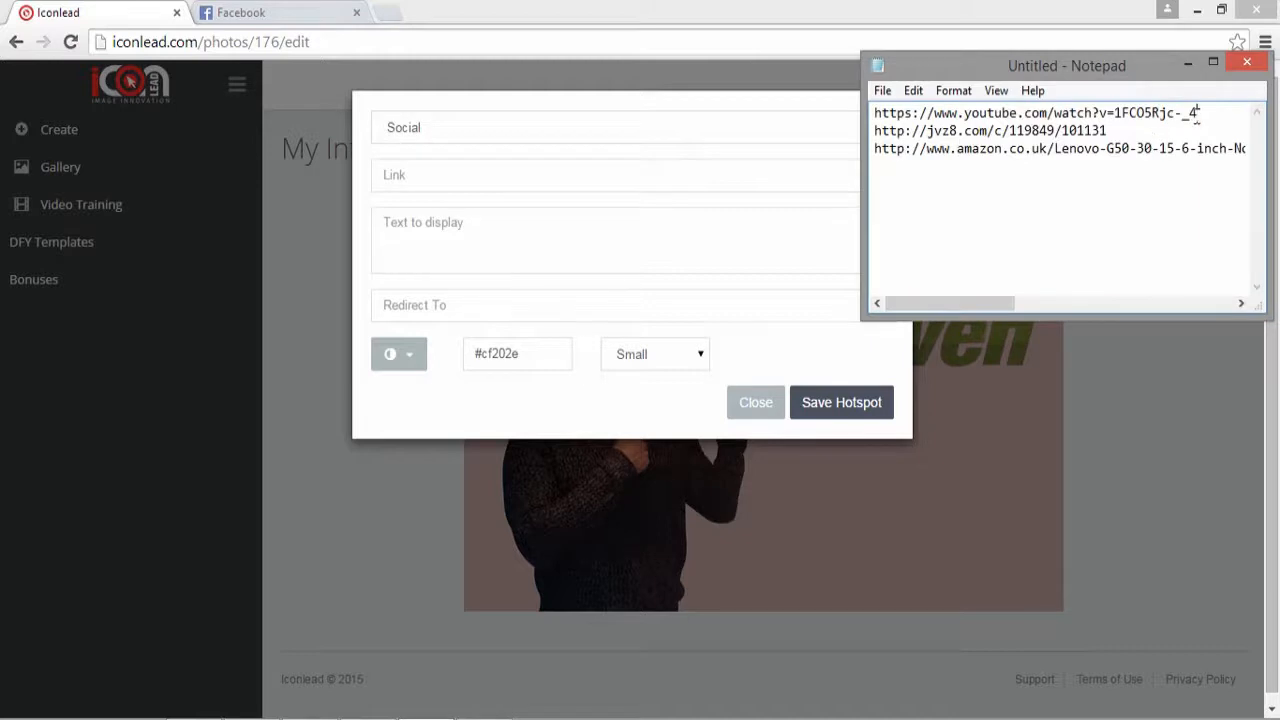
{"action": "double_click", "coordinate": [1034, 112]}
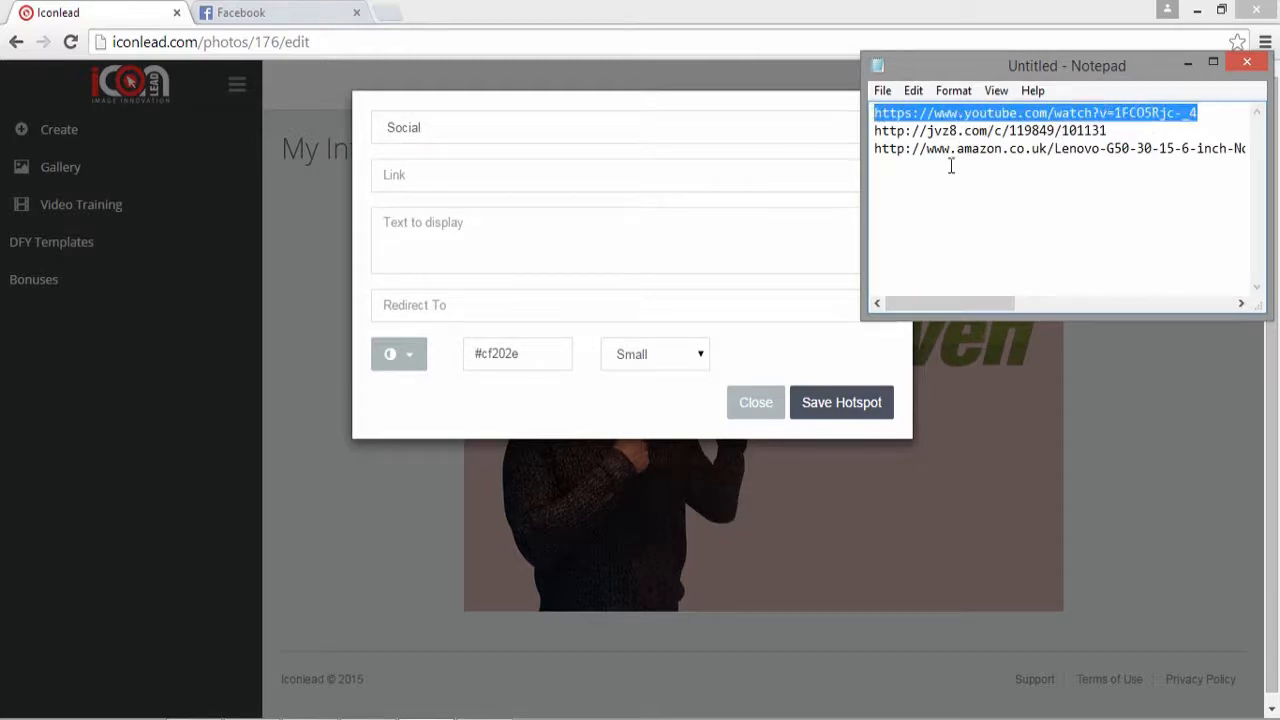
{"action": "right_click", "coordinate": [1035, 112]}
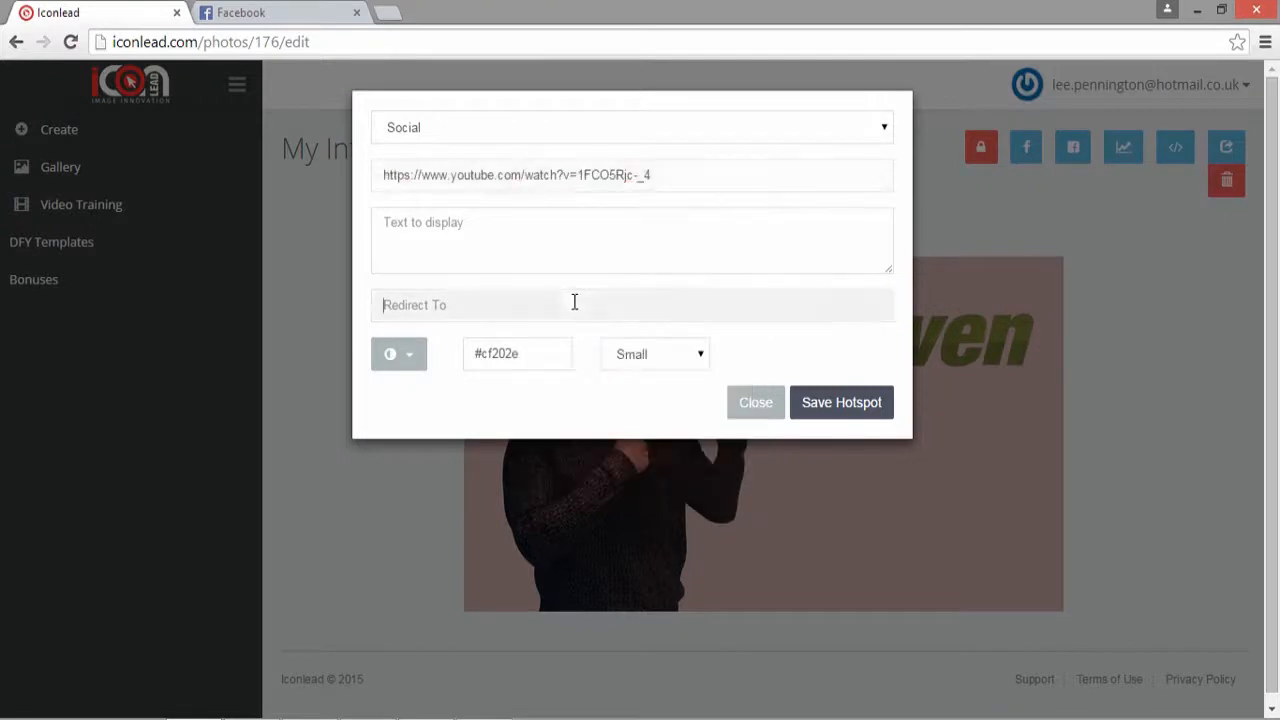
{"action": "type", "text": "https://www.youtube.com/watch?v=1FCO5Rjc-_4"}
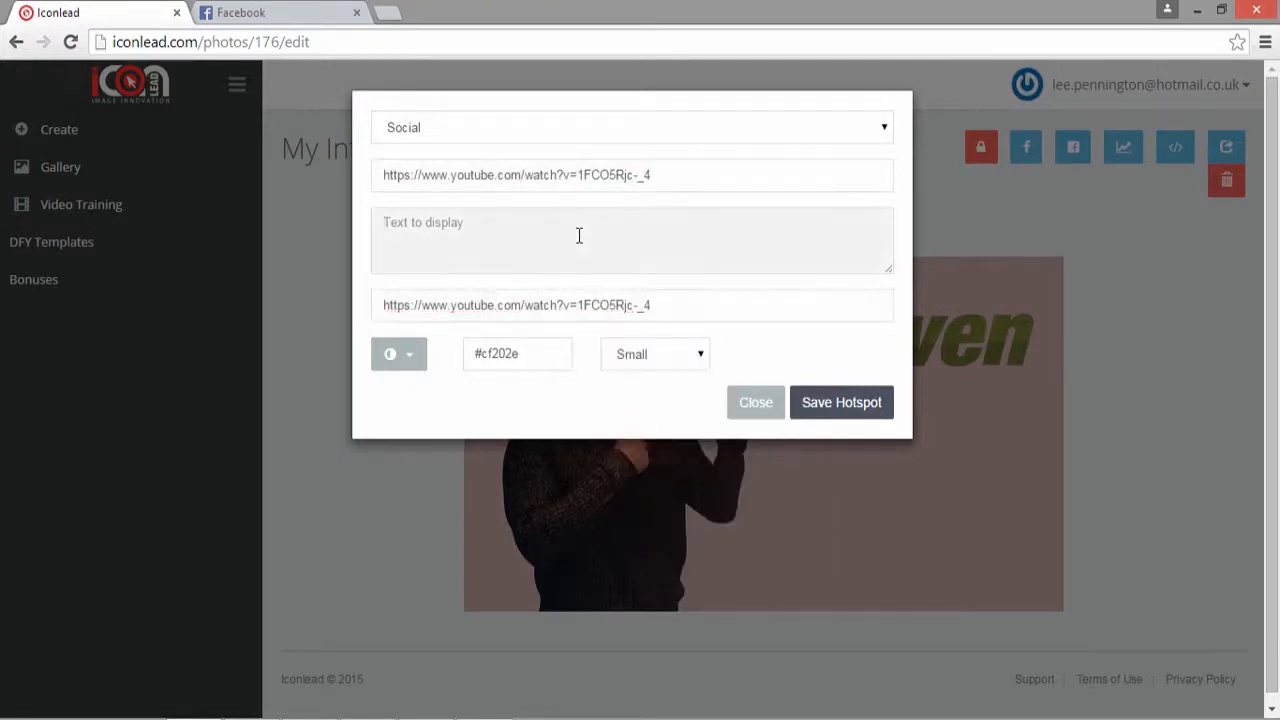
{"action": "type", "text": "Watch"}
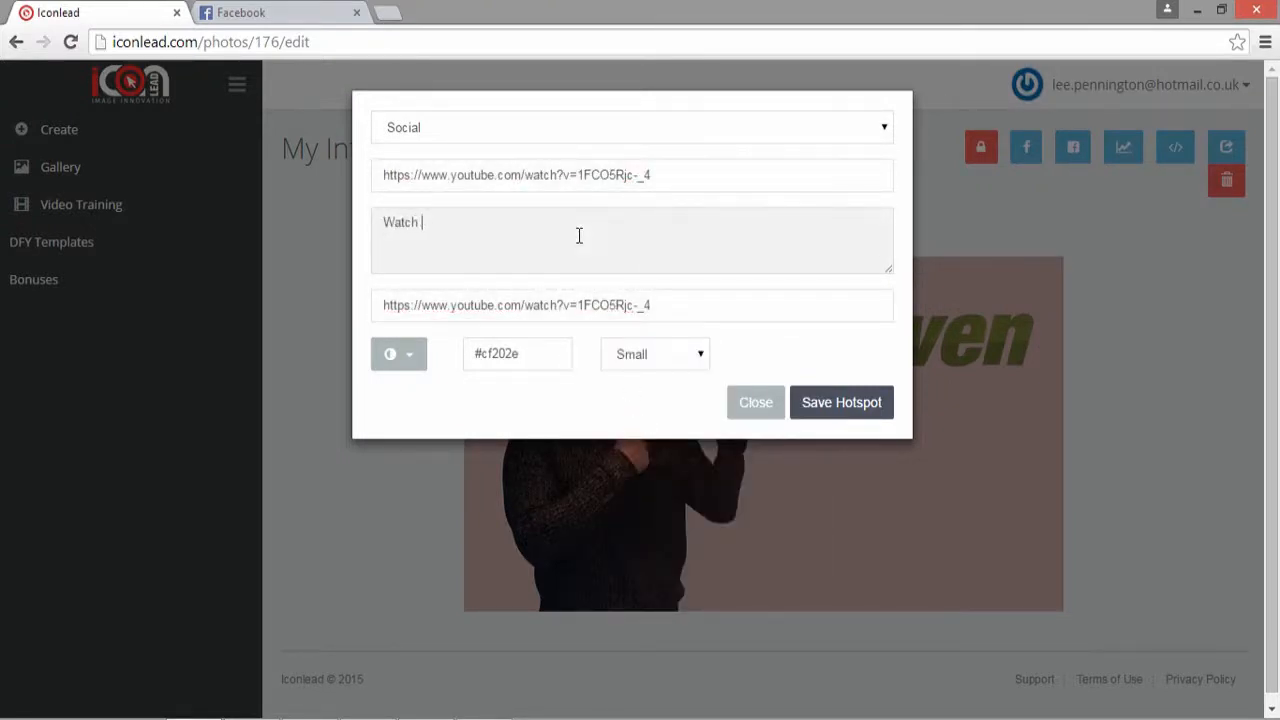
{"action": "type", "text": "Now"}
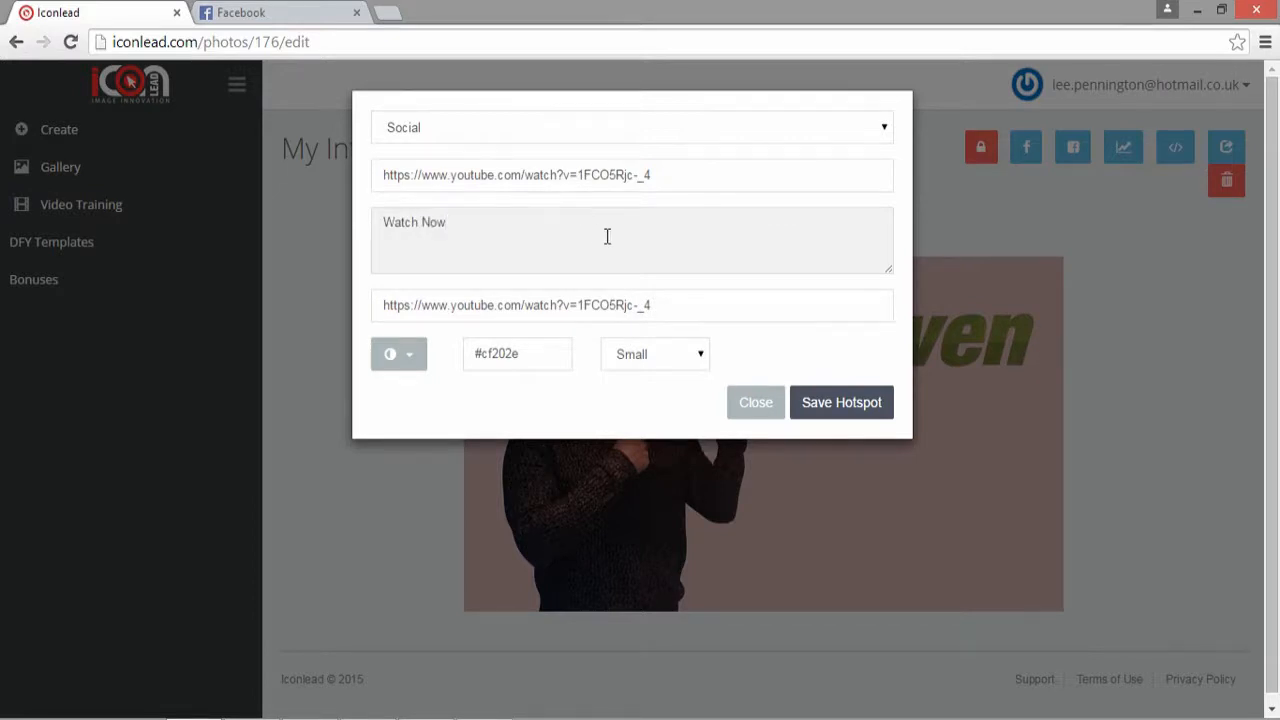
Step: Give the Watch Now hotspot the video play icon and save it
{"action": "left_click", "coordinate": [398, 354]}
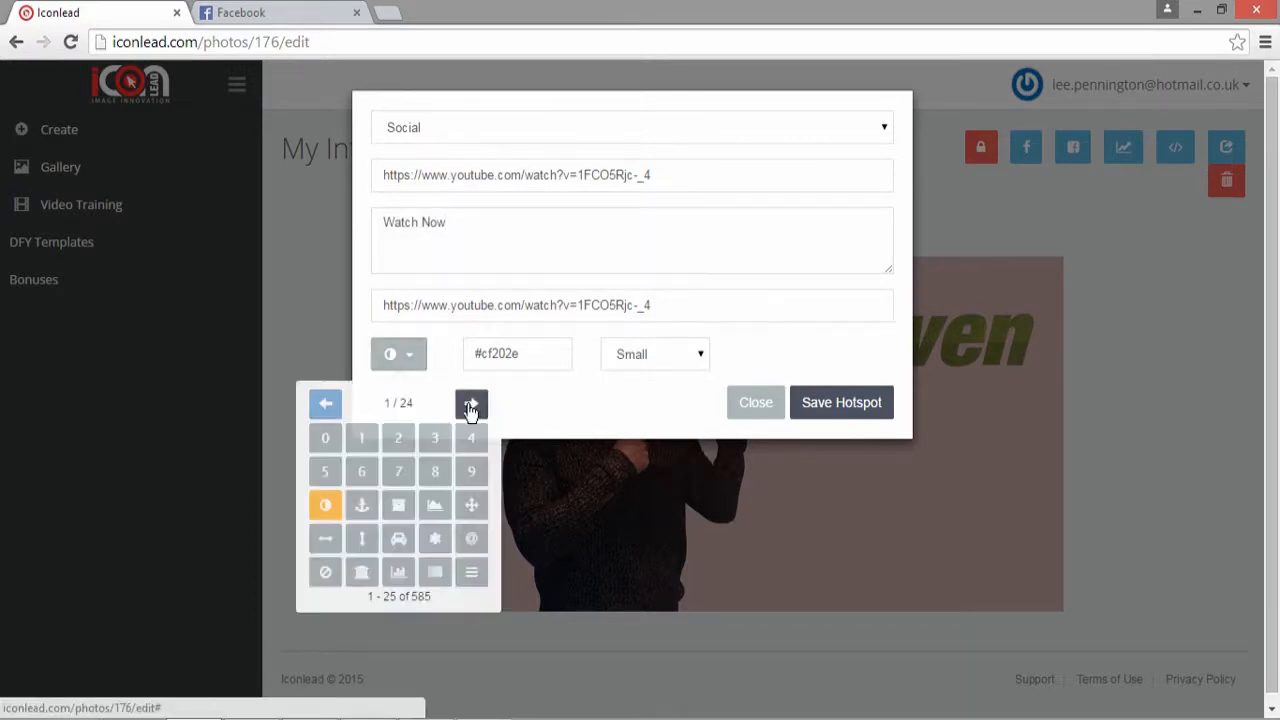
{"action": "left_click", "coordinate": [471, 402]}
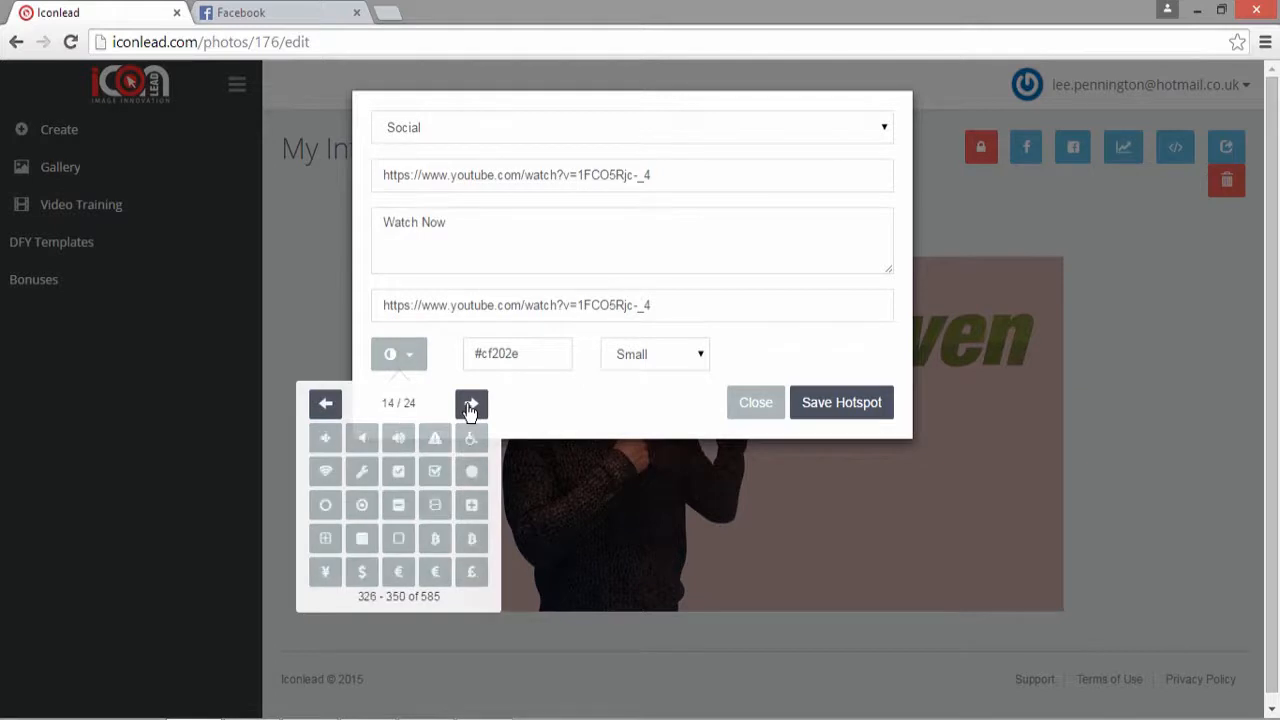
{"action": "left_click", "coordinate": [470, 403]}
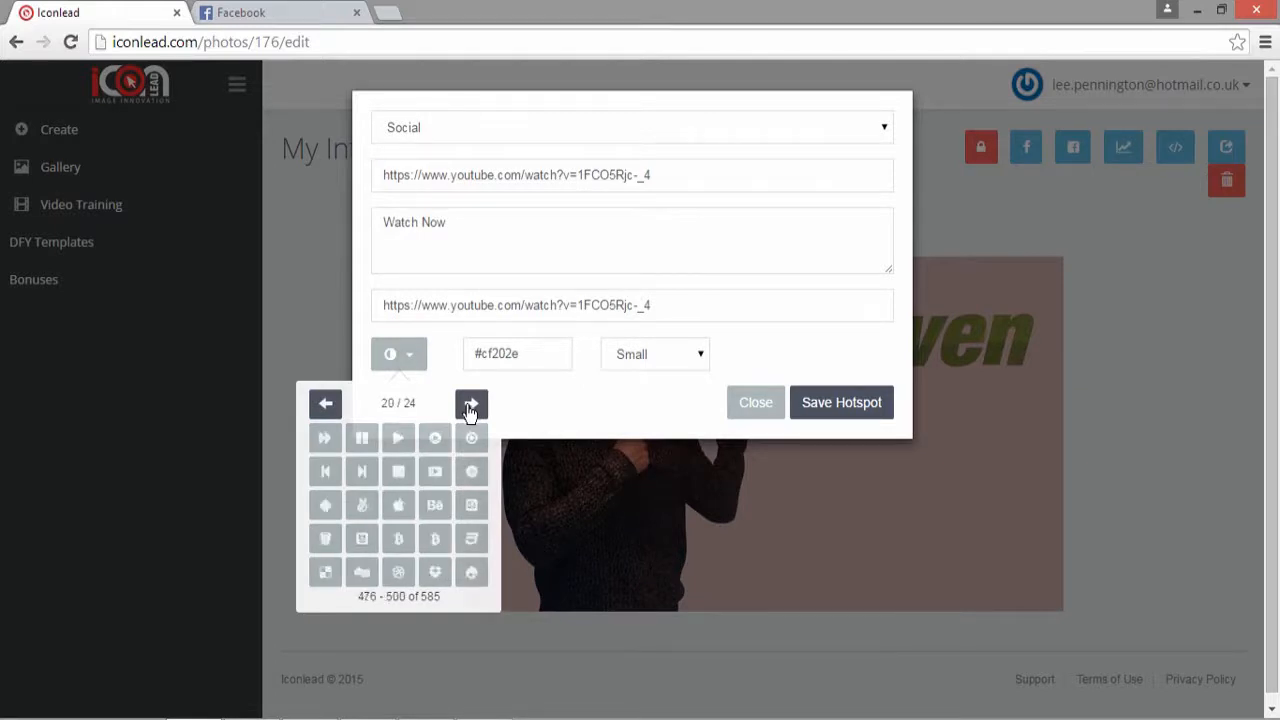
{"action": "left_click", "coordinate": [841, 402]}
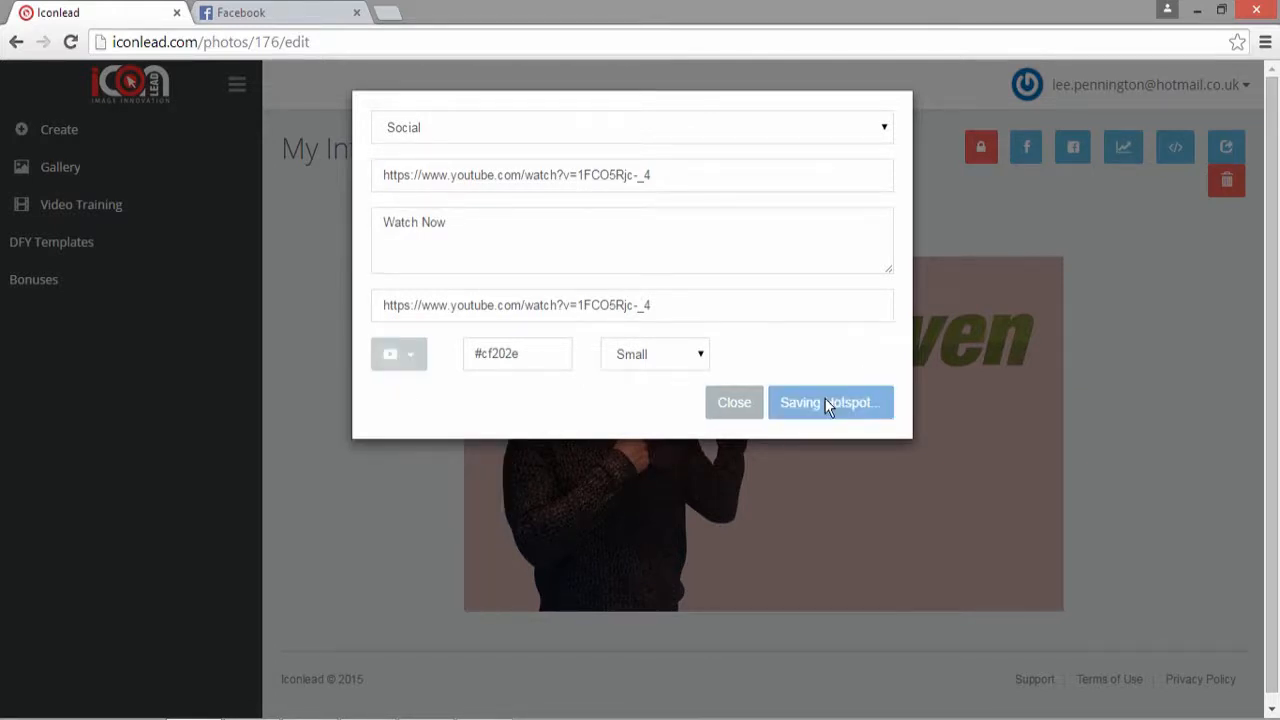
{"action": "left_click", "coordinate": [830, 402]}
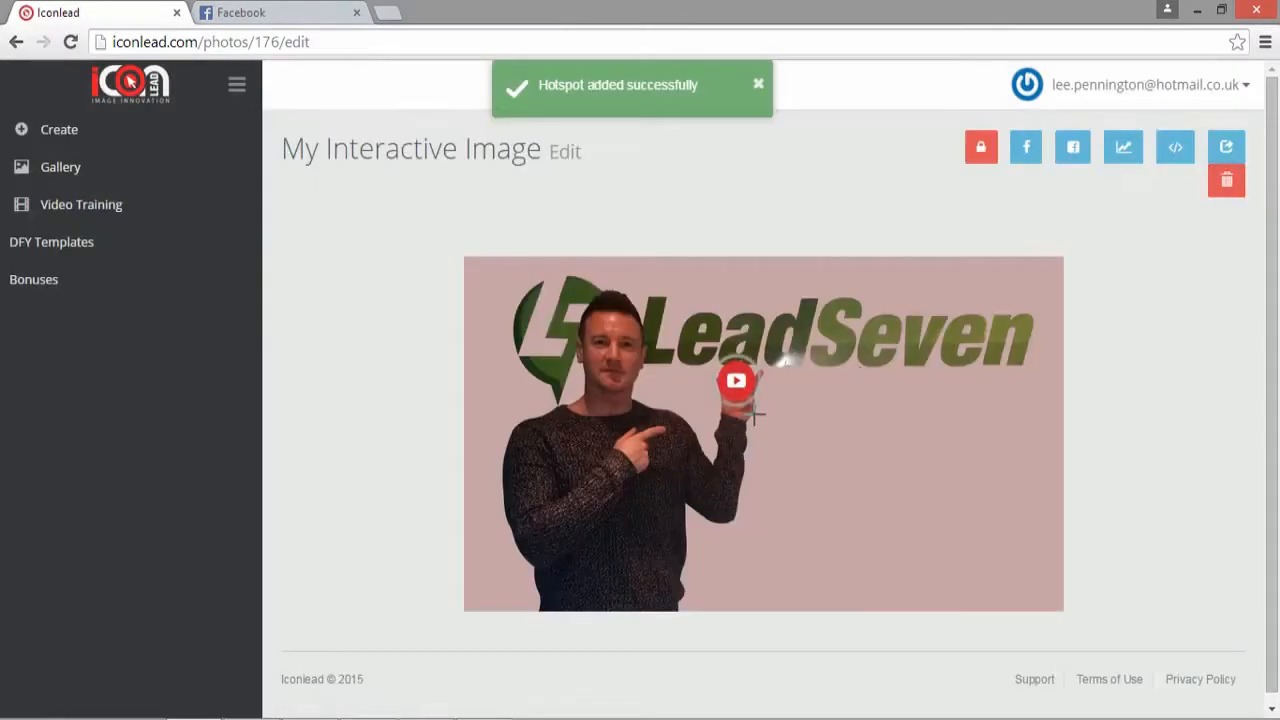
Step: Add another hotspot linking to the jvz8 sales page, labelled 'Buy Now'
{"action": "left_click", "coordinate": [736, 381]}
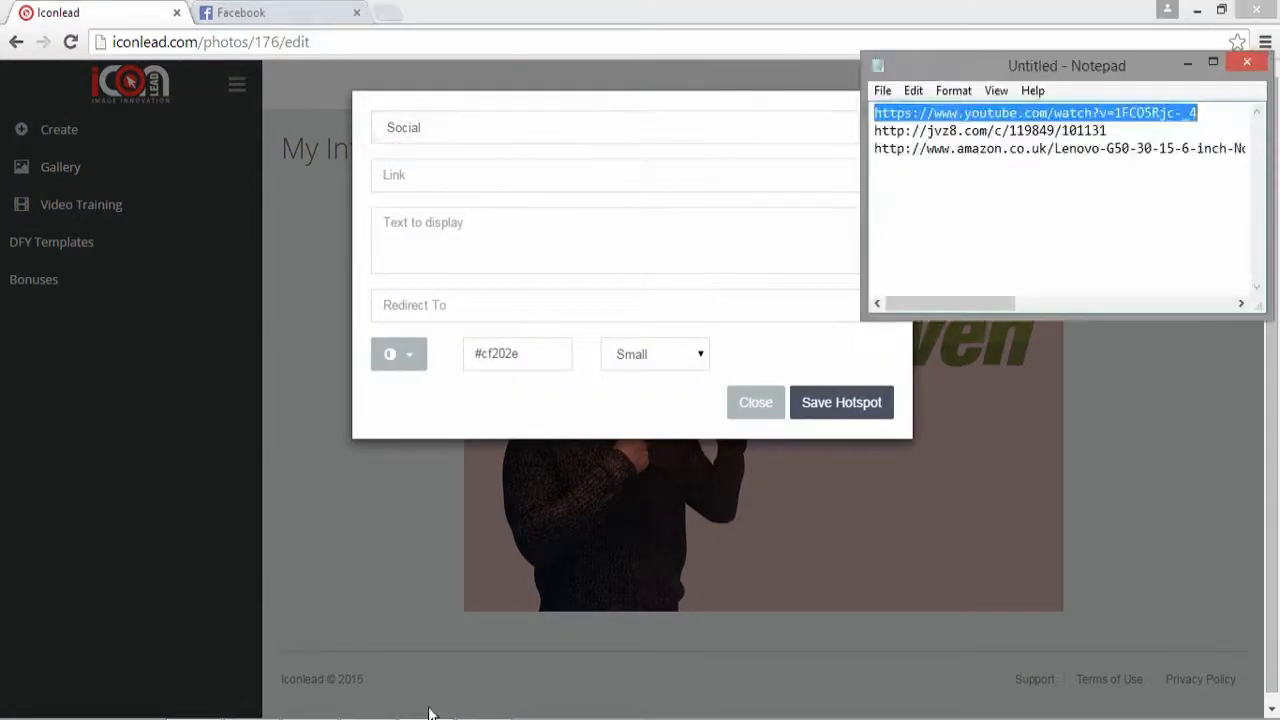
{"action": "double_click", "coordinate": [1015, 130]}
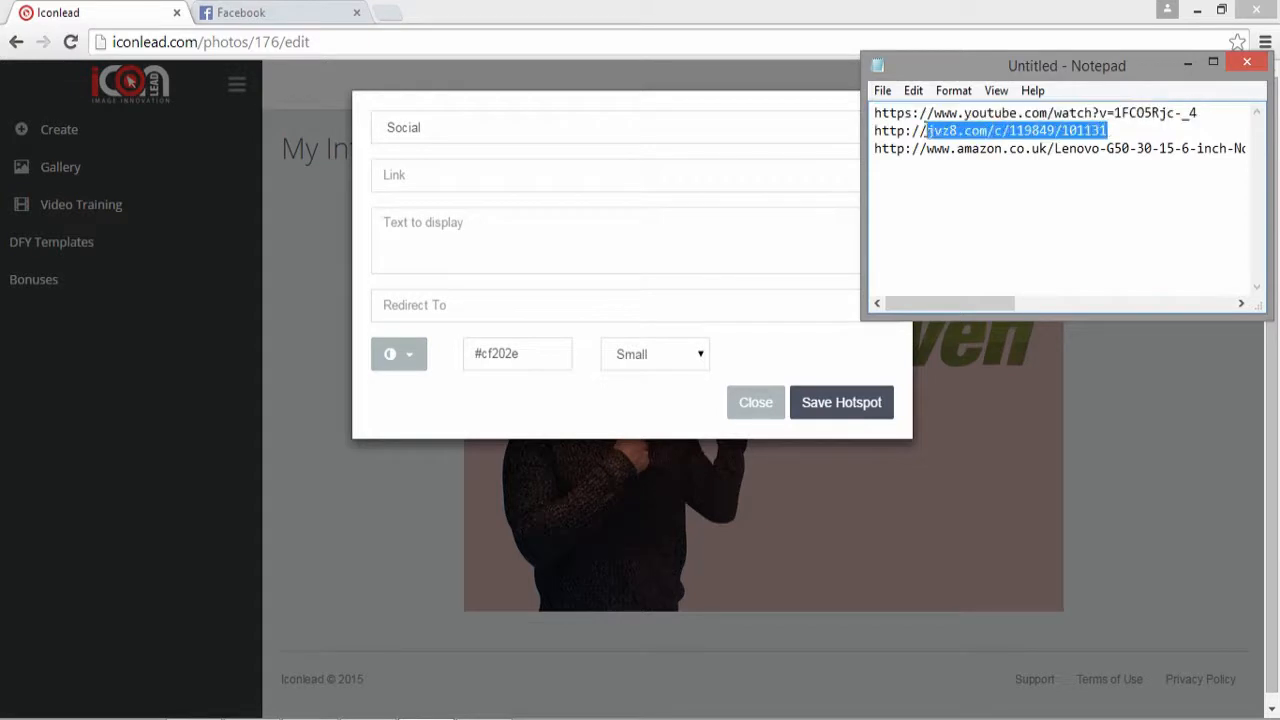
{"action": "right_click", "coordinate": [990, 130]}
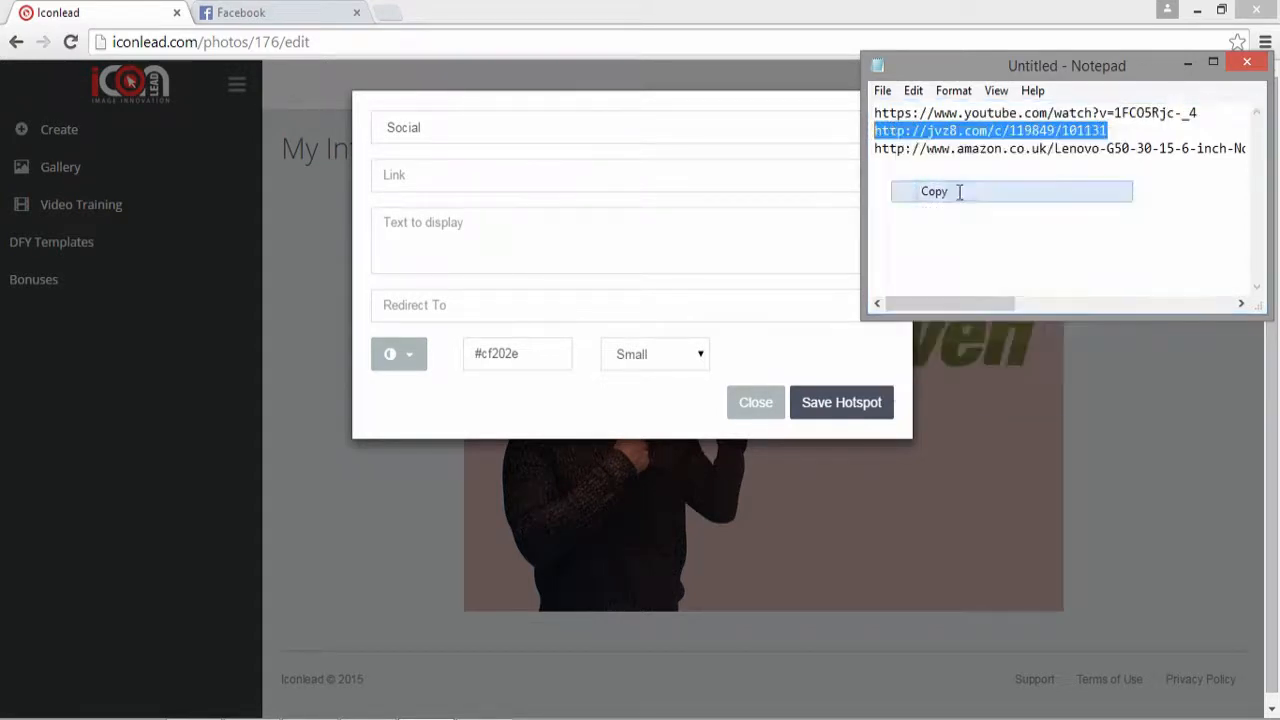
{"action": "right_click", "coordinate": [630, 175]}
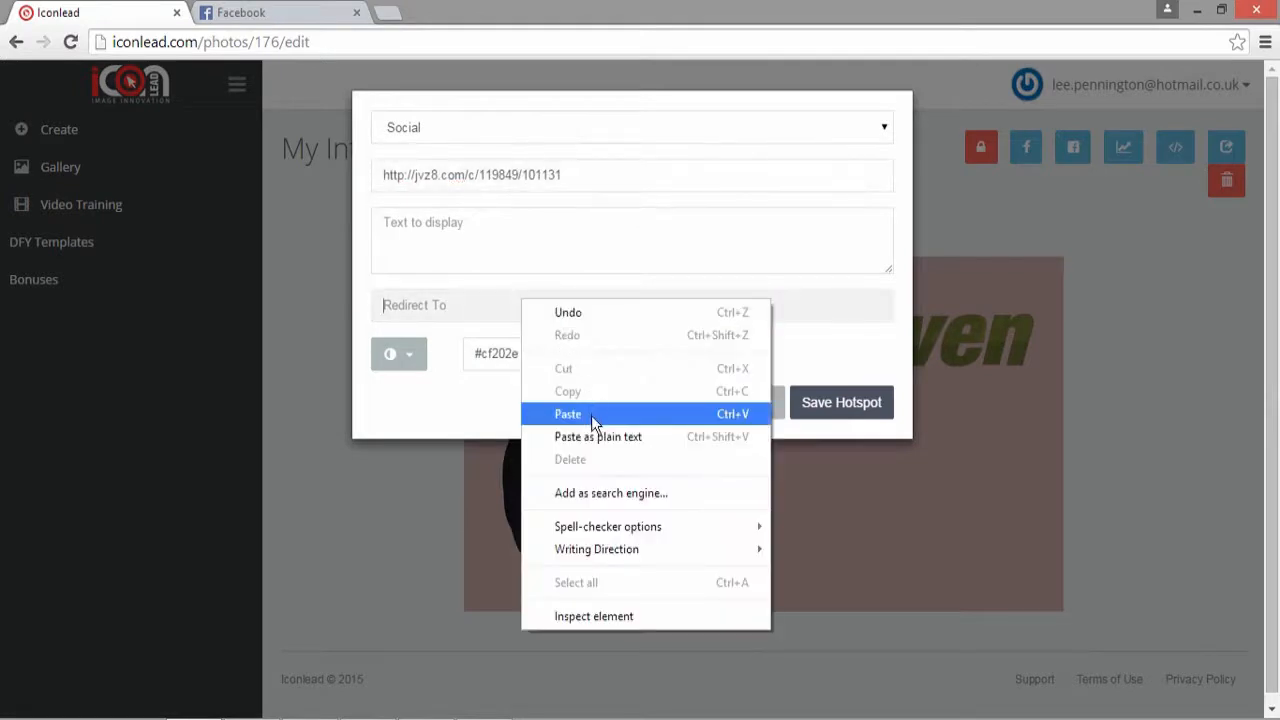
{"action": "left_click", "coordinate": [567, 413]}
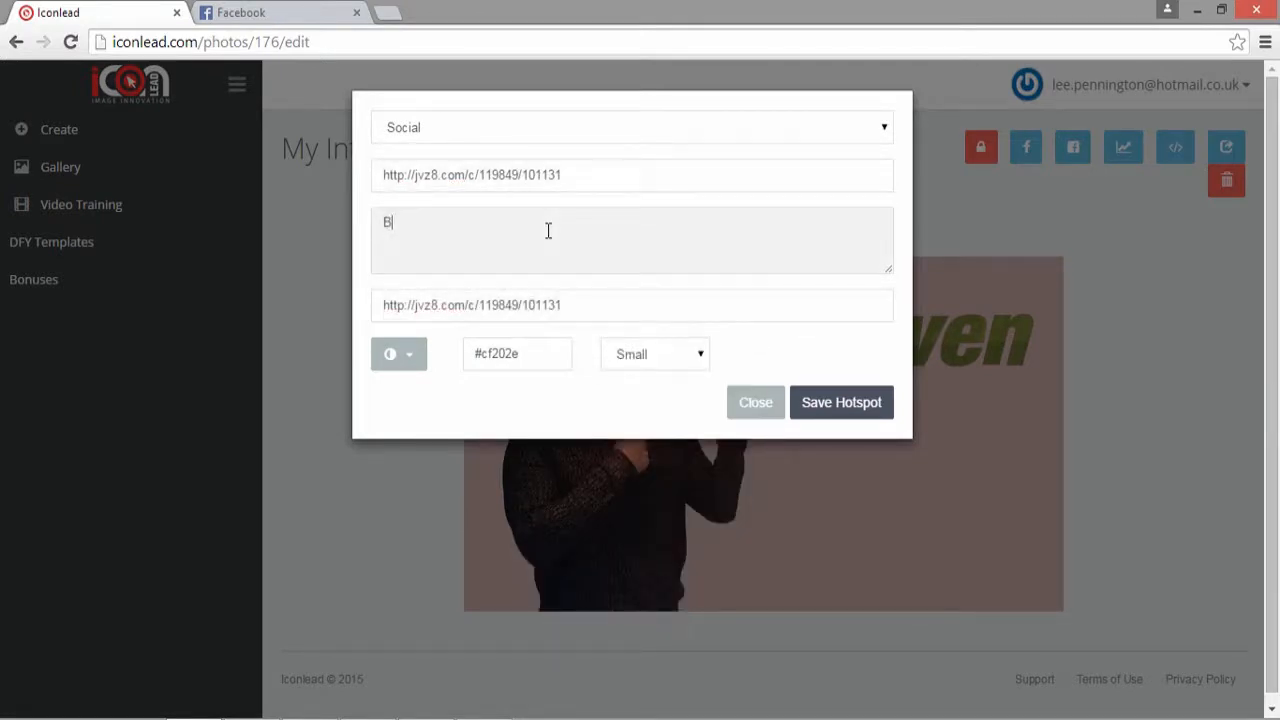
{"action": "type", "text": "uy No"}
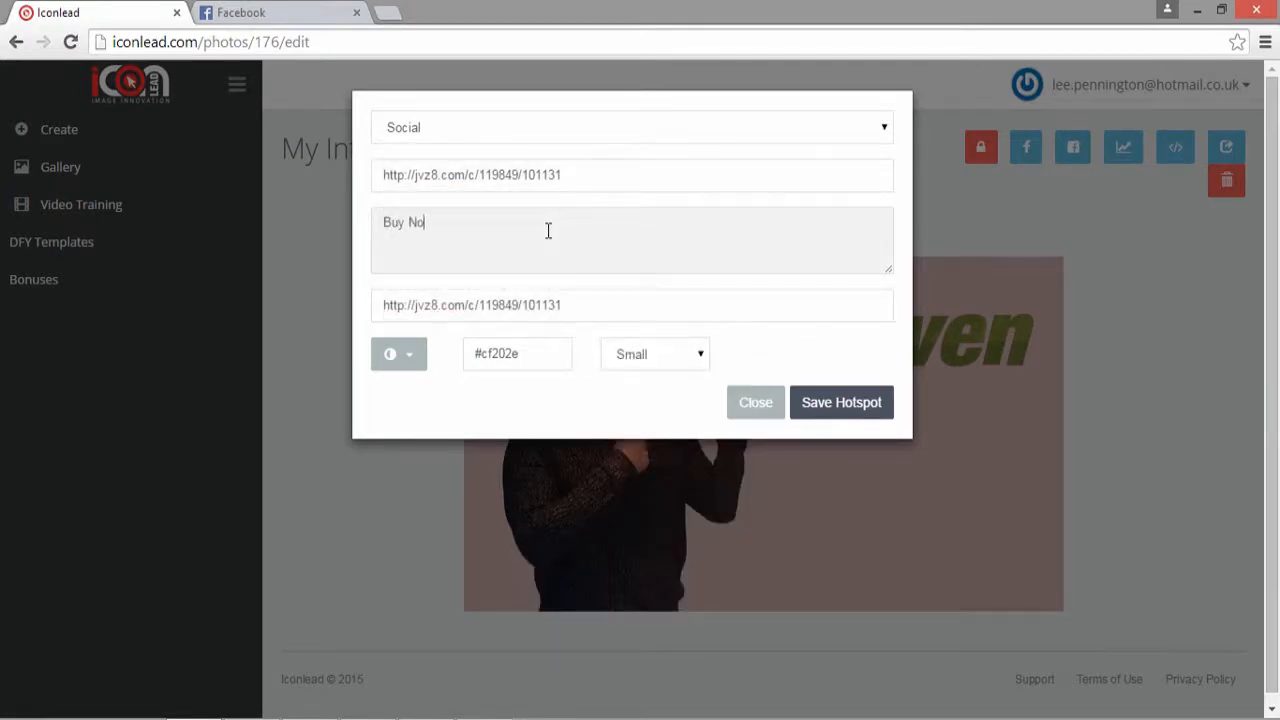
{"action": "type", "text": "w"}
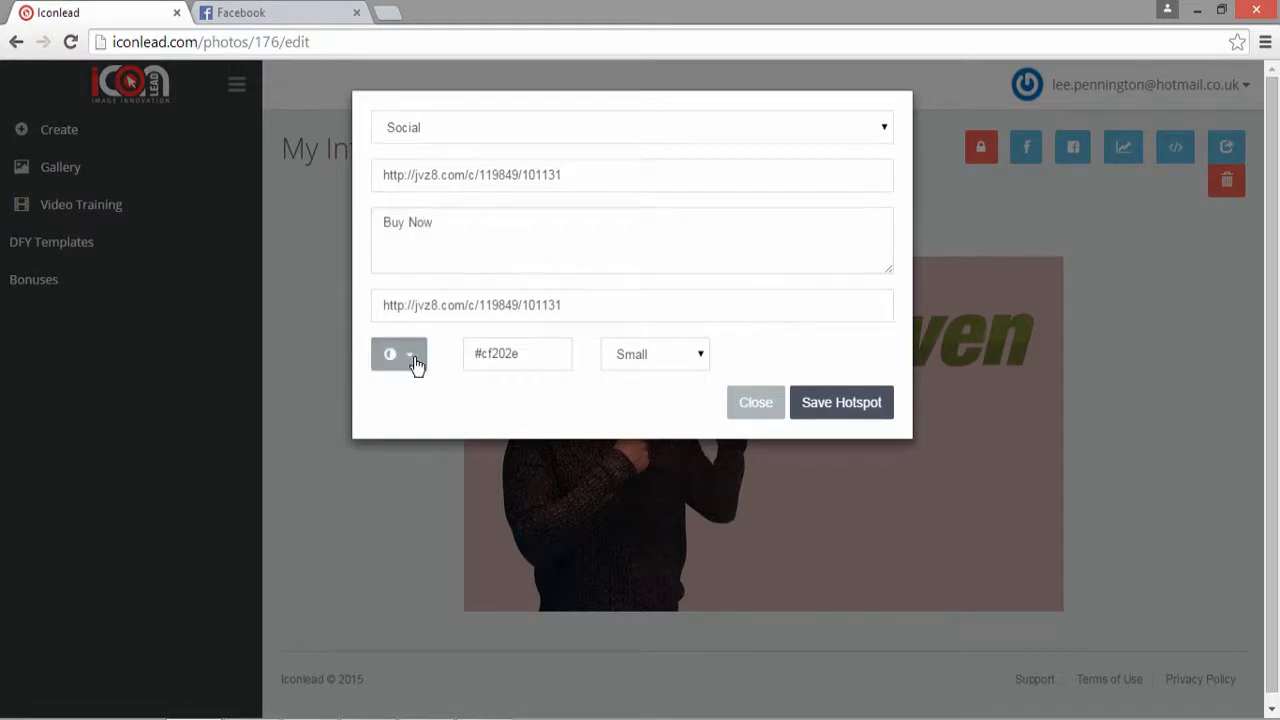
Step: Page through the hotspot icons and pick the dollar-sign icon
{"action": "left_click", "coordinate": [398, 353]}
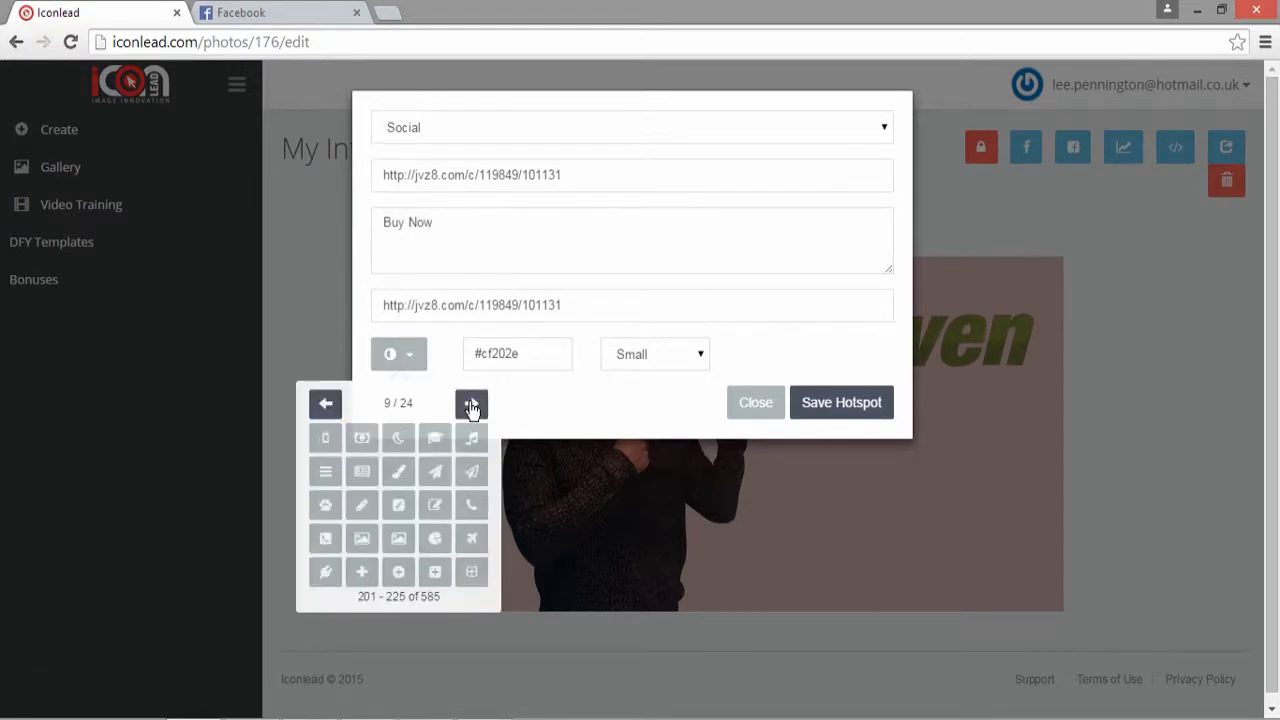
{"action": "left_click", "coordinate": [471, 403]}
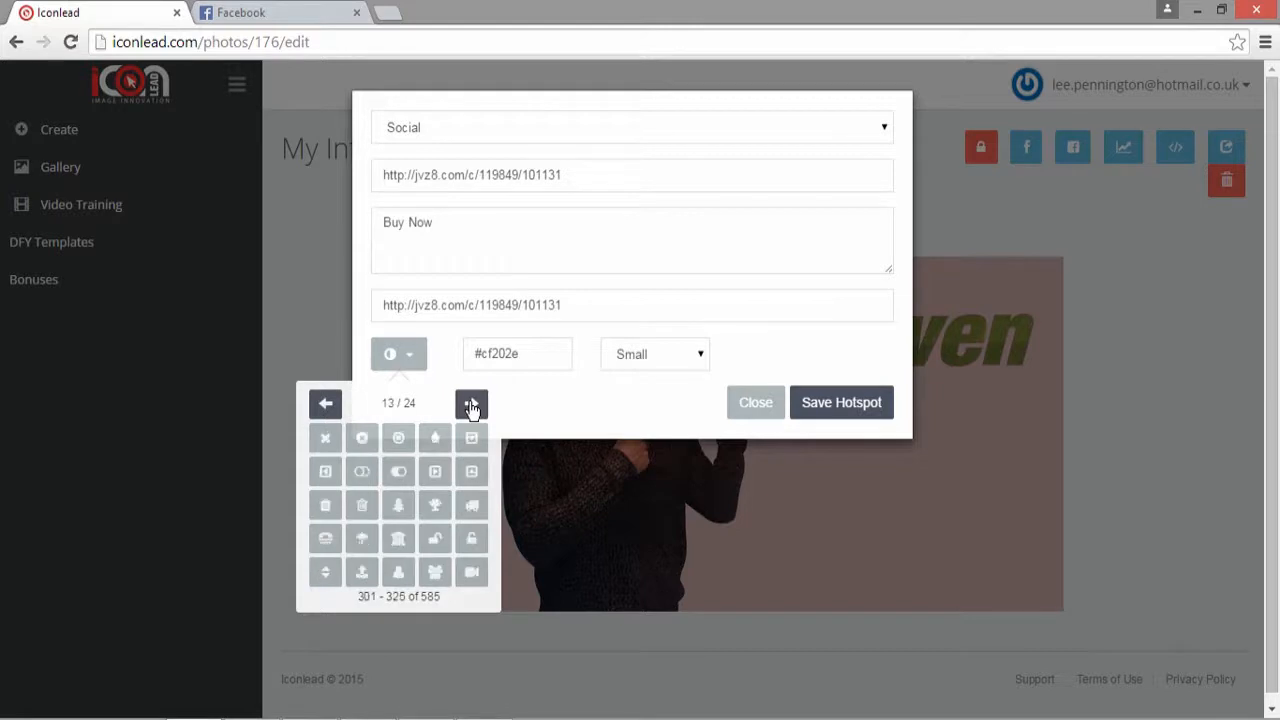
{"action": "left_click", "coordinate": [471, 403]}
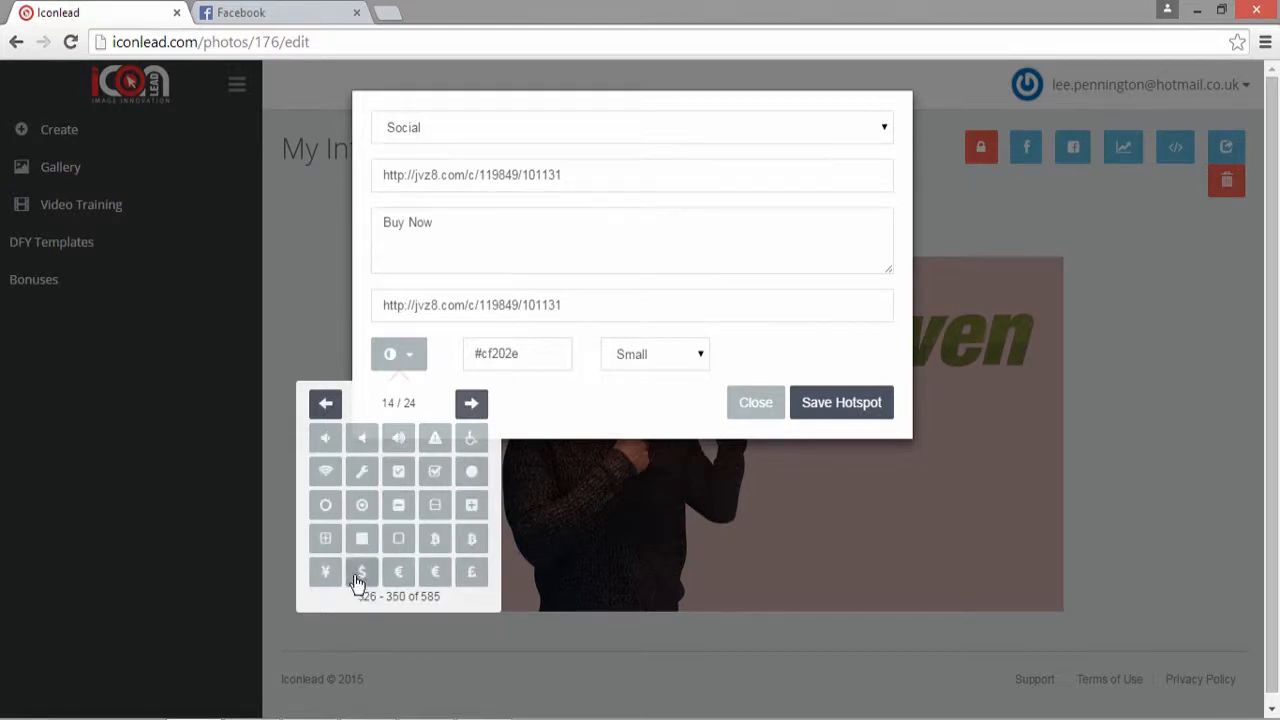
{"action": "left_click", "coordinate": [841, 402]}
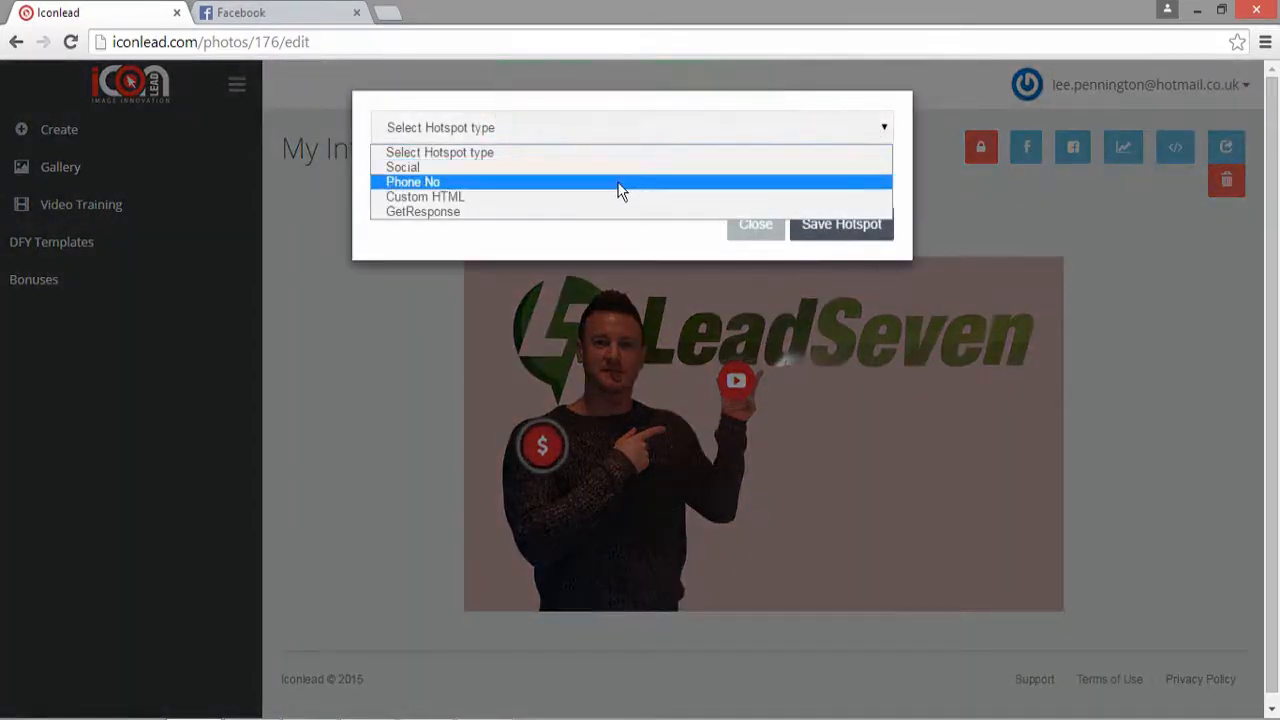
Step: Make a Social hotspot with the Amazon Lenovo notebook link, label 'Buy Now', and info icon
{"action": "left_click", "coordinate": [403, 167]}
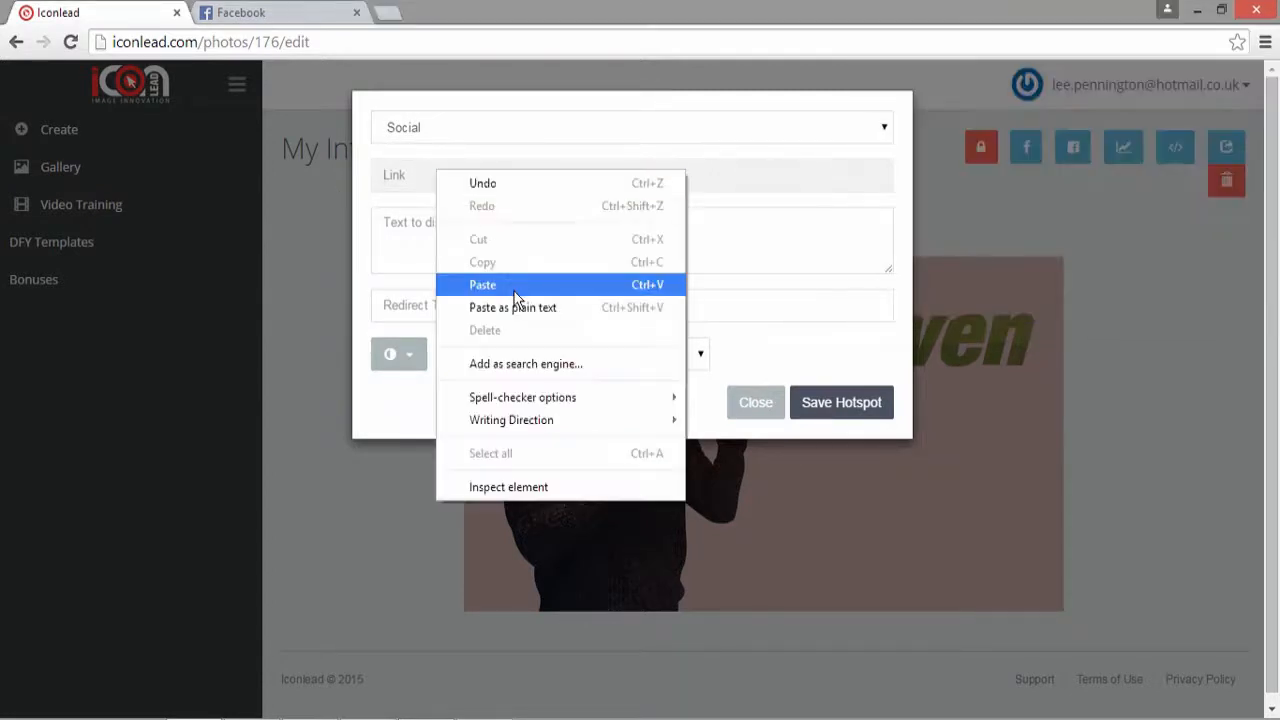
{"action": "left_click", "coordinate": [482, 284]}
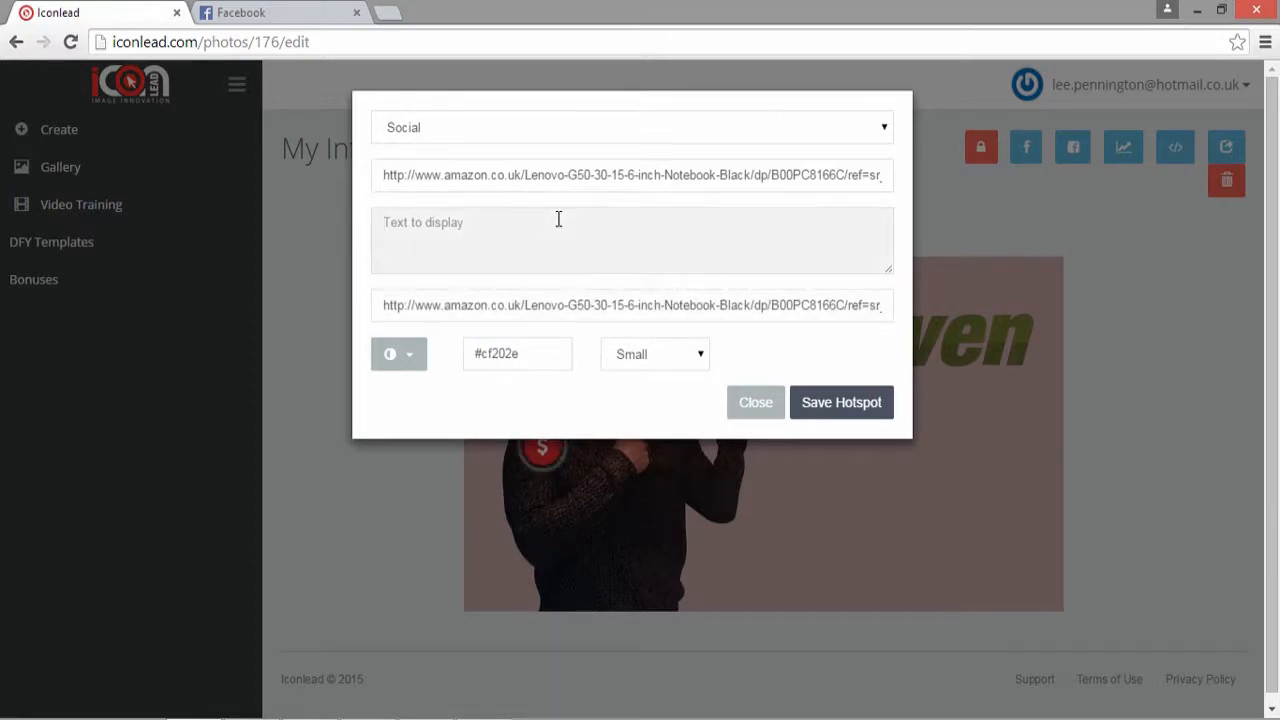
{"action": "type", "text": "Buy No"}
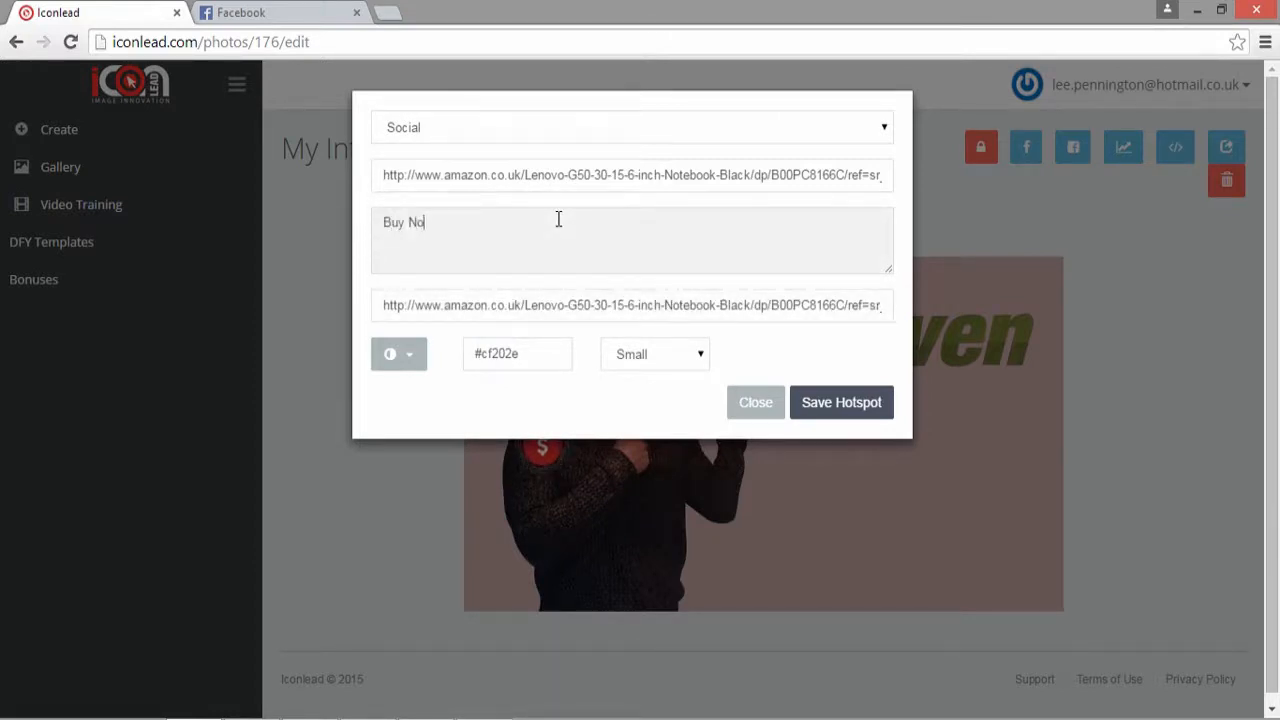
{"action": "type", "text": "w"}
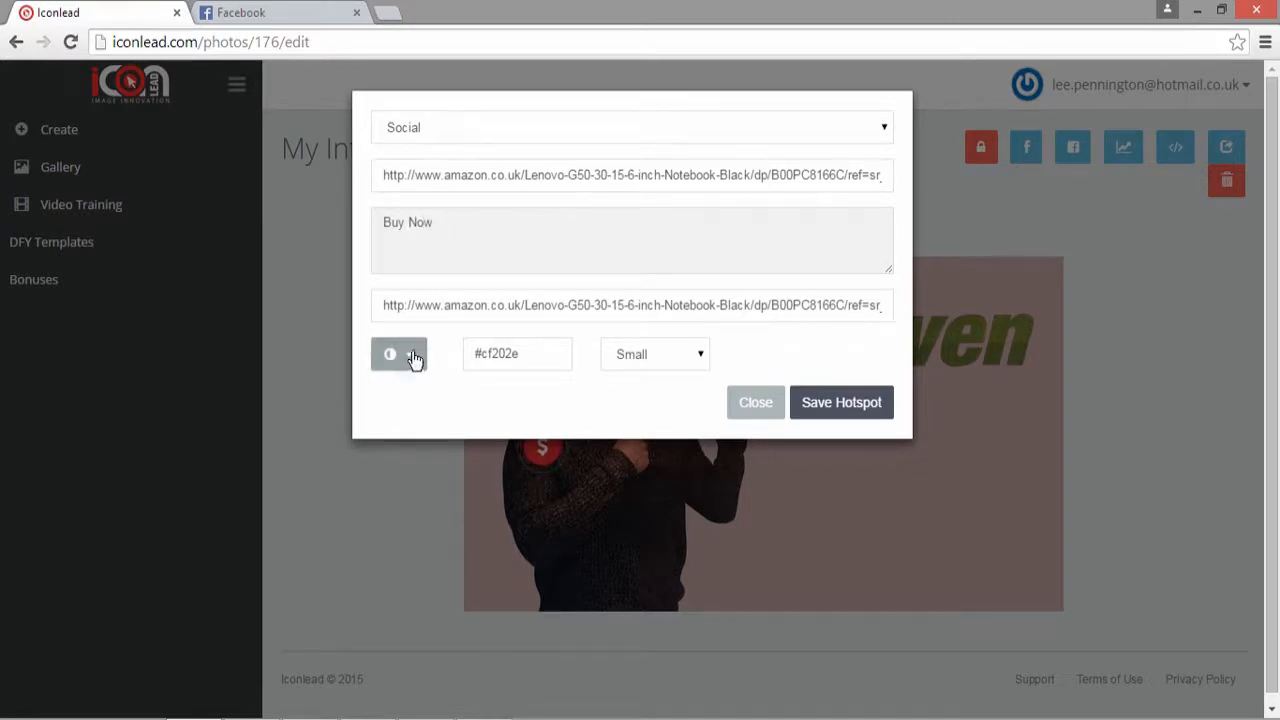
{"action": "left_click", "coordinate": [399, 354]}
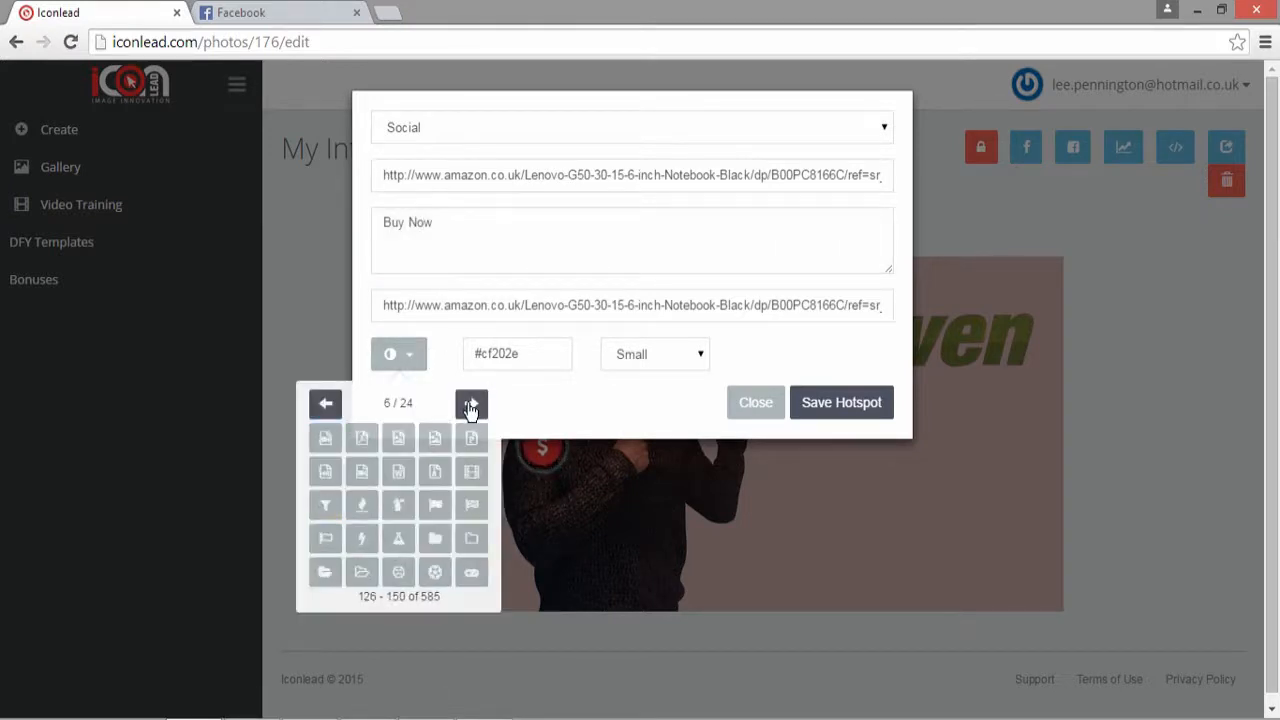
{"action": "left_click", "coordinate": [471, 402]}
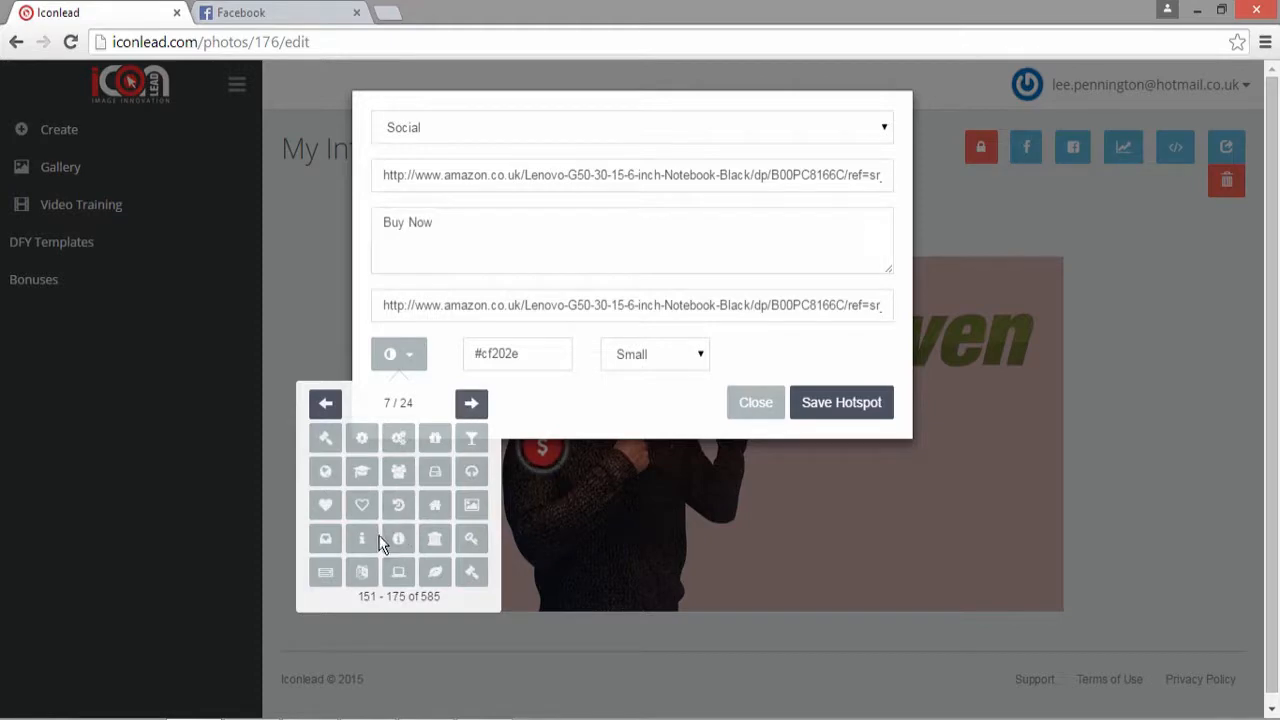
{"action": "left_click", "coordinate": [841, 402]}
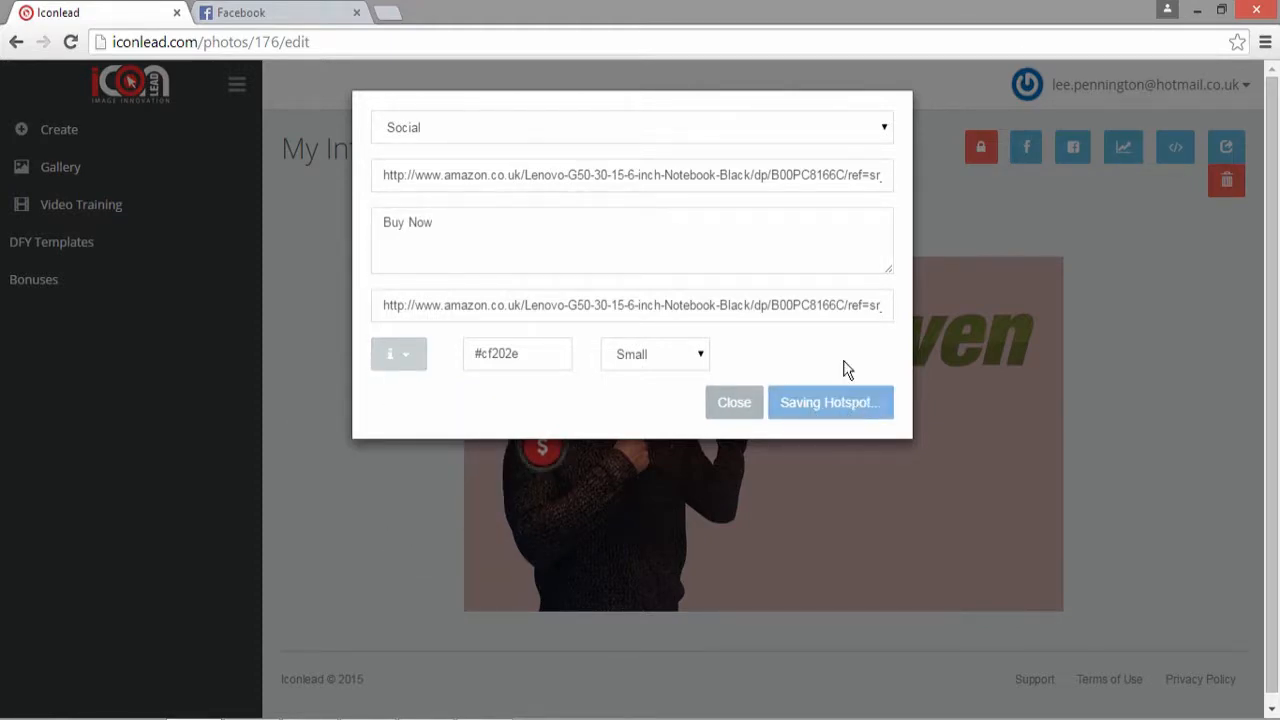
Step: Save the info hotspot, drag it onto the sweater, preview the video popup, and get the share link
{"action": "left_click", "coordinate": [830, 402]}
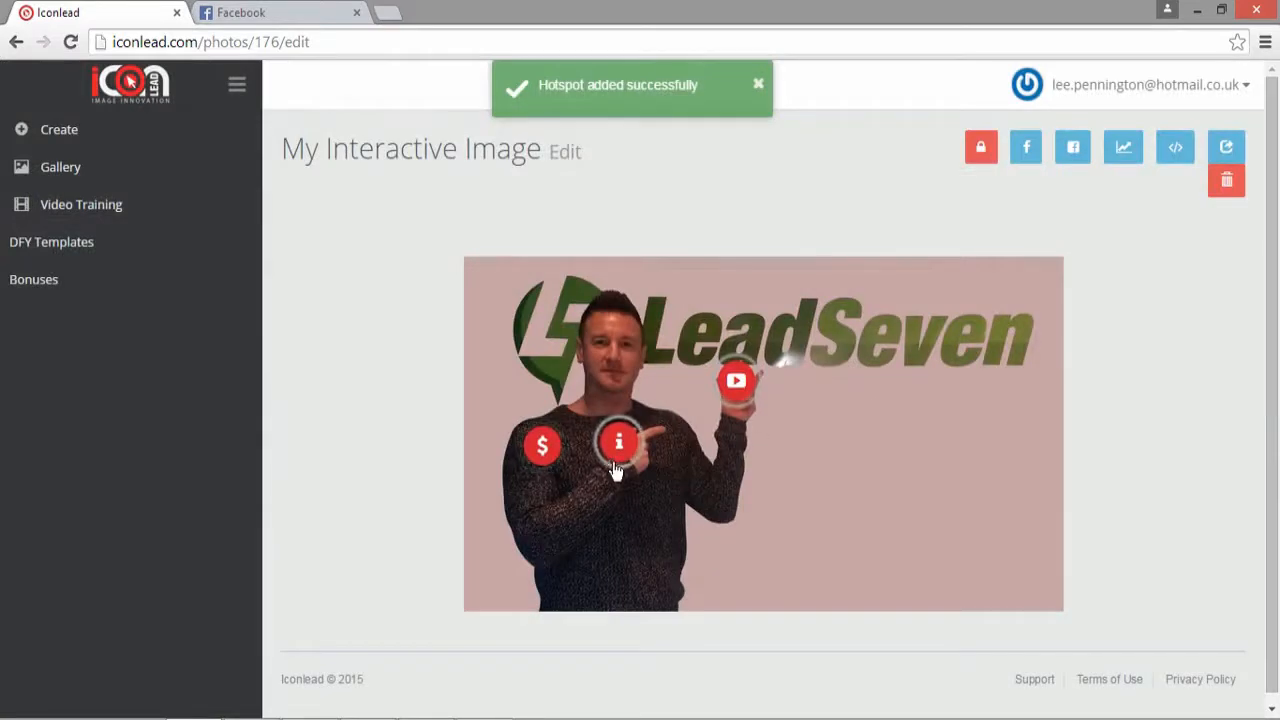
{"action": "left_click_drag", "start_coordinate": [620, 442], "coordinate": [640, 508]}
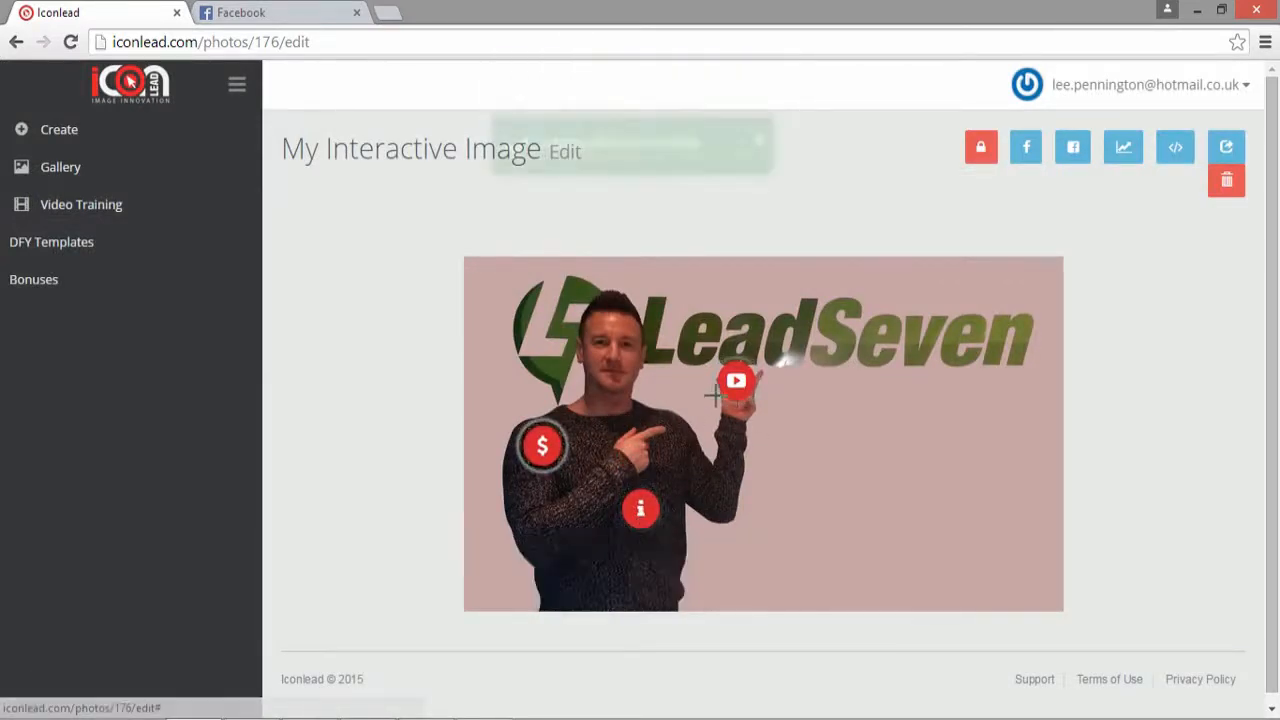
{"action": "left_click", "coordinate": [736, 381]}
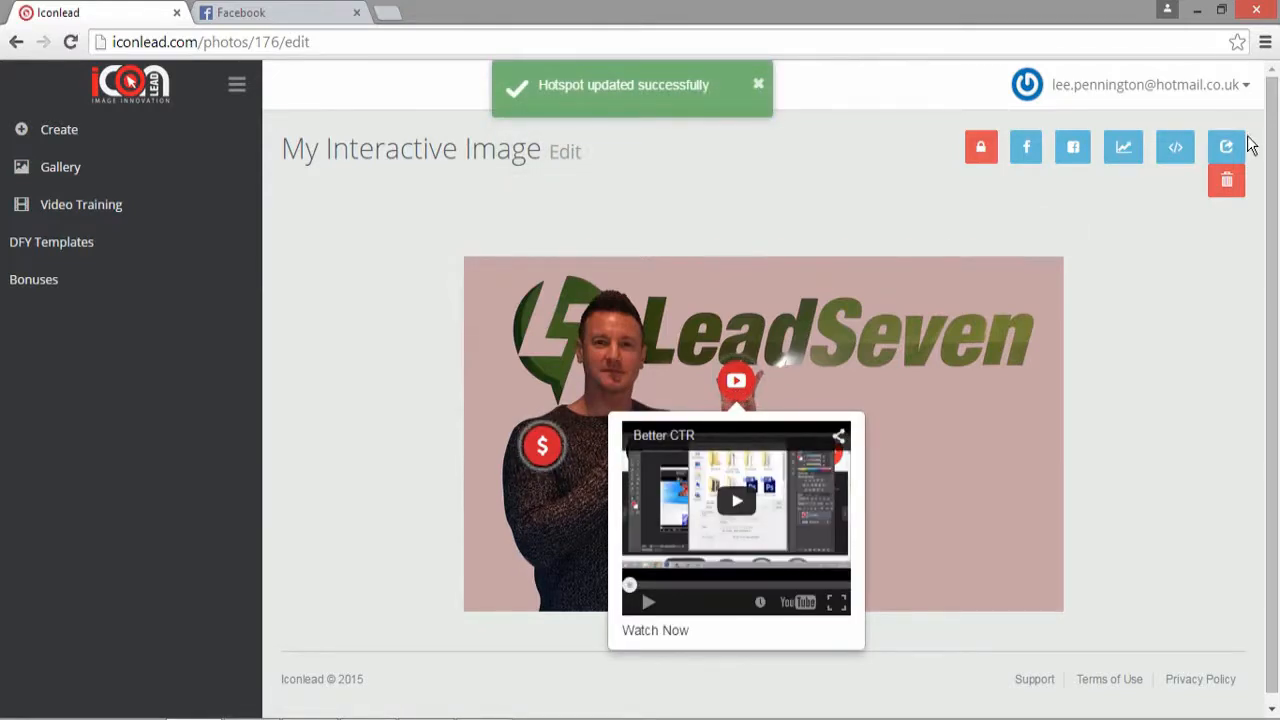
{"action": "left_click", "coordinate": [1226, 147]}
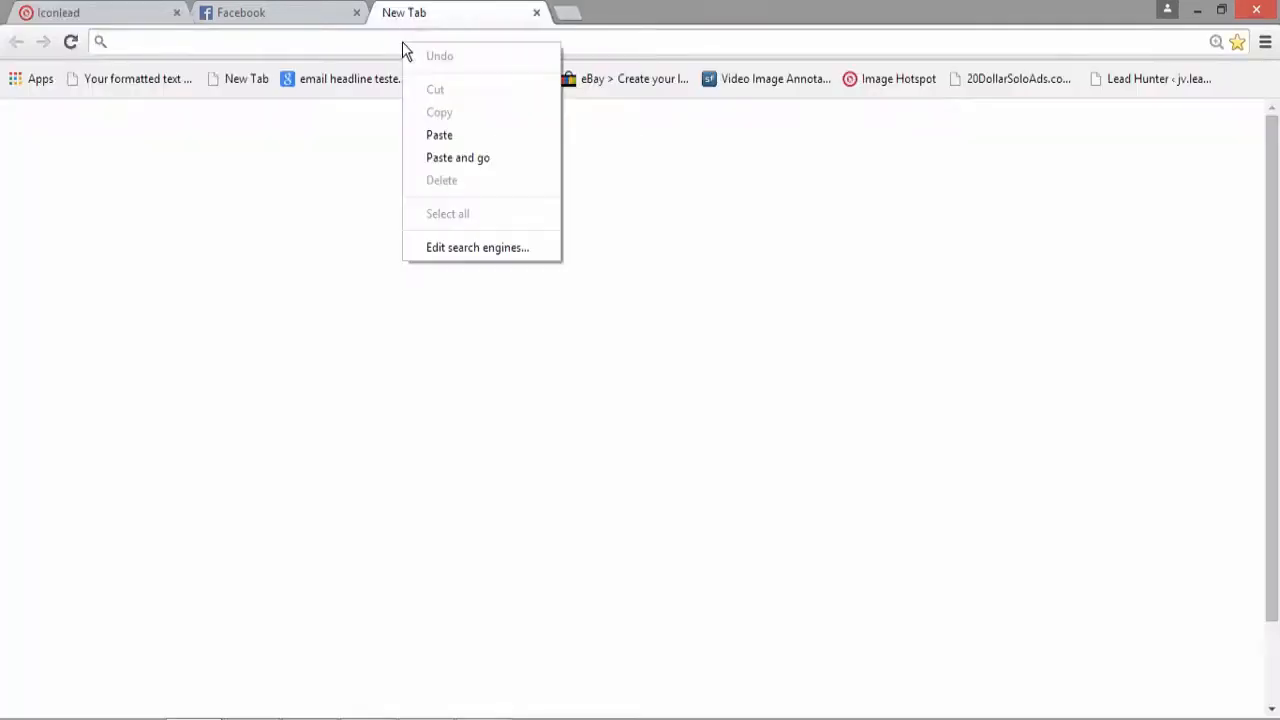
Step: Open the shared embed link and test the video and info hotspot popups
{"action": "left_click", "coordinate": [458, 157]}
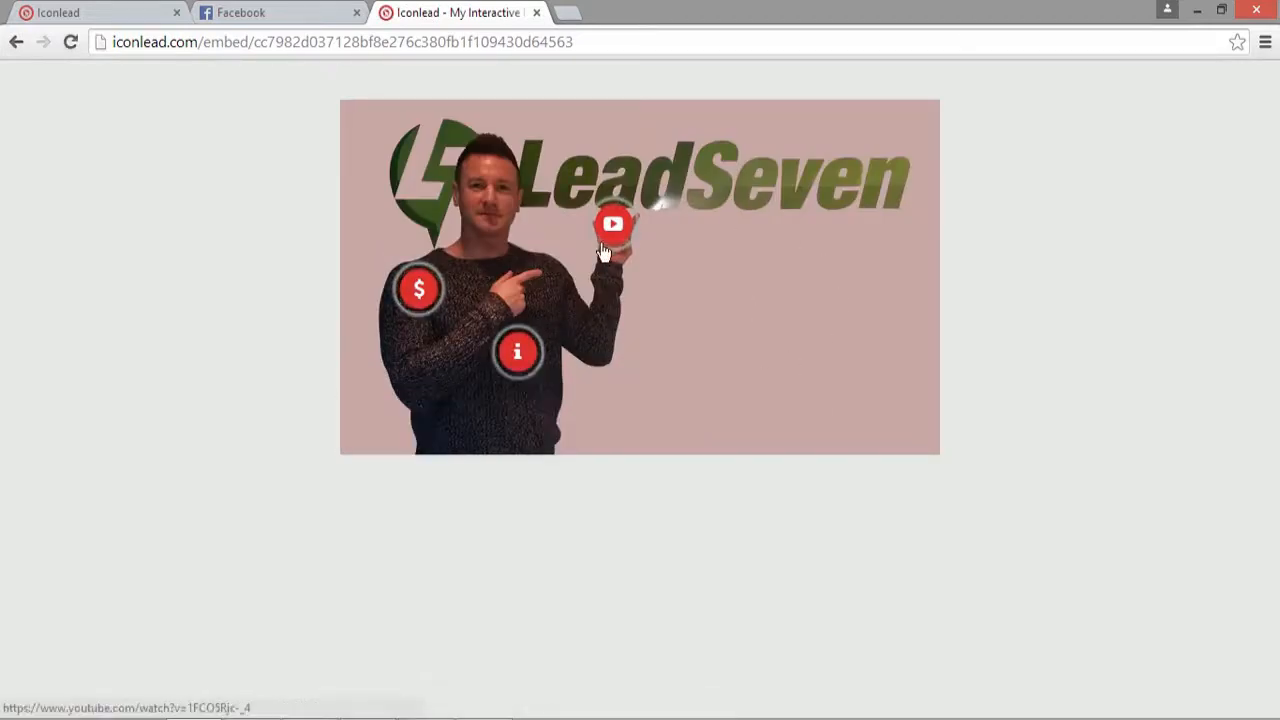
{"action": "left_click", "coordinate": [613, 223]}
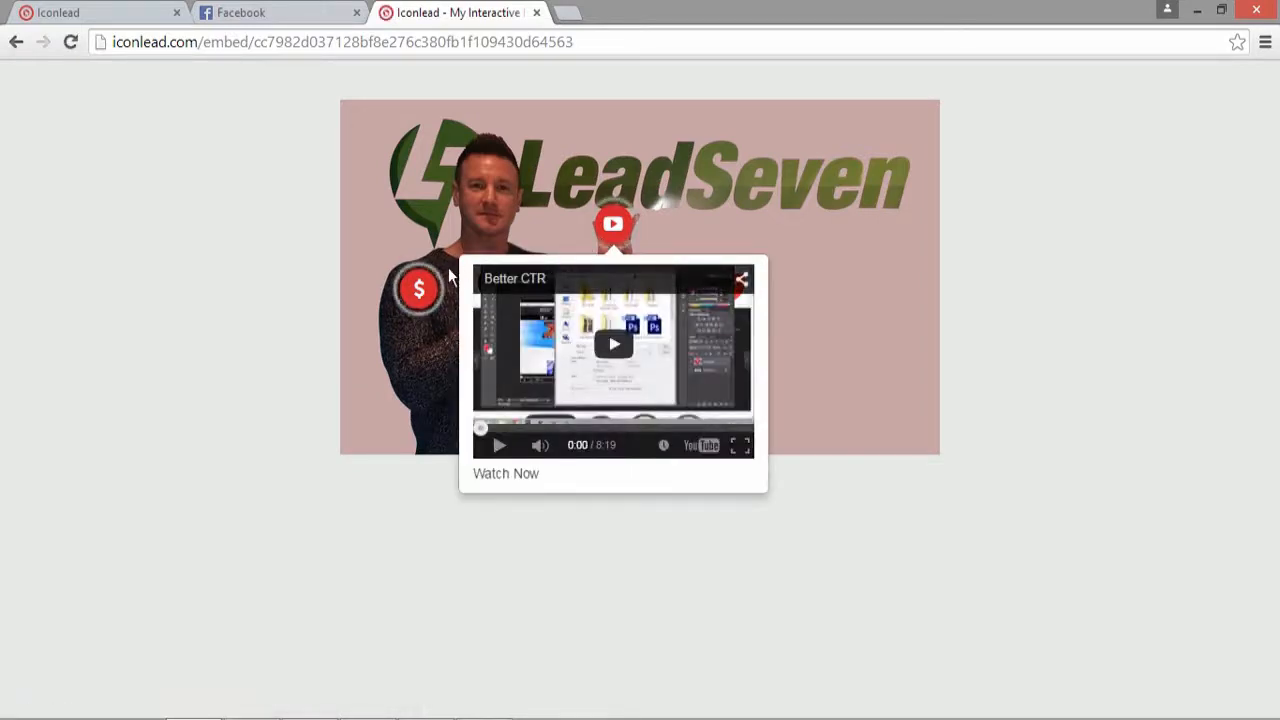
{"action": "mouse_move", "coordinate": [418, 263]}
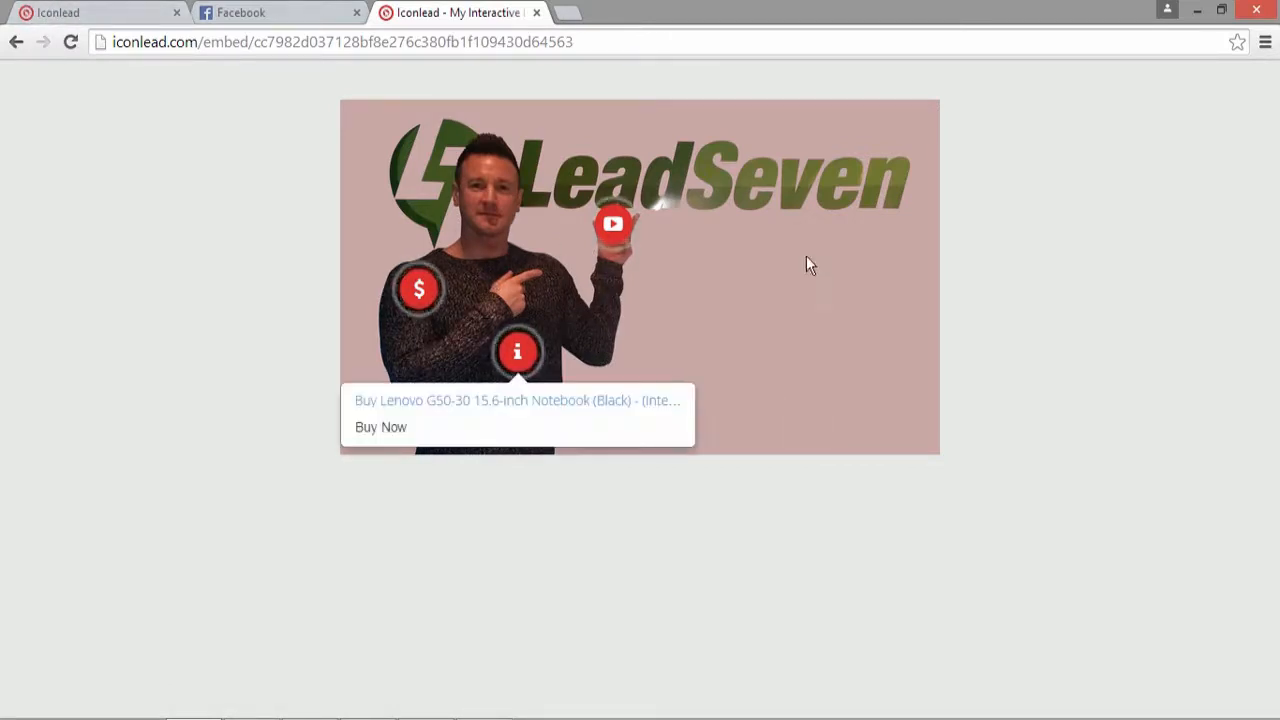
{"action": "left_click", "coordinate": [613, 223]}
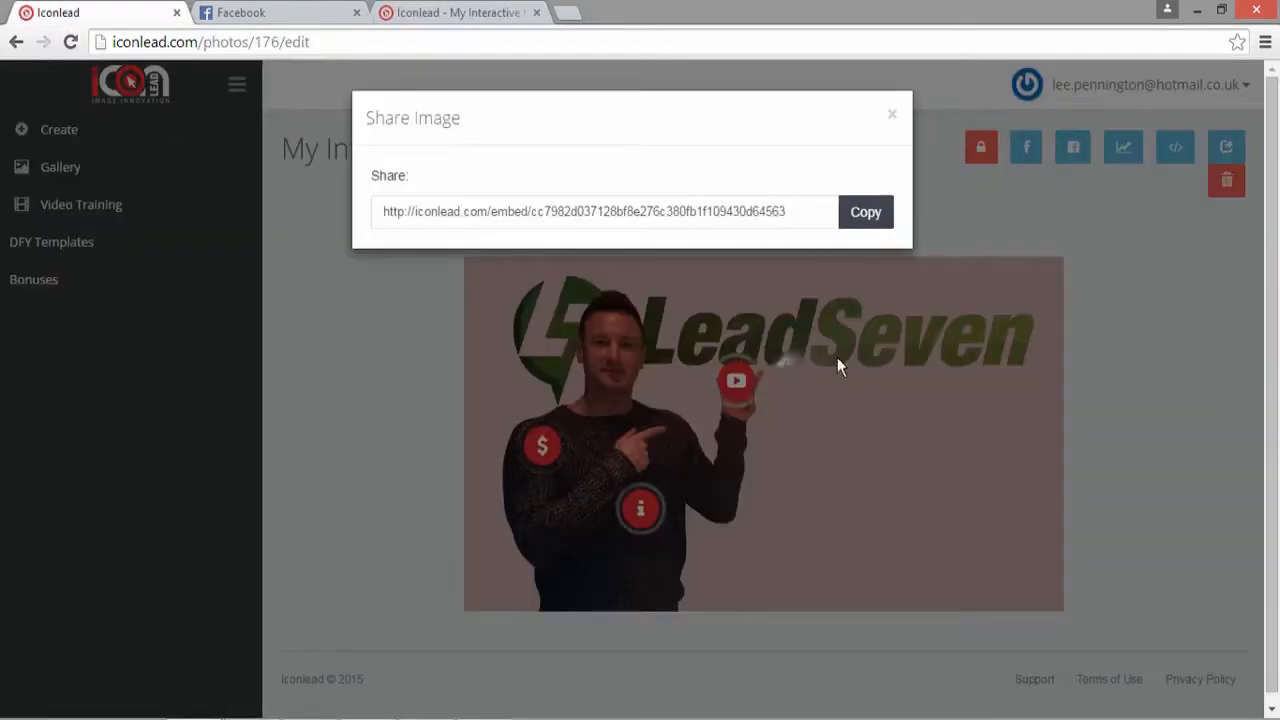
Step: Close the share window and drag the video hotspot onto the lettering and the dollar hotspot onto the face
{"action": "left_click", "coordinate": [891, 114]}
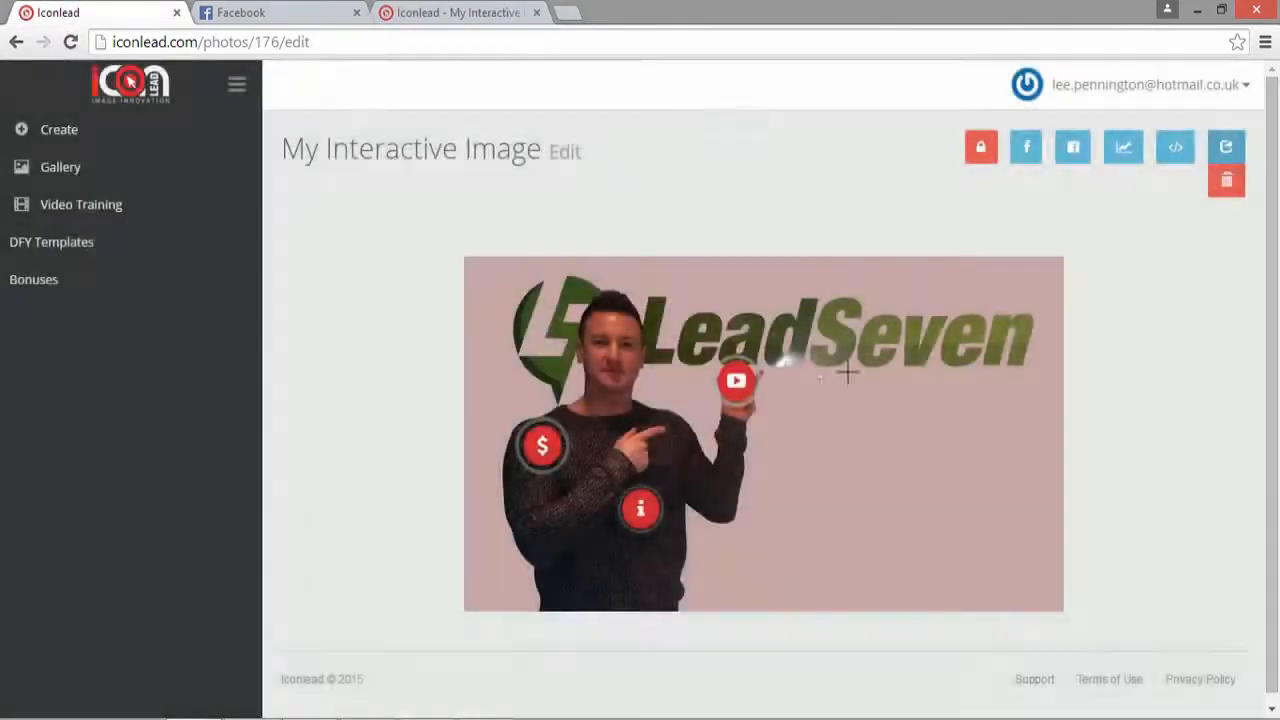
{"action": "left_click_drag", "start_coordinate": [736, 380], "coordinate": [915, 369]}
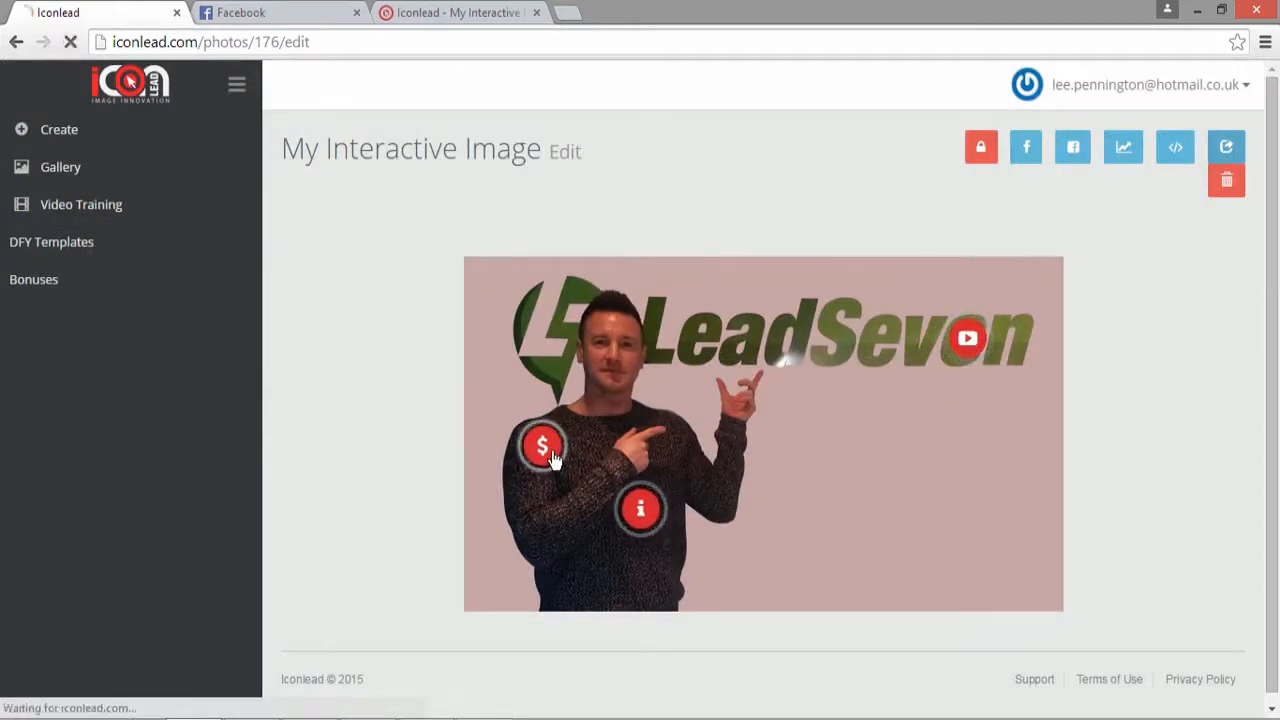
{"action": "left_click_drag", "start_coordinate": [543, 446], "coordinate": [617, 350]}
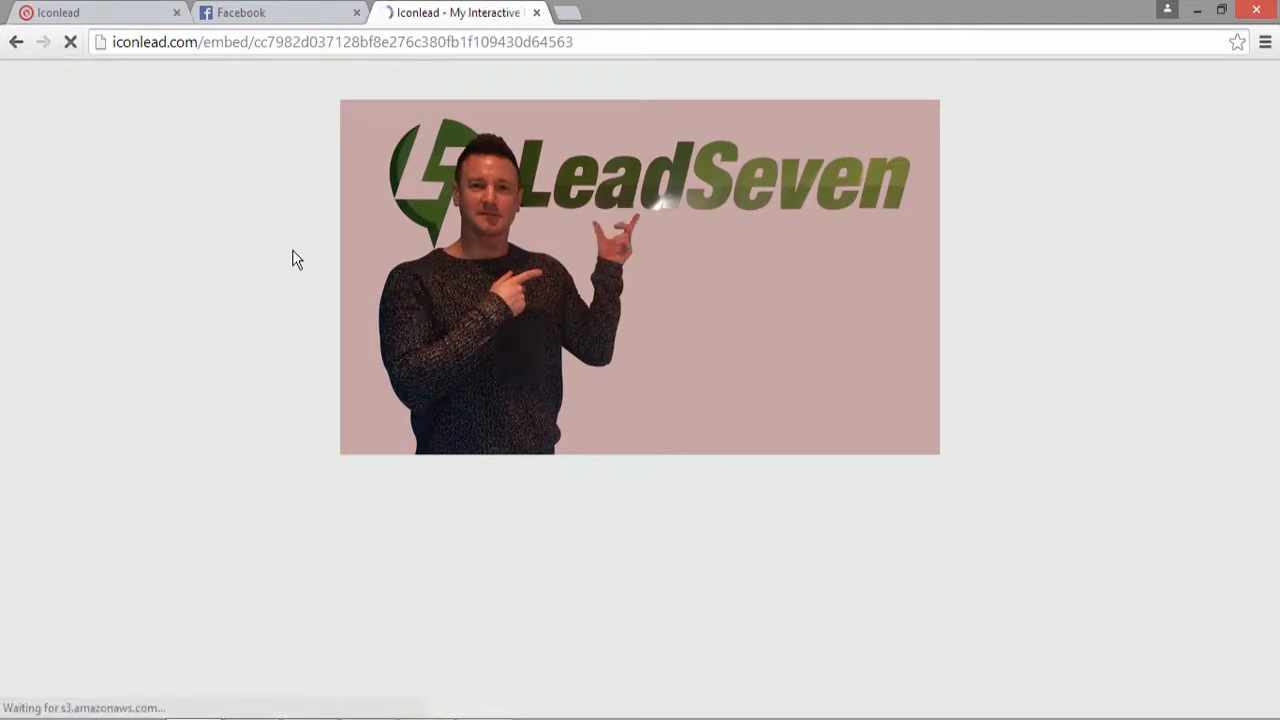
{"action": "mouse_move", "coordinate": [732, 304]}
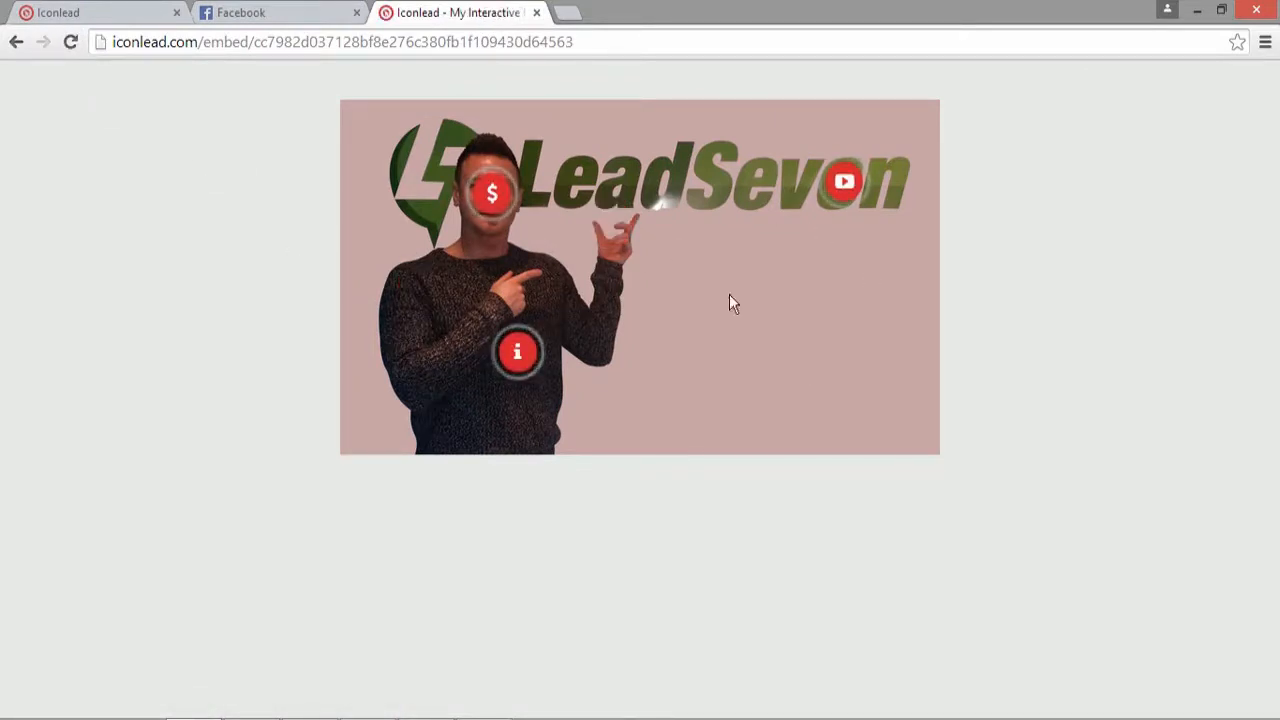
{"action": "mouse_move", "coordinate": [769, 268]}
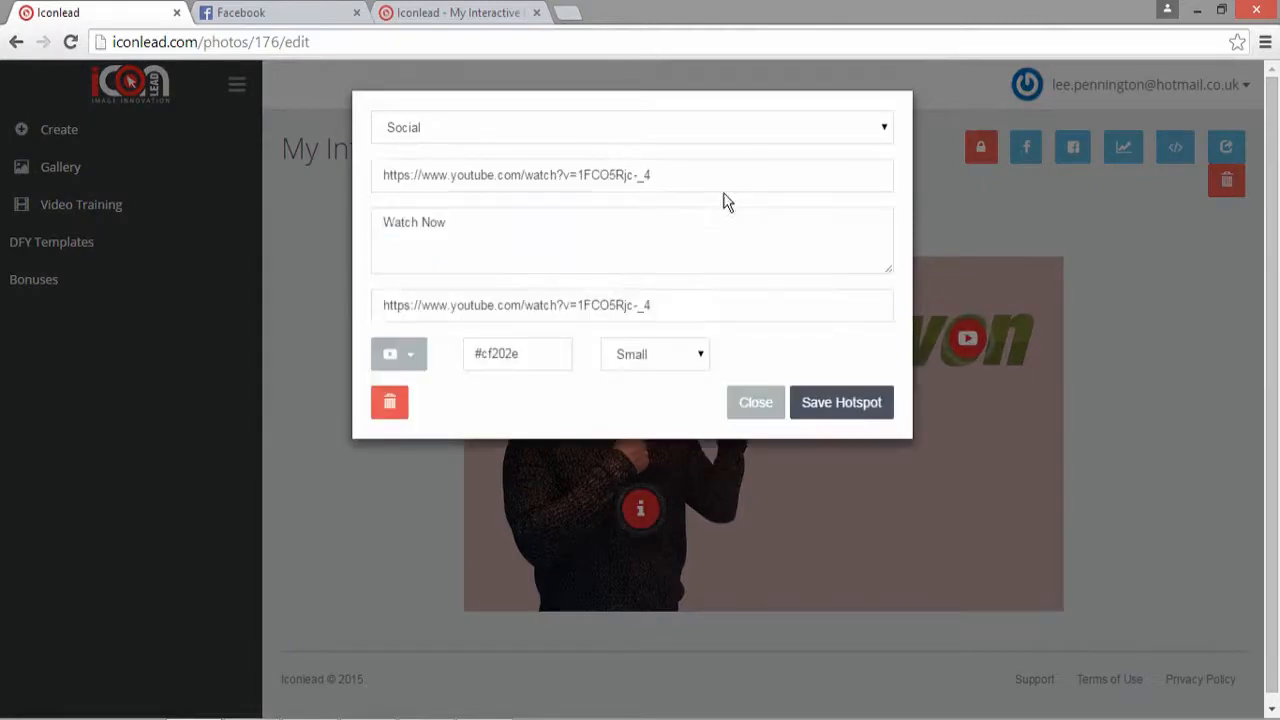
{"action": "mouse_move", "coordinate": [755, 402]}
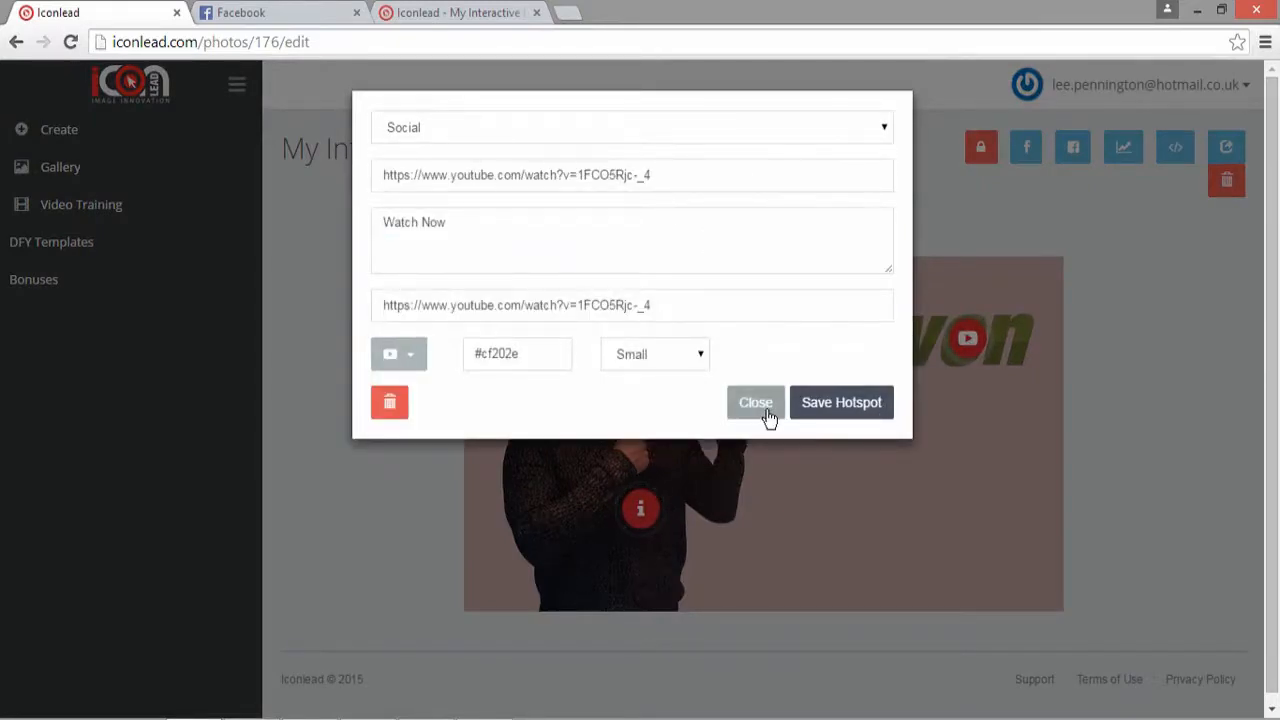
{"action": "left_click", "coordinate": [755, 402]}
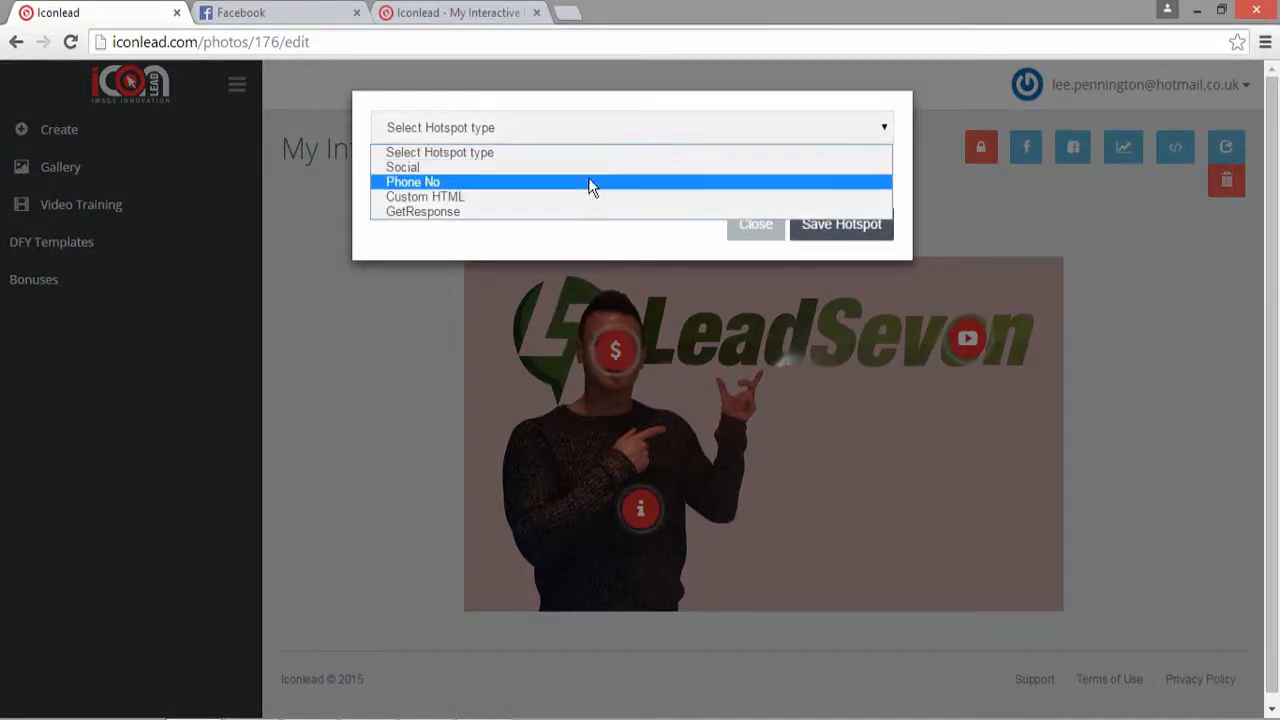
{"action": "mouse_move", "coordinate": [651, 193]}
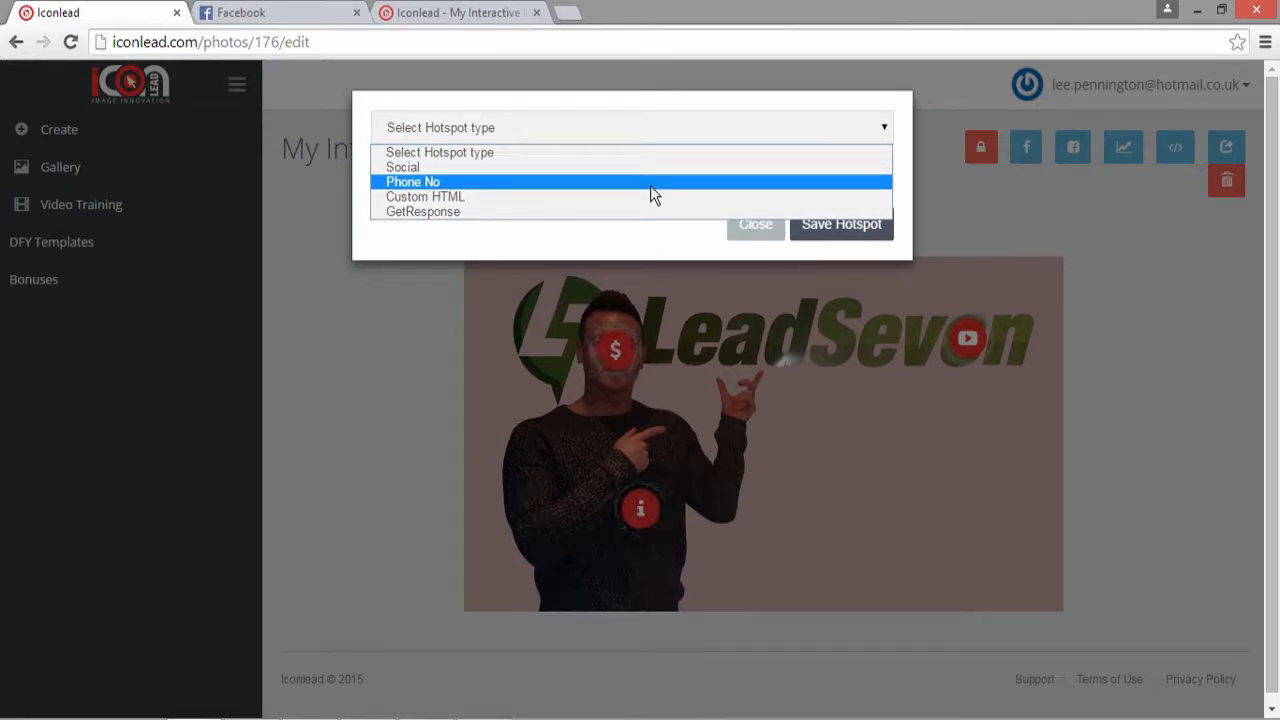
{"action": "left_click", "coordinate": [413, 181]}
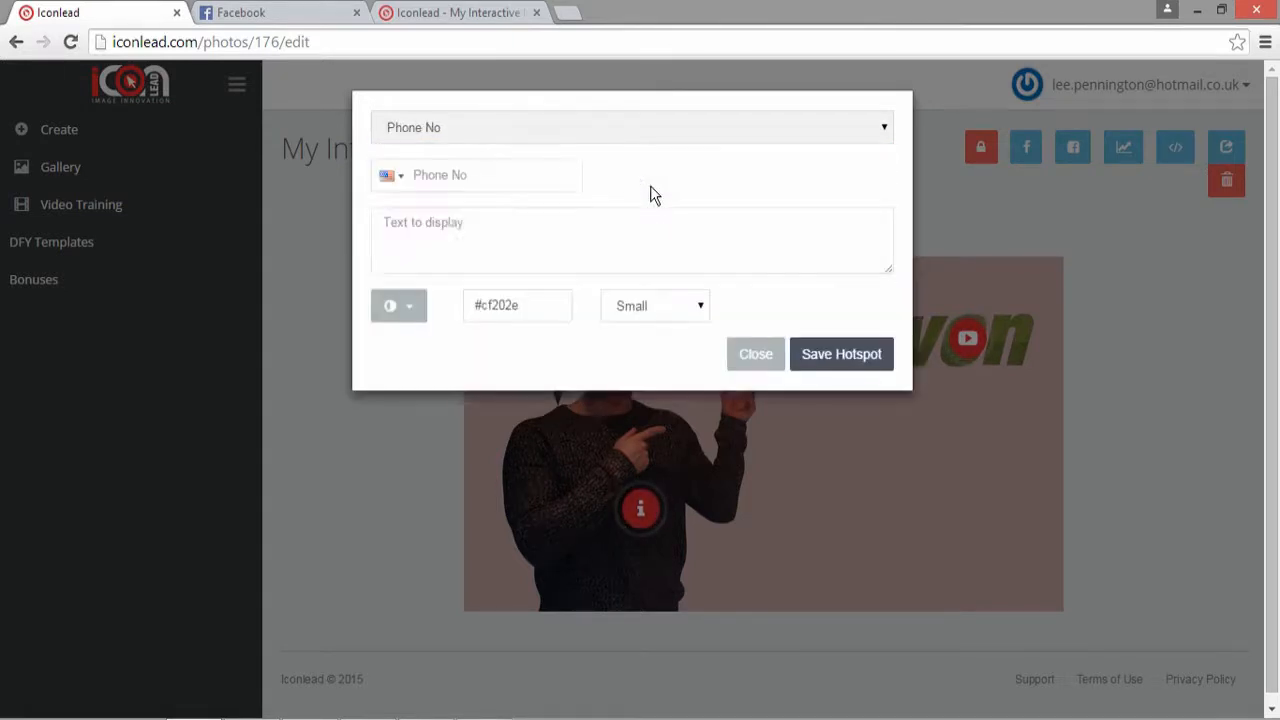
{"action": "left_click", "coordinate": [490, 175]}
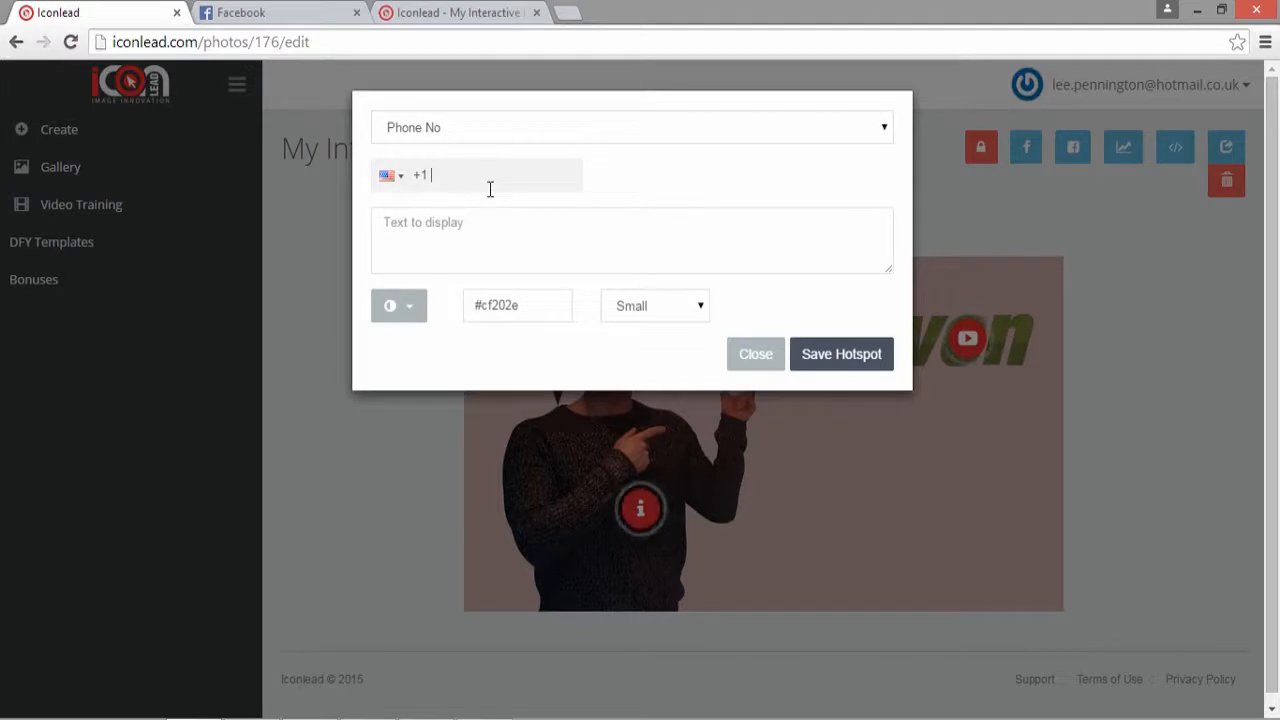
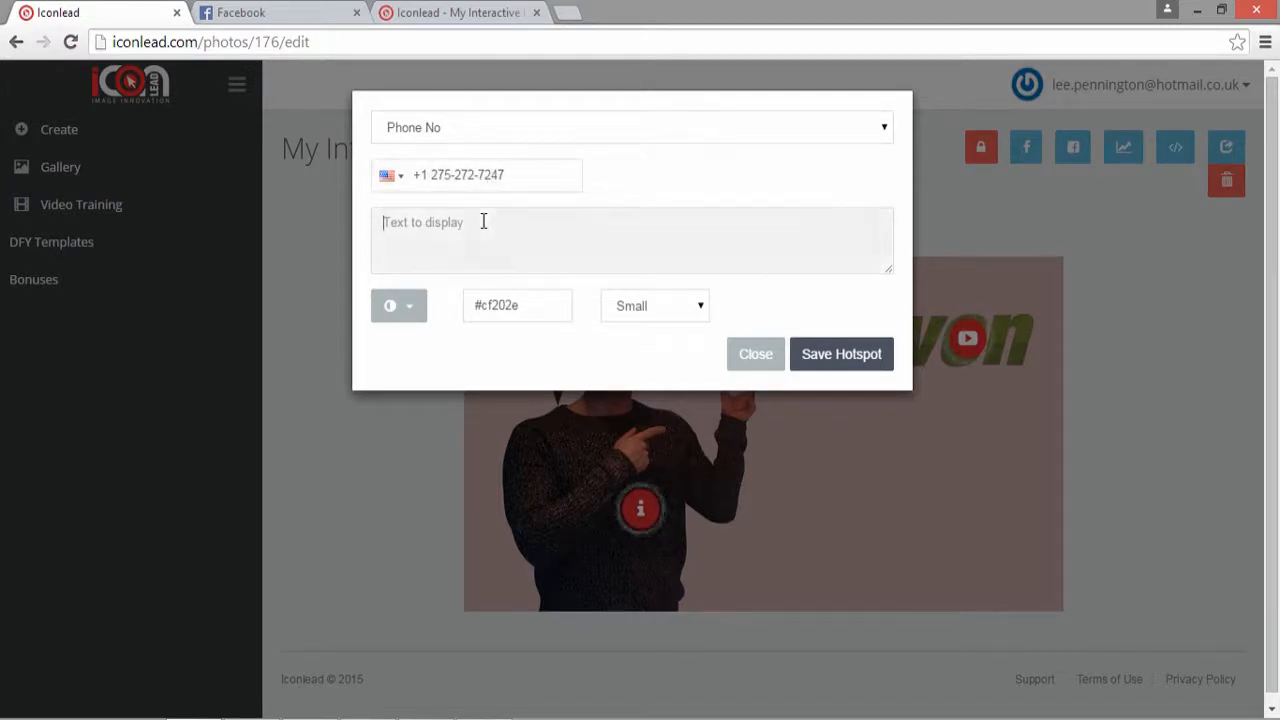
{"action": "type", "text": "Phone me"}
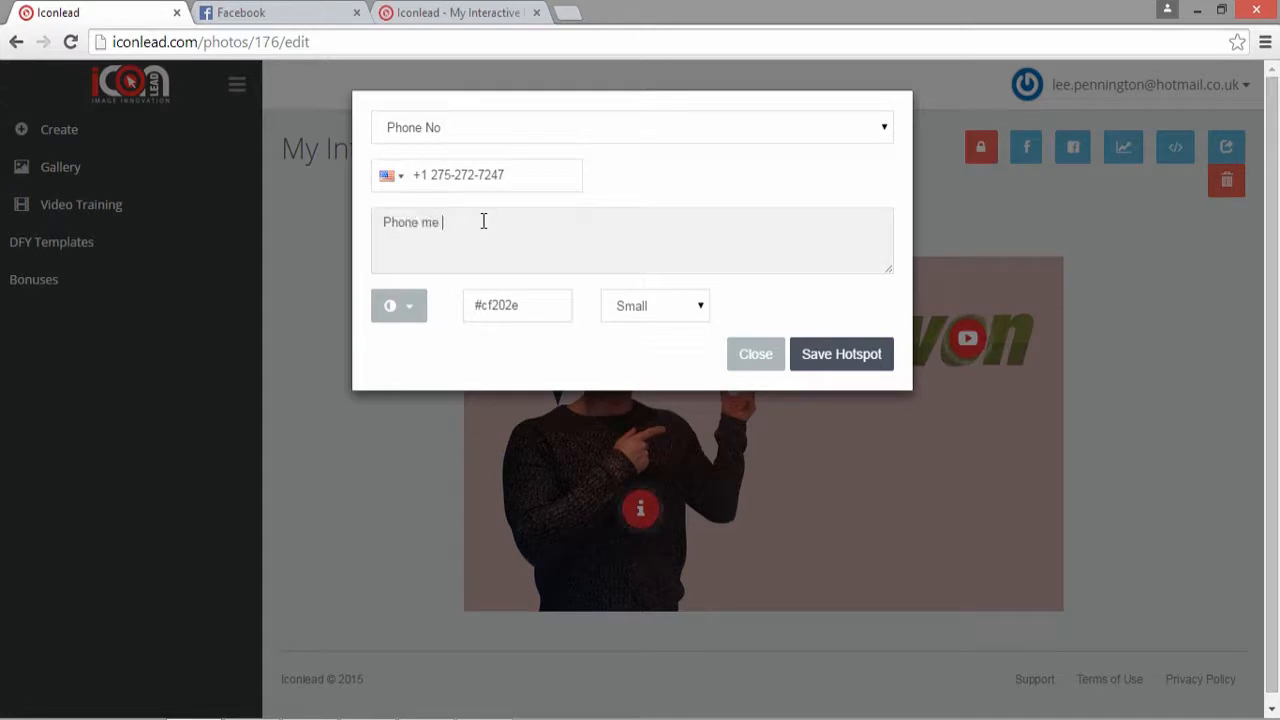
{"action": "type", "text": "now"}
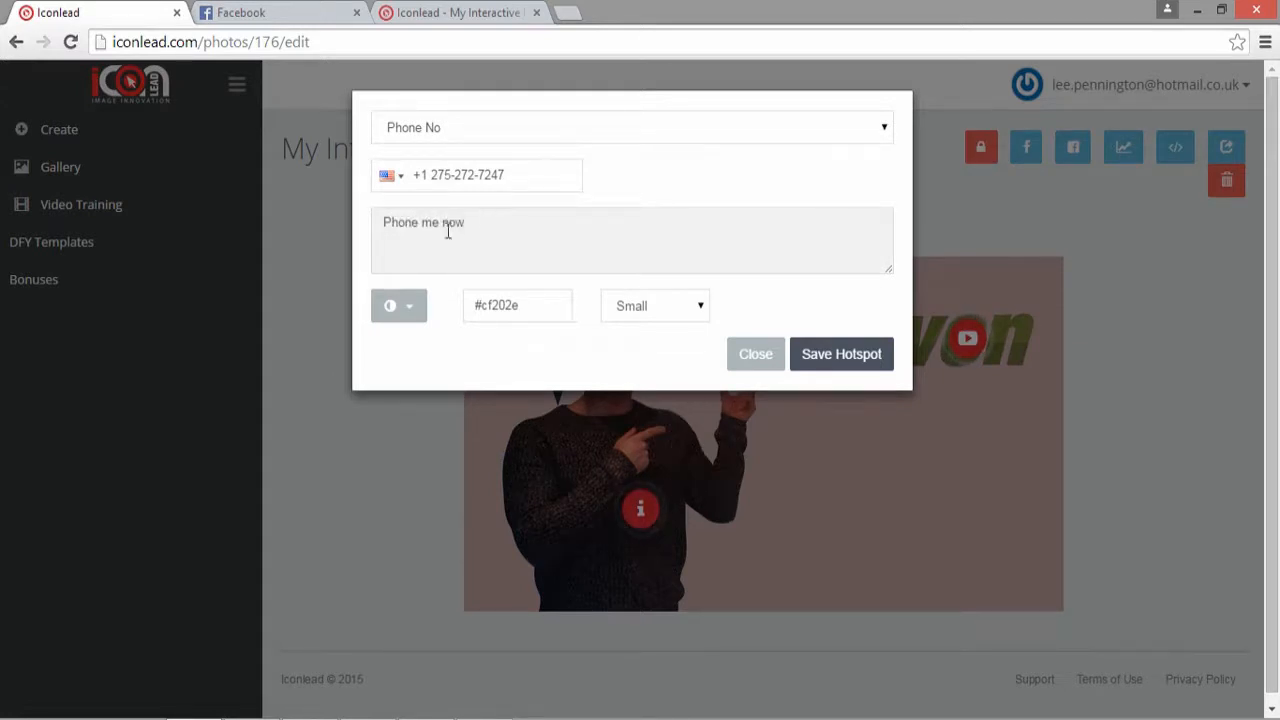
Step: Give the call hotspot a phone icon and save it
{"action": "left_click", "coordinate": [389, 305]}
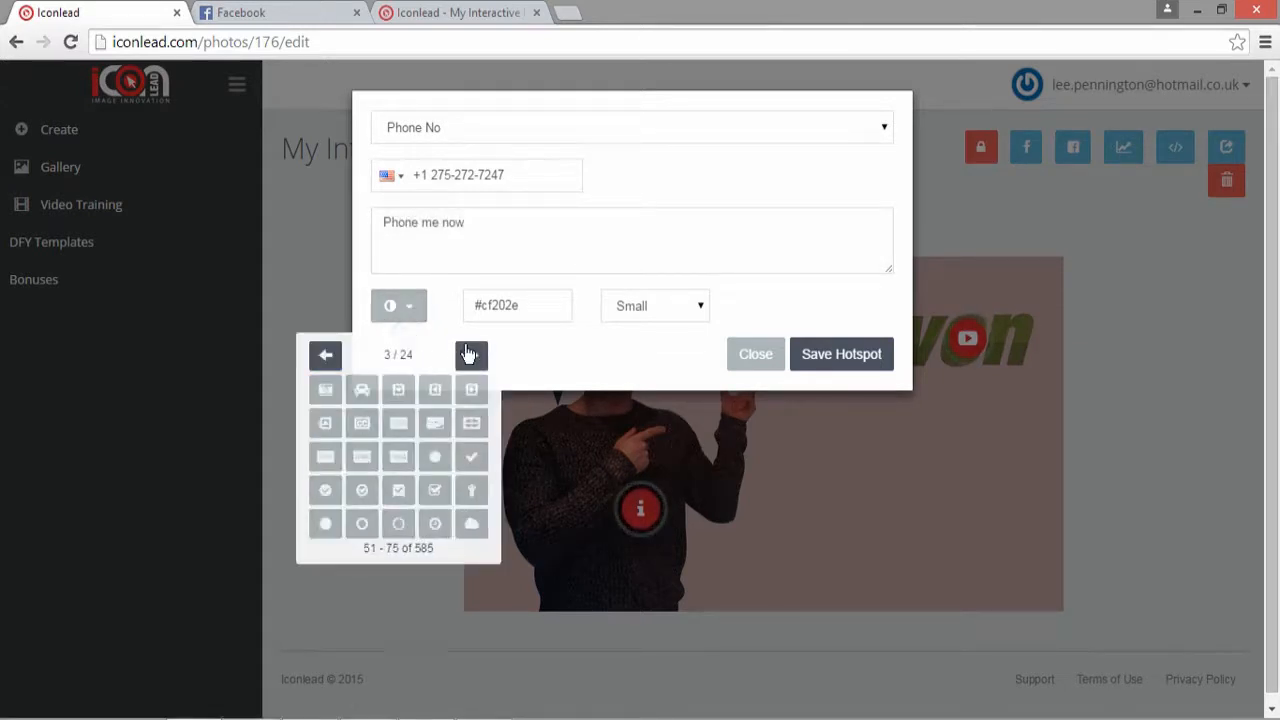
{"action": "left_click", "coordinate": [470, 355]}
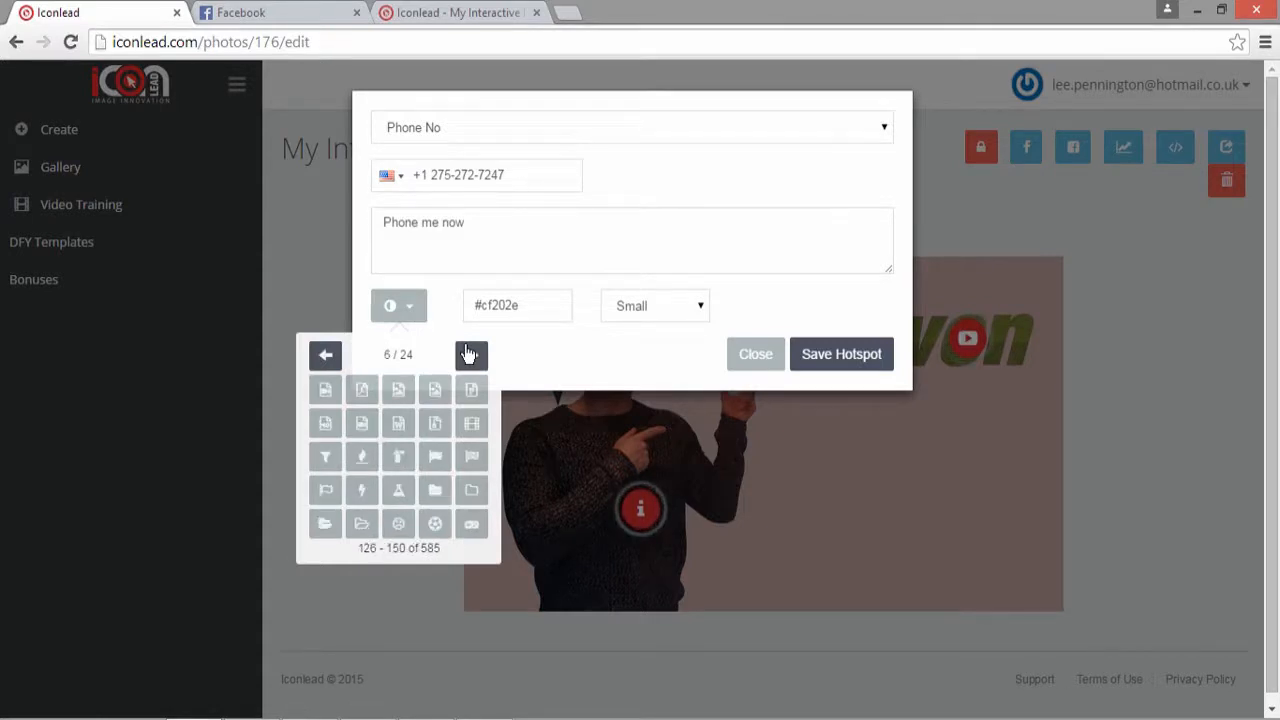
{"action": "left_click", "coordinate": [471, 355]}
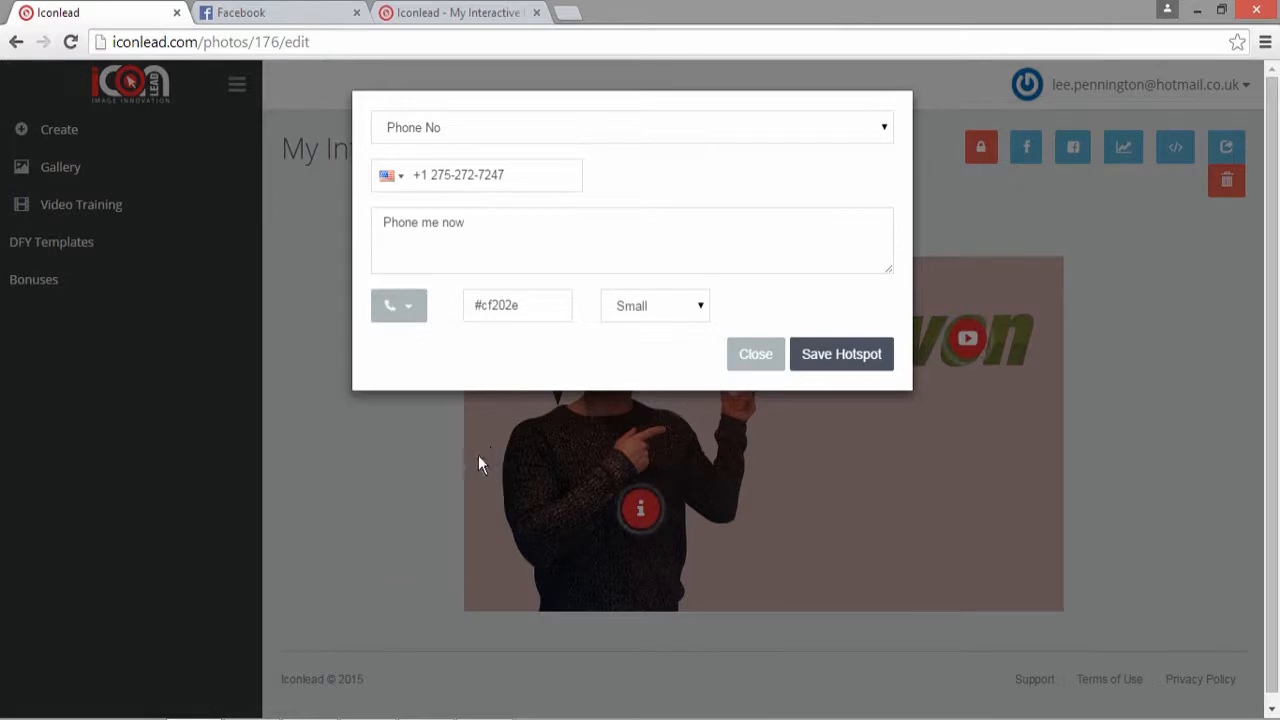
{"action": "left_click", "coordinate": [841, 354]}
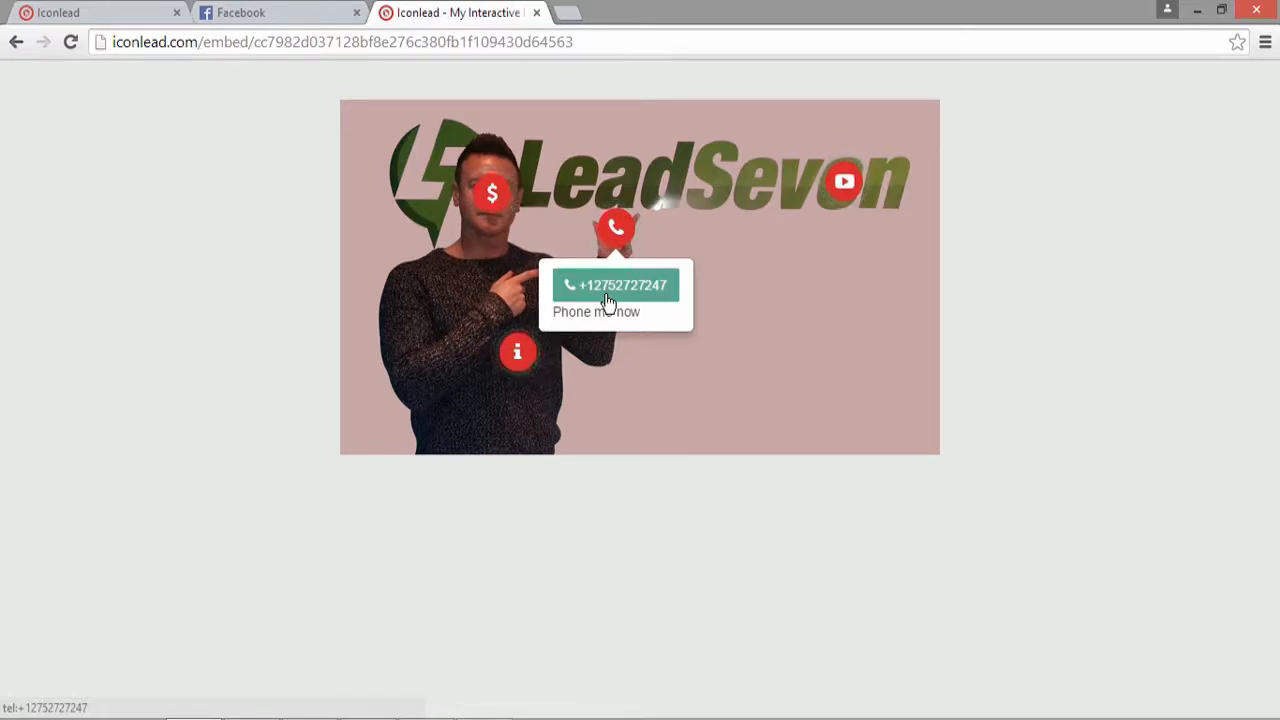
{"action": "mouse_move", "coordinate": [665, 292]}
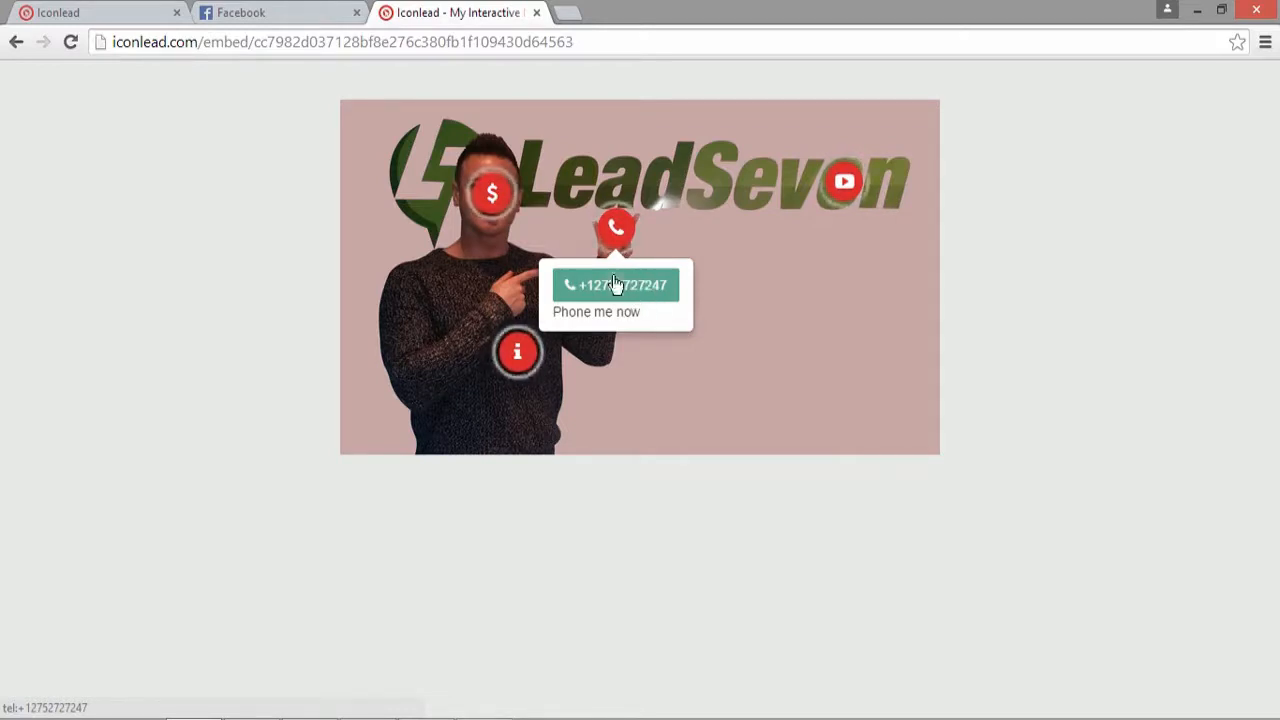
{"action": "mouse_move", "coordinate": [720, 258]}
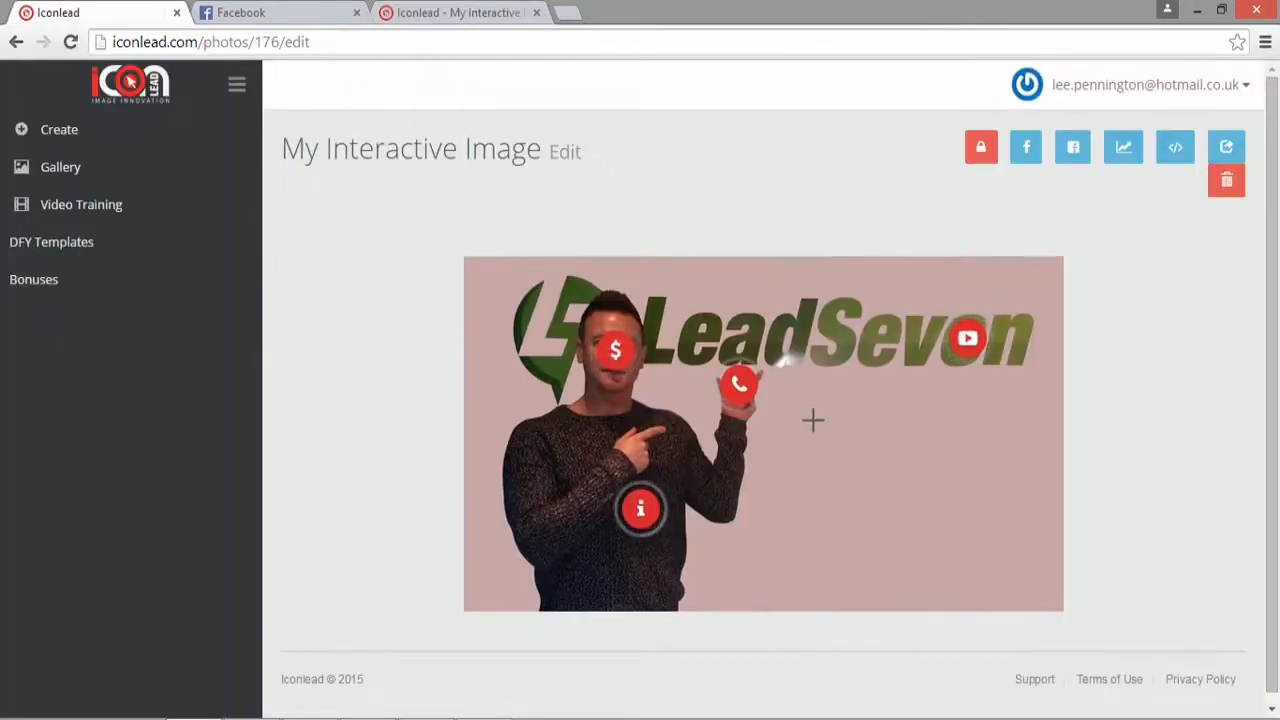
Step: Add a GetResponse hotspot titled 'Sign Up Here' with the success message 'Thanks'
{"action": "left_click", "coordinate": [812, 420]}
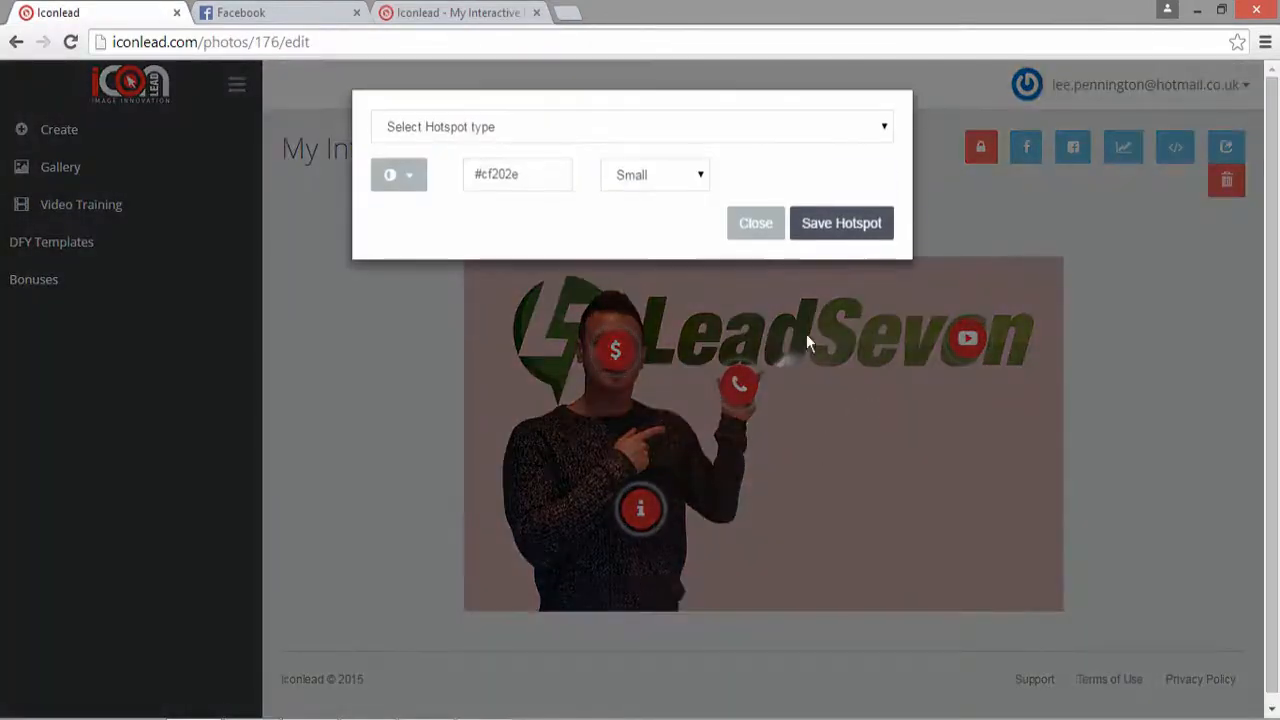
{"action": "left_click", "coordinate": [632, 127]}
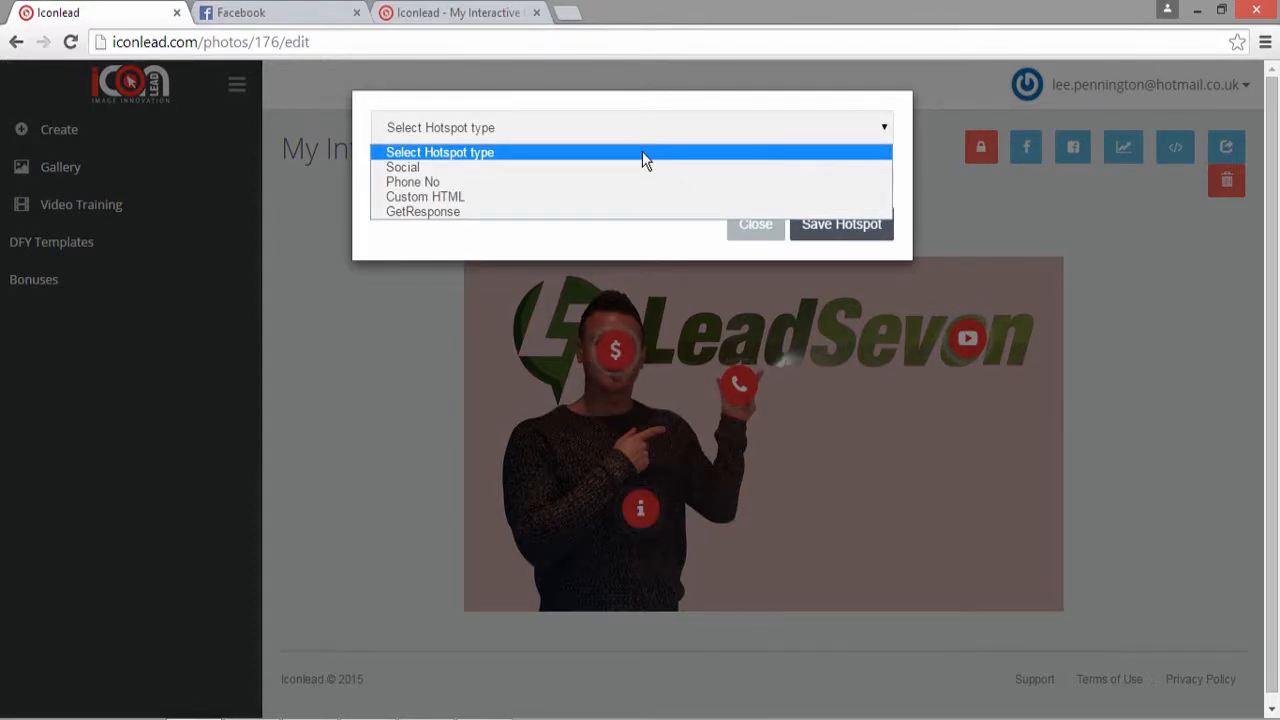
{"action": "left_click", "coordinate": [423, 211]}
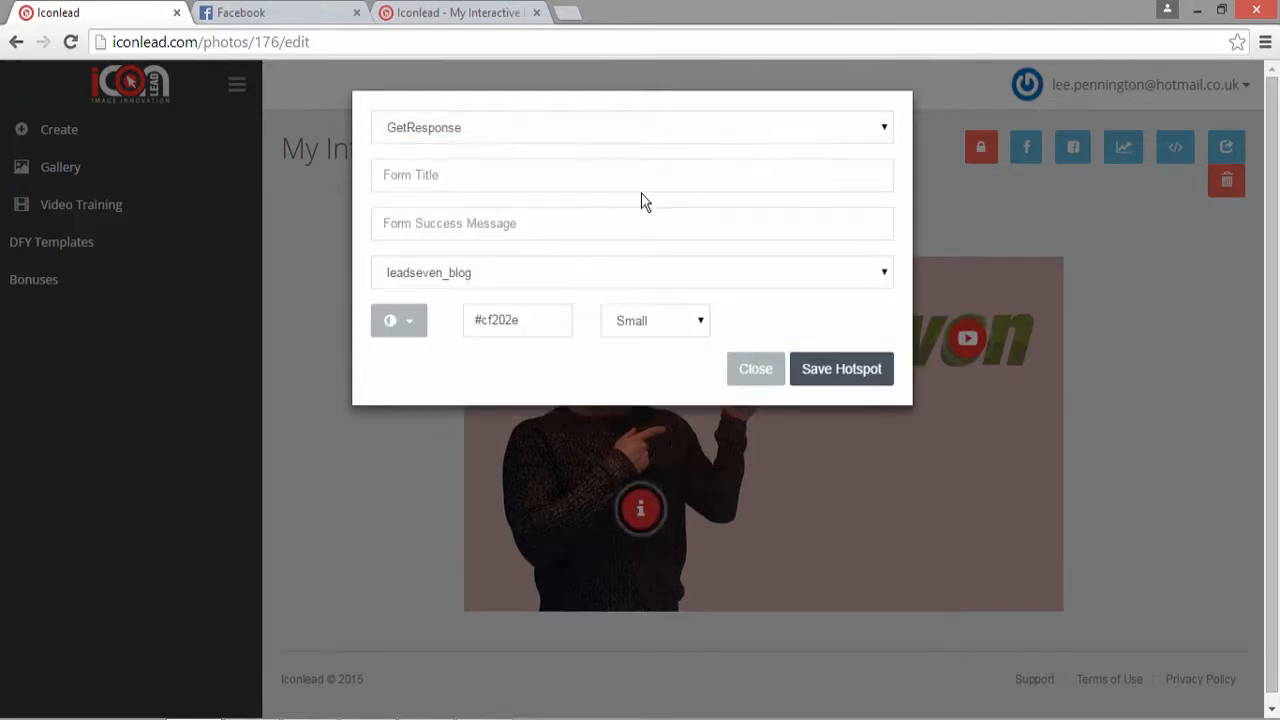
{"action": "type", "text": "S"}
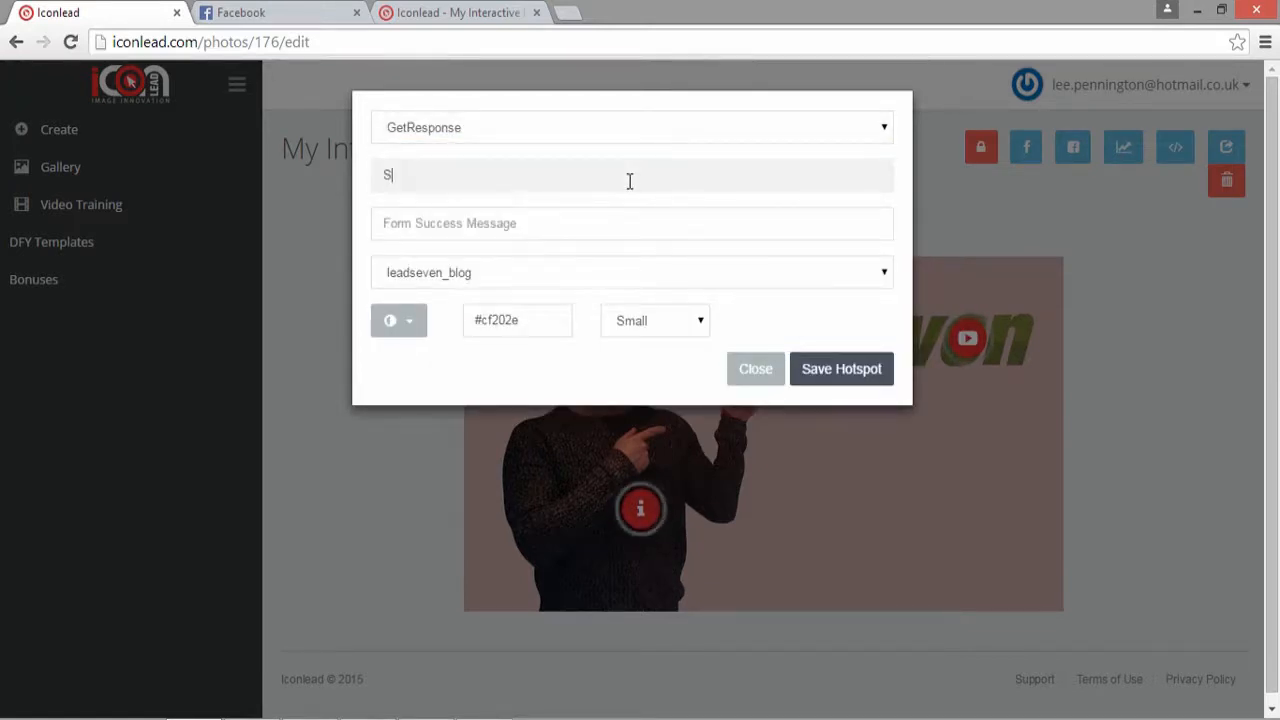
{"action": "type", "text": "ign Up H"}
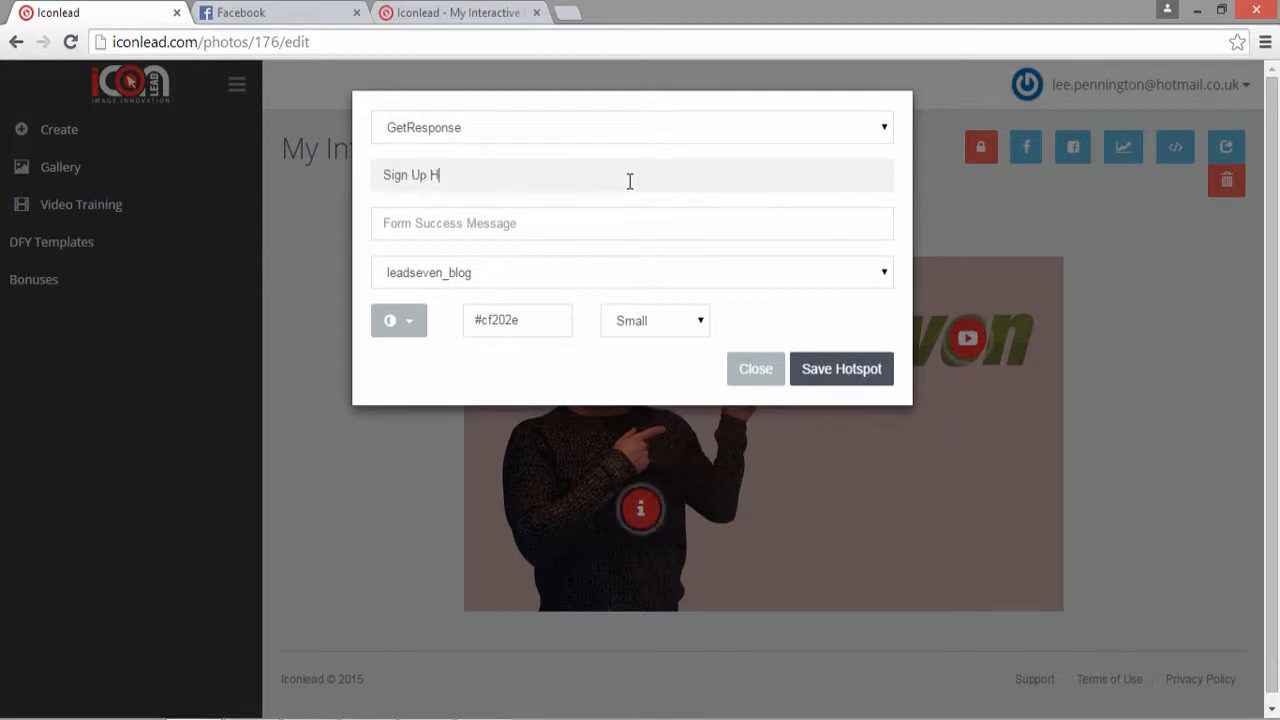
{"action": "type", "text": "ere"}
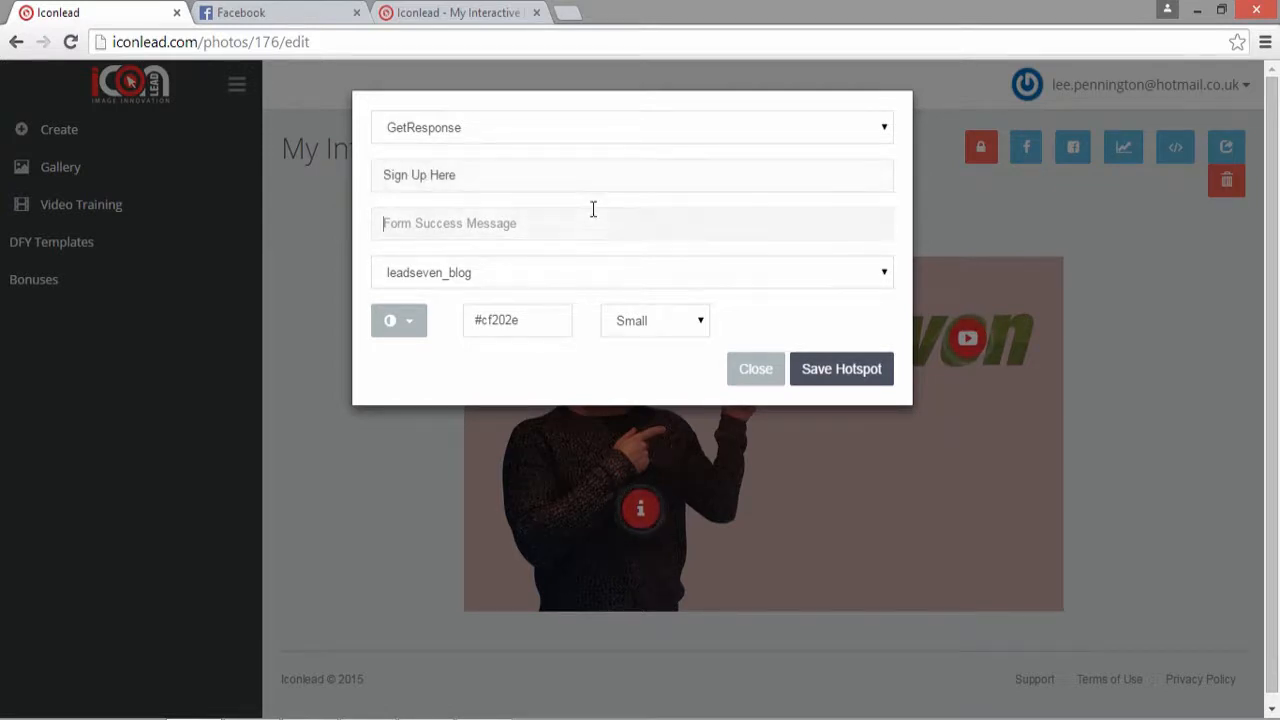
{"action": "type", "text": "Thanks"}
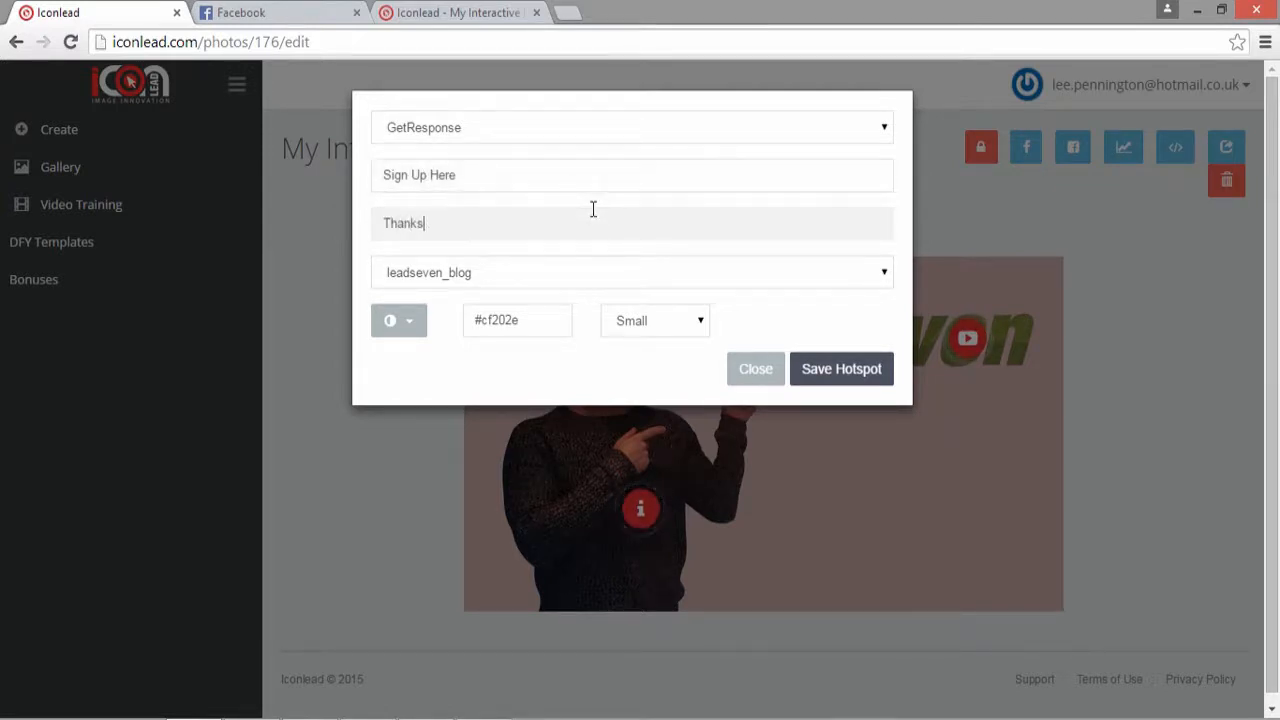
Step: Choose the icon_lead mailing list and envelope icon, then save the opt-in hotspot
{"action": "left_click", "coordinate": [632, 272]}
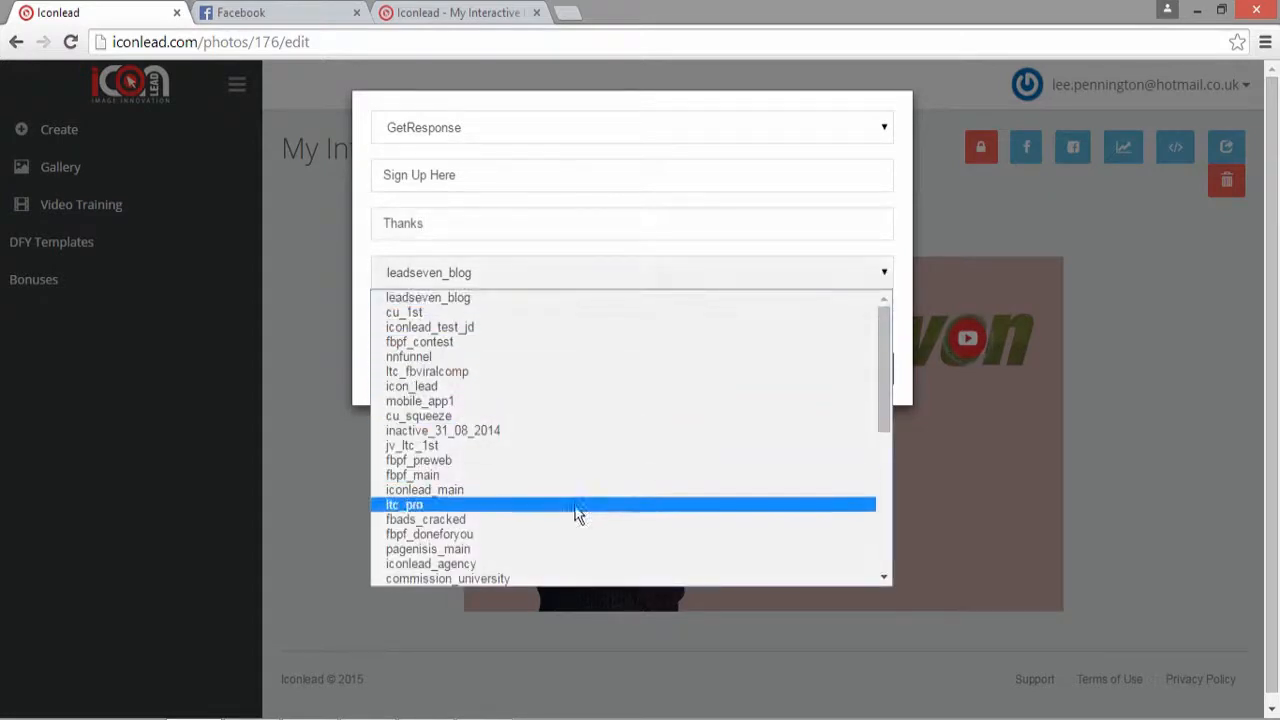
{"action": "left_click", "coordinate": [411, 386]}
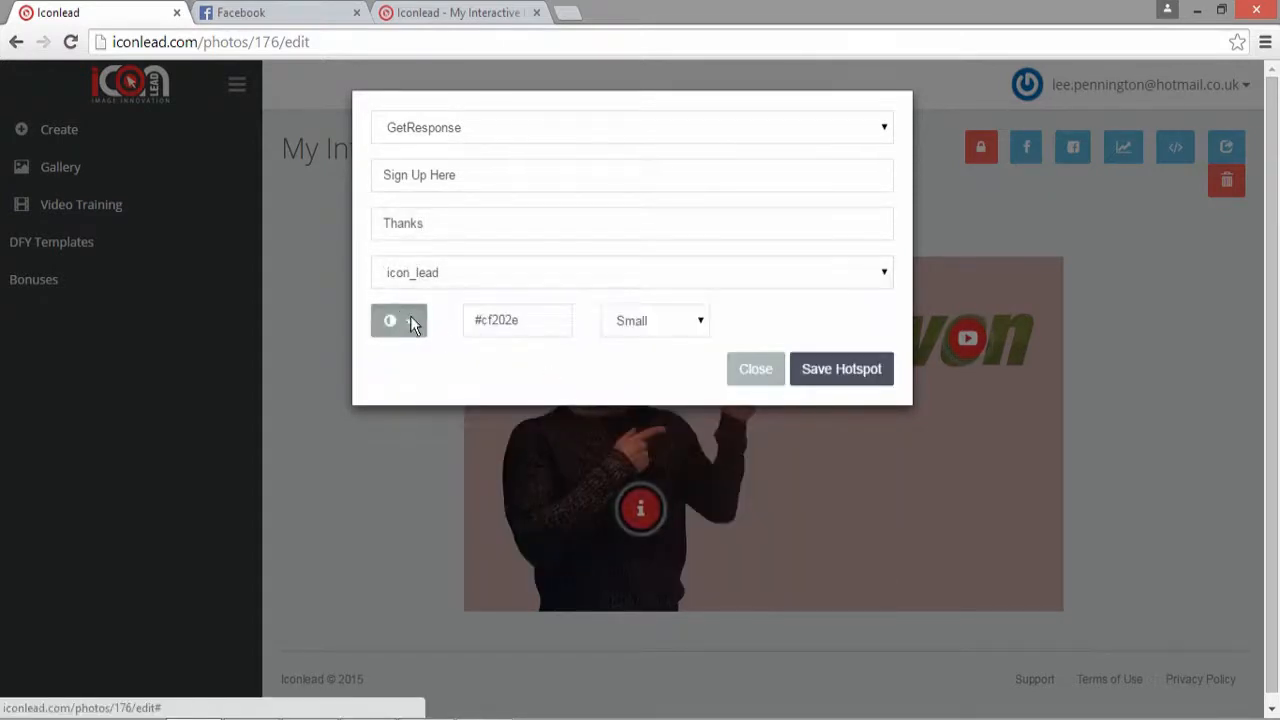
{"action": "left_click", "coordinate": [398, 320]}
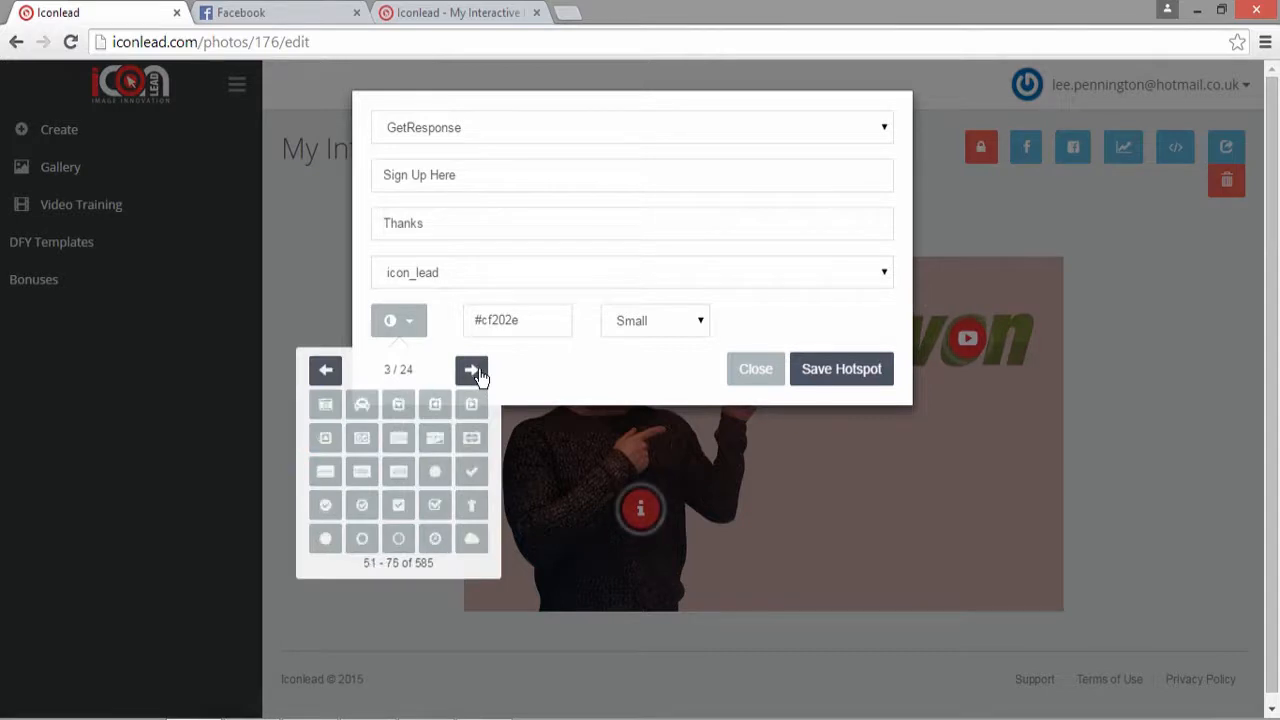
{"action": "left_click", "coordinate": [471, 369]}
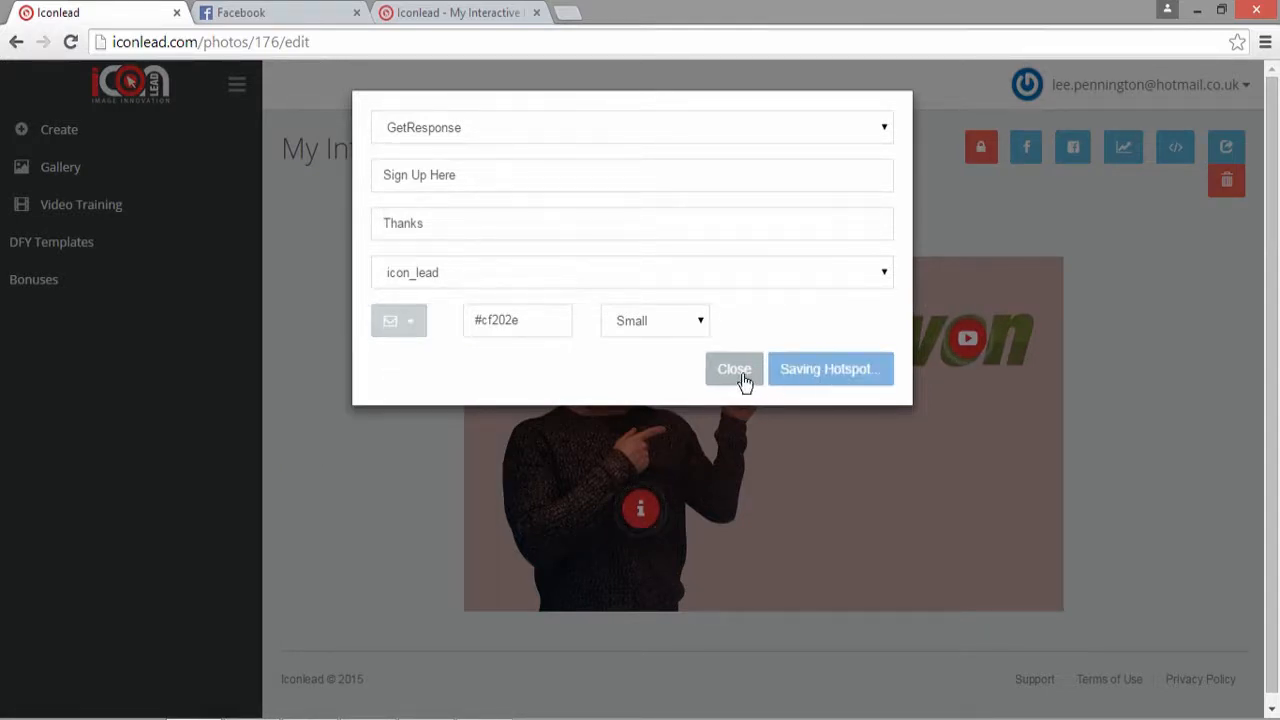
{"action": "left_click", "coordinate": [829, 368]}
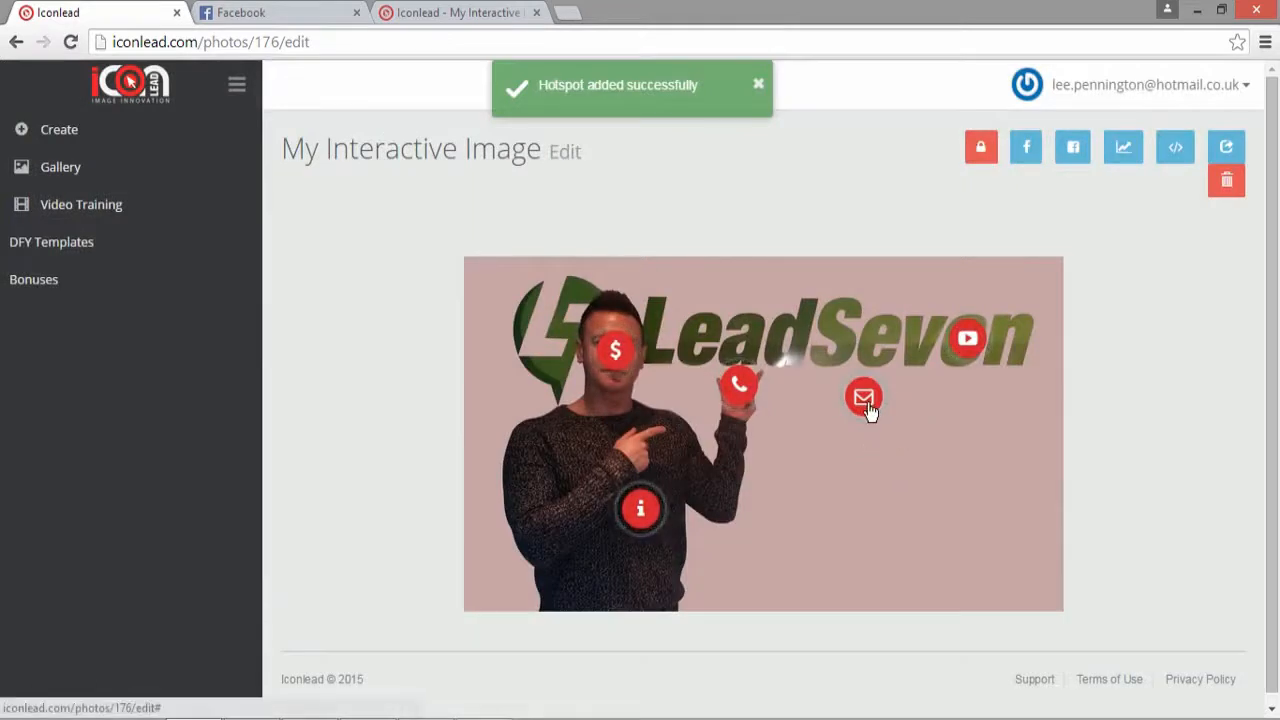
{"action": "left_click", "coordinate": [864, 397]}
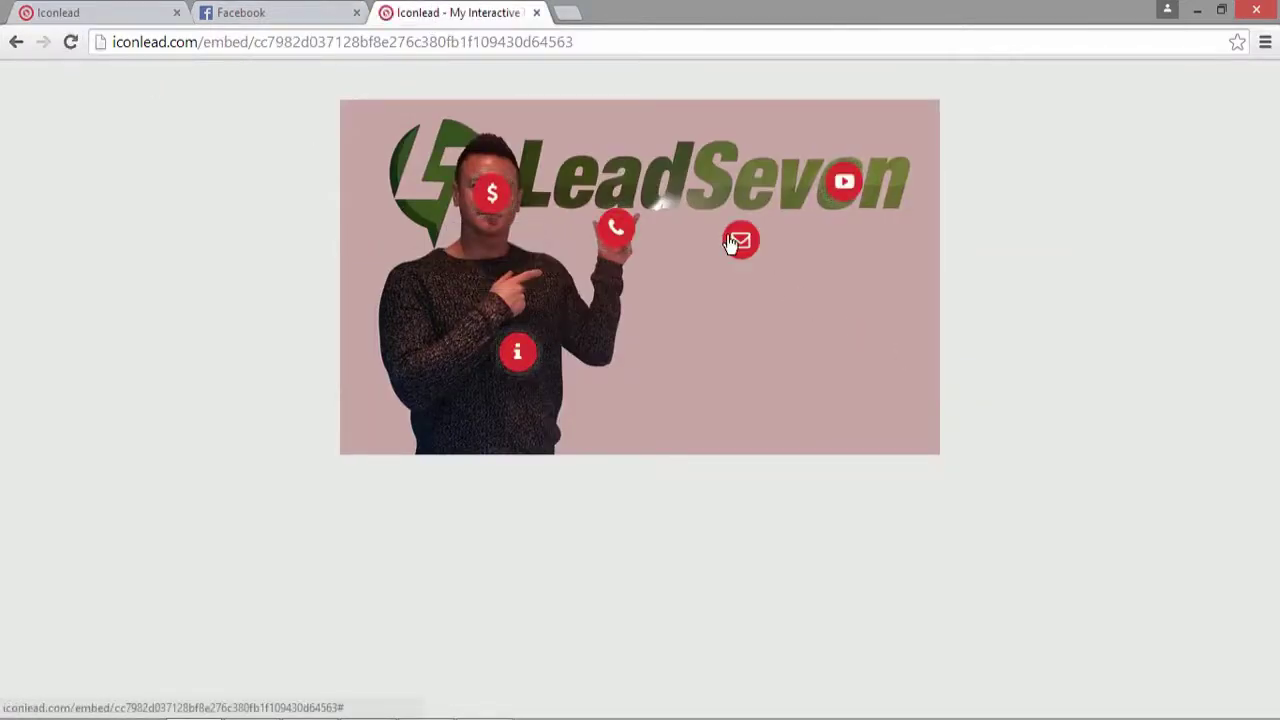
Step: Click the envelope hotspot to show its Sign Up Here subscribe form
{"action": "left_click", "coordinate": [740, 240]}
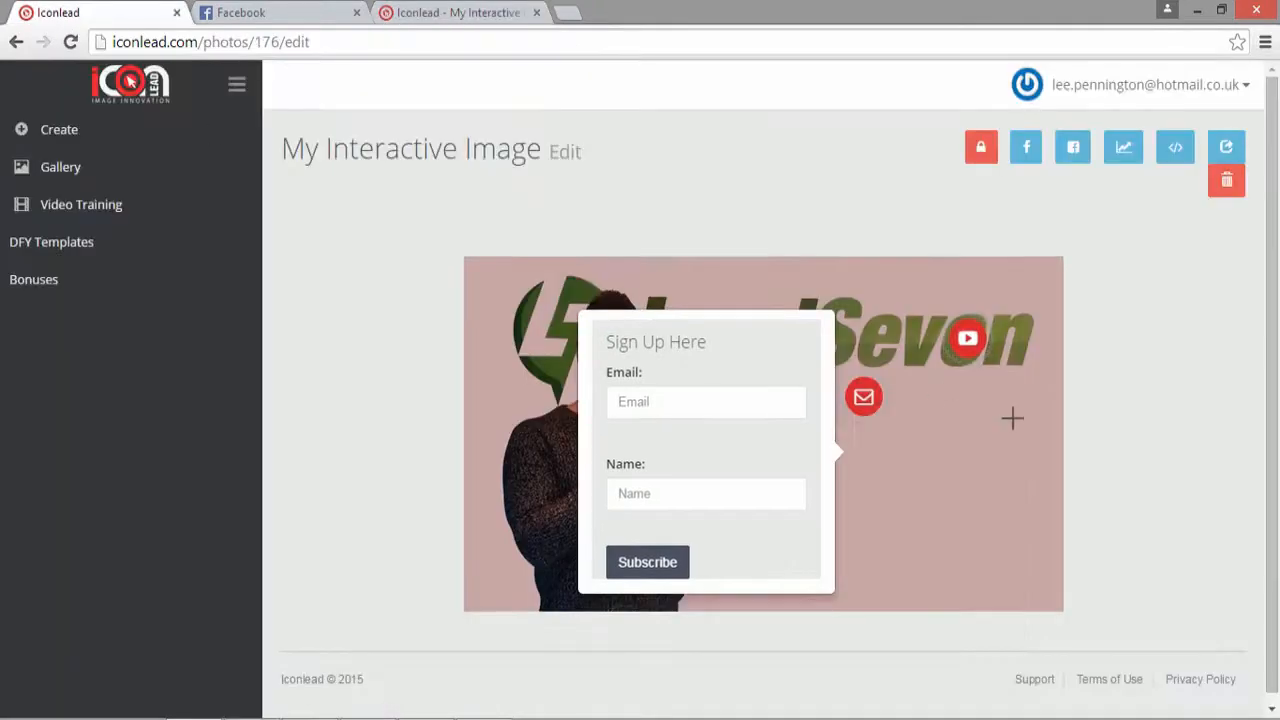
{"action": "mouse_move", "coordinate": [858, 247]}
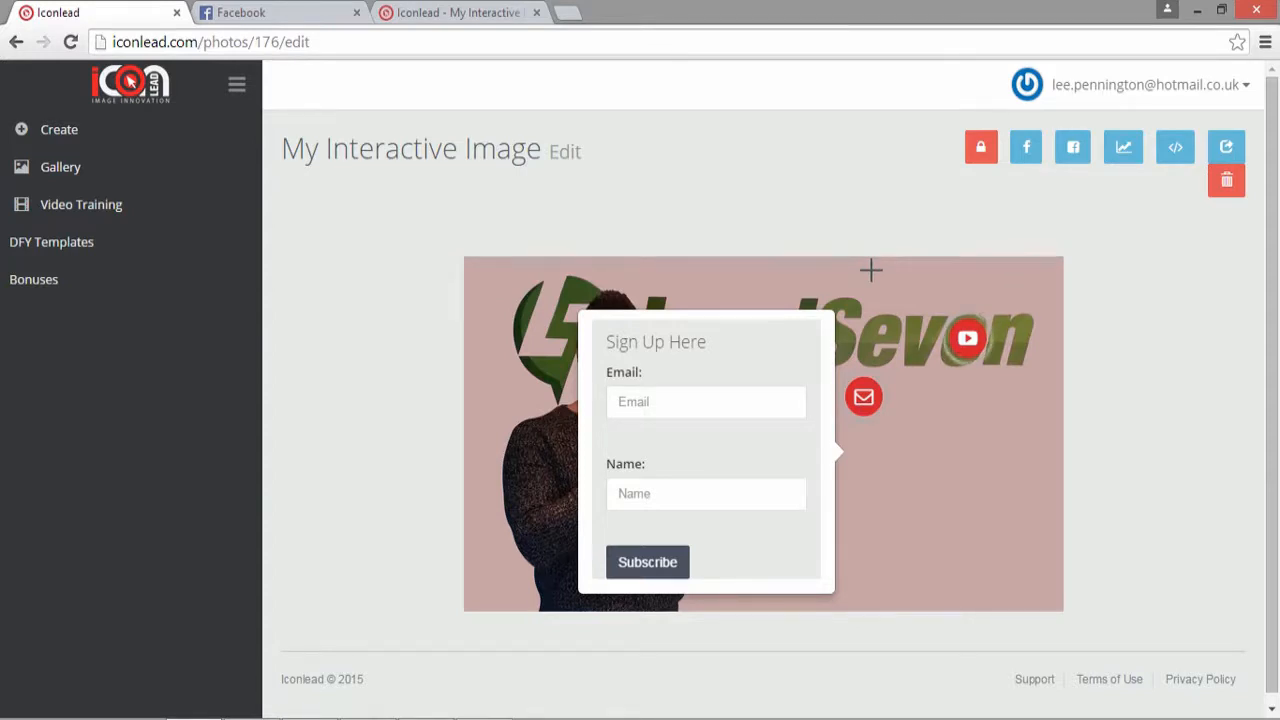
{"action": "mouse_move", "coordinate": [1175, 147]}
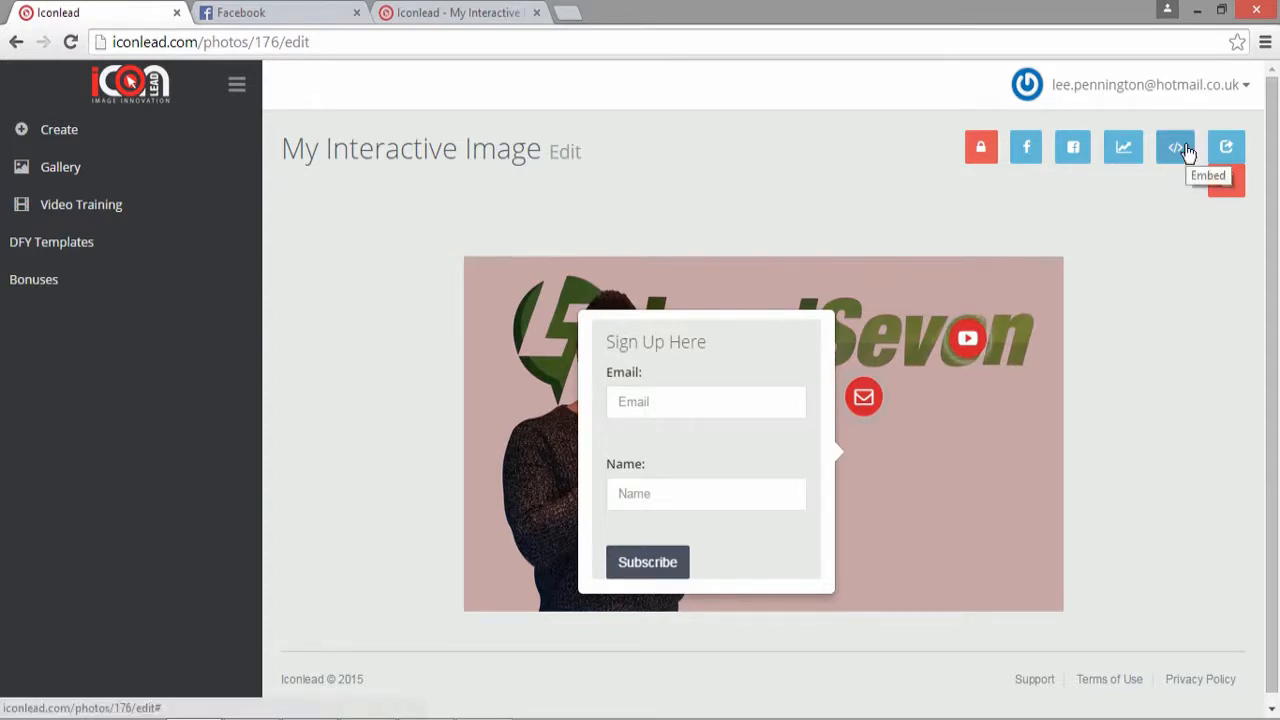
Step: Copy the LeadSeven image's iframe embed code at width 300, then return to the hotspot editor
{"action": "left_click", "coordinate": [1175, 147]}
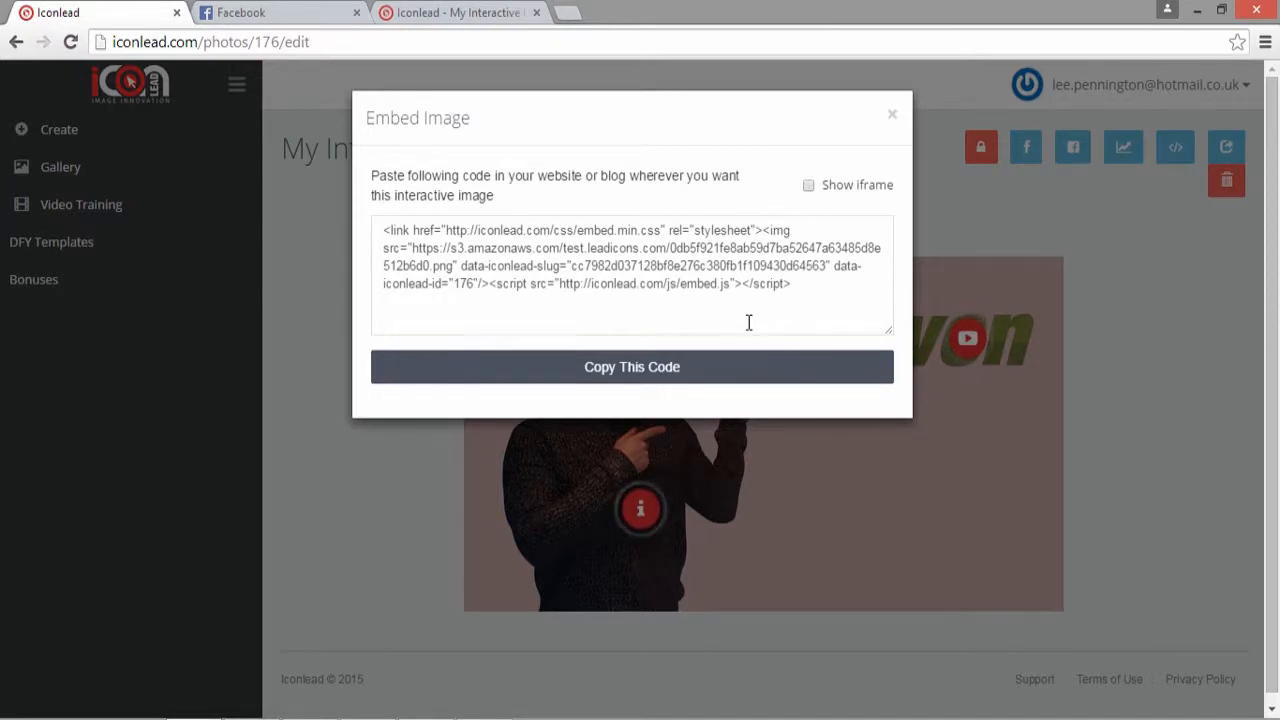
{"action": "left_click", "coordinate": [808, 185]}
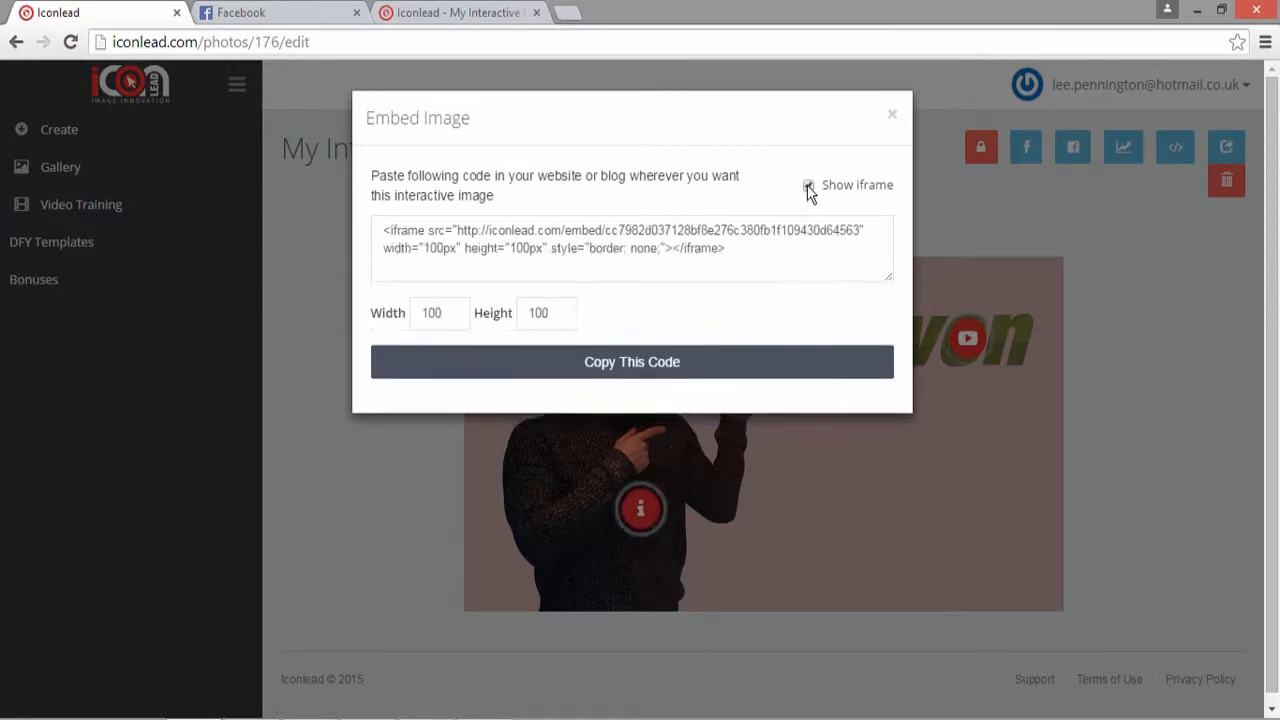
{"action": "left_click", "coordinate": [808, 185]}
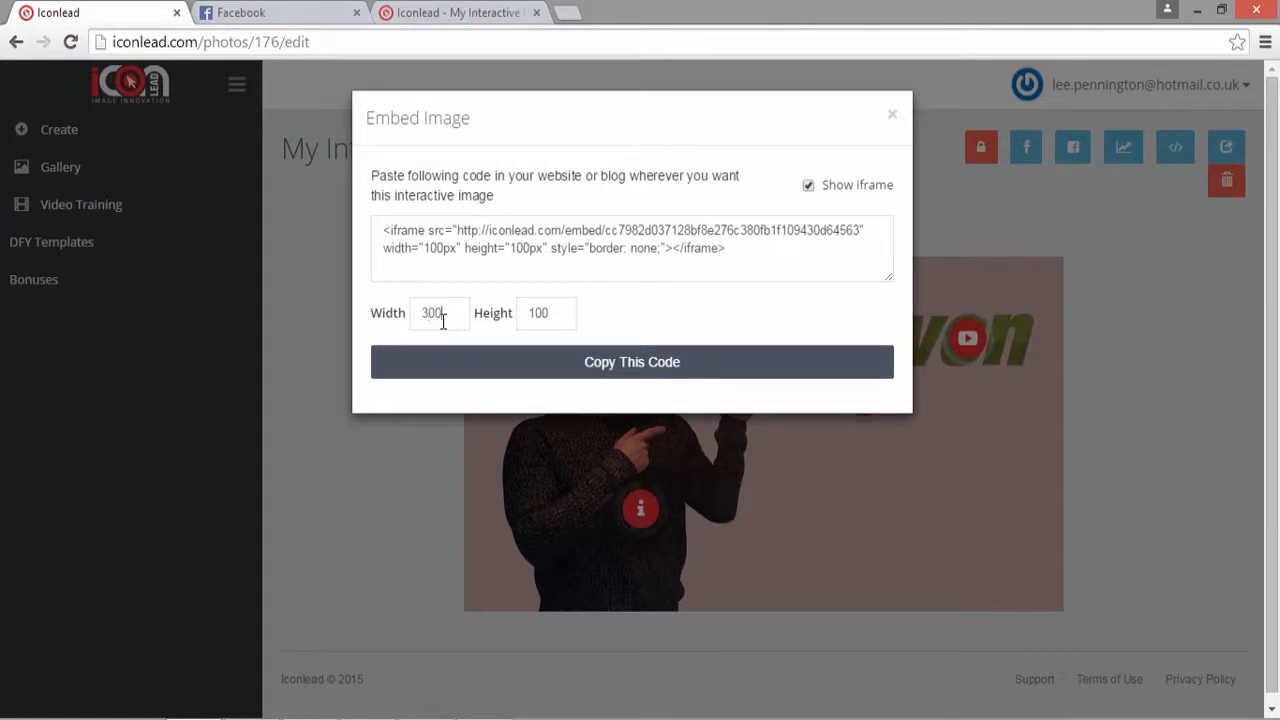
{"action": "mouse_move", "coordinate": [632, 362]}
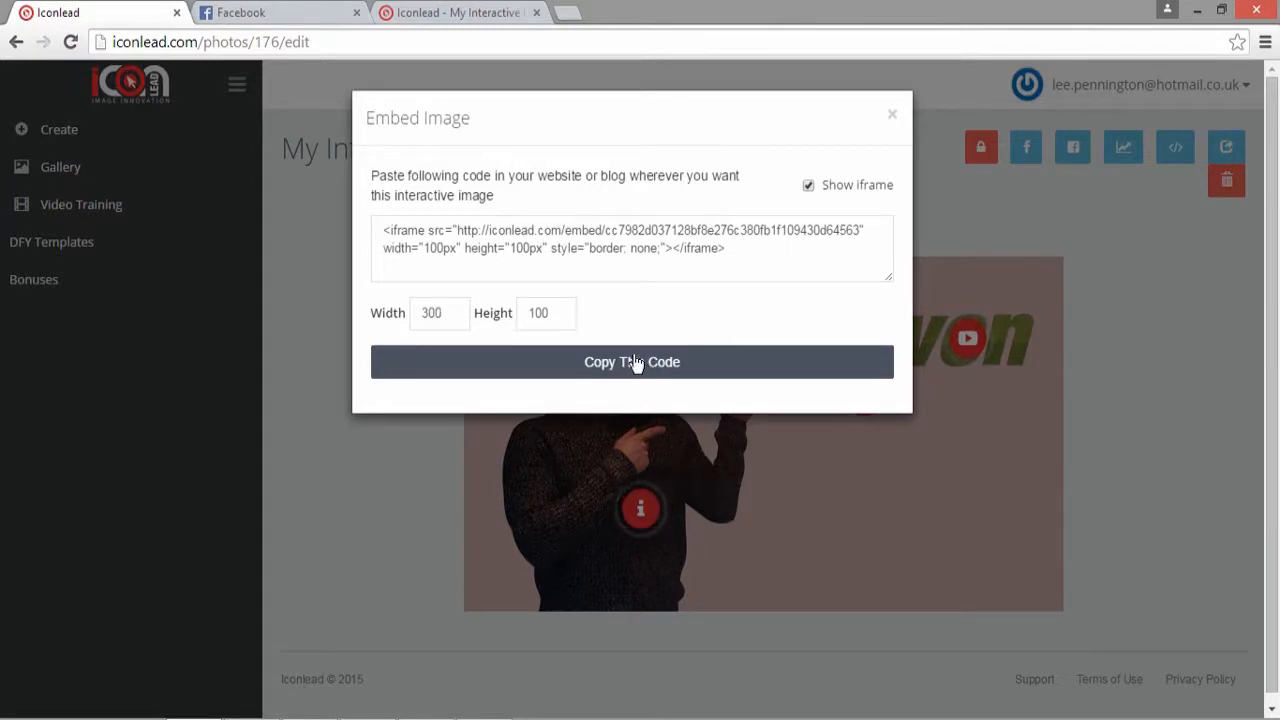
{"action": "left_click", "coordinate": [632, 362]}
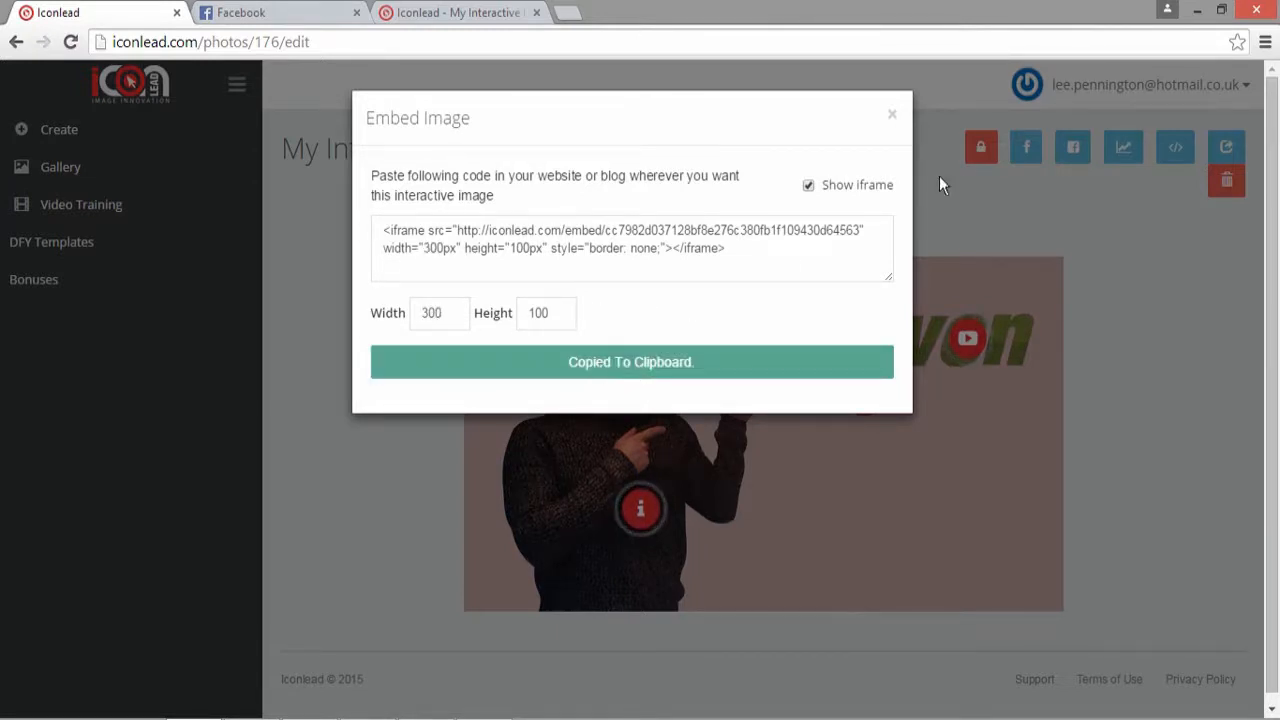
{"action": "left_click", "coordinate": [891, 113]}
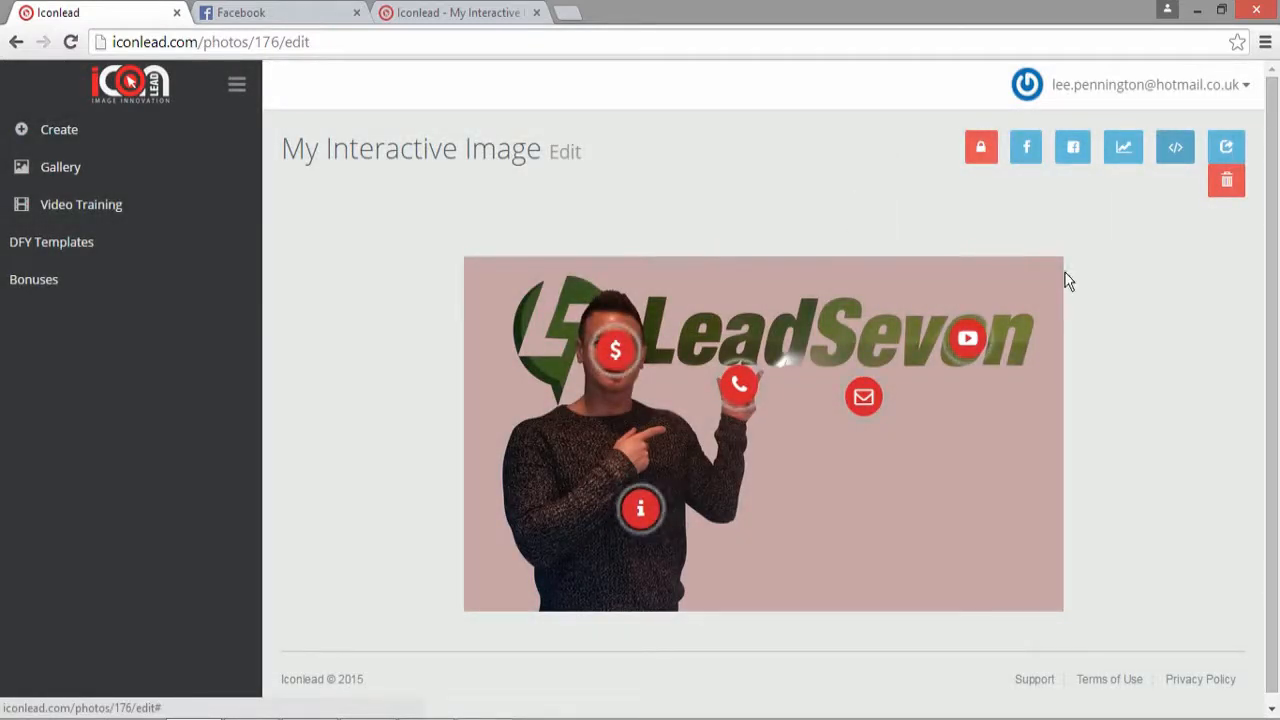
{"action": "mouse_move", "coordinate": [1073, 147]}
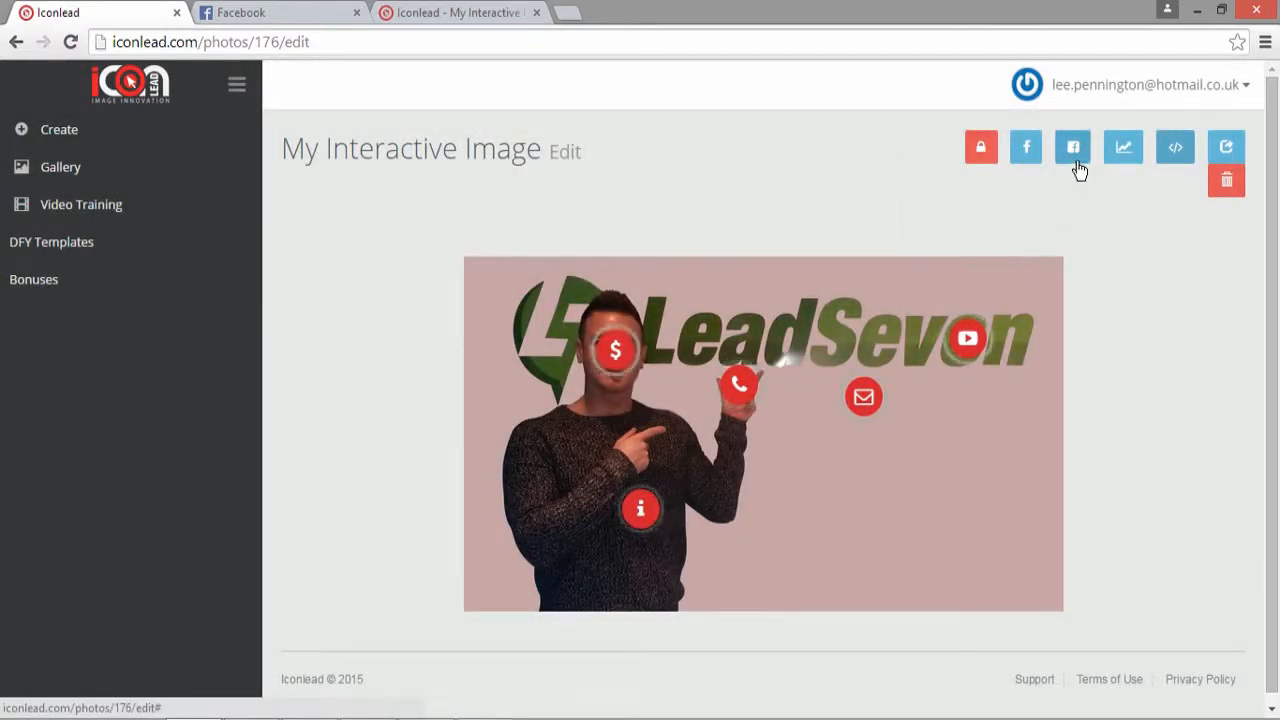
Step: Save the image as a Facebook tab on Expert Marketer Pro, then switch to Facebook
{"action": "left_click", "coordinate": [1073, 147]}
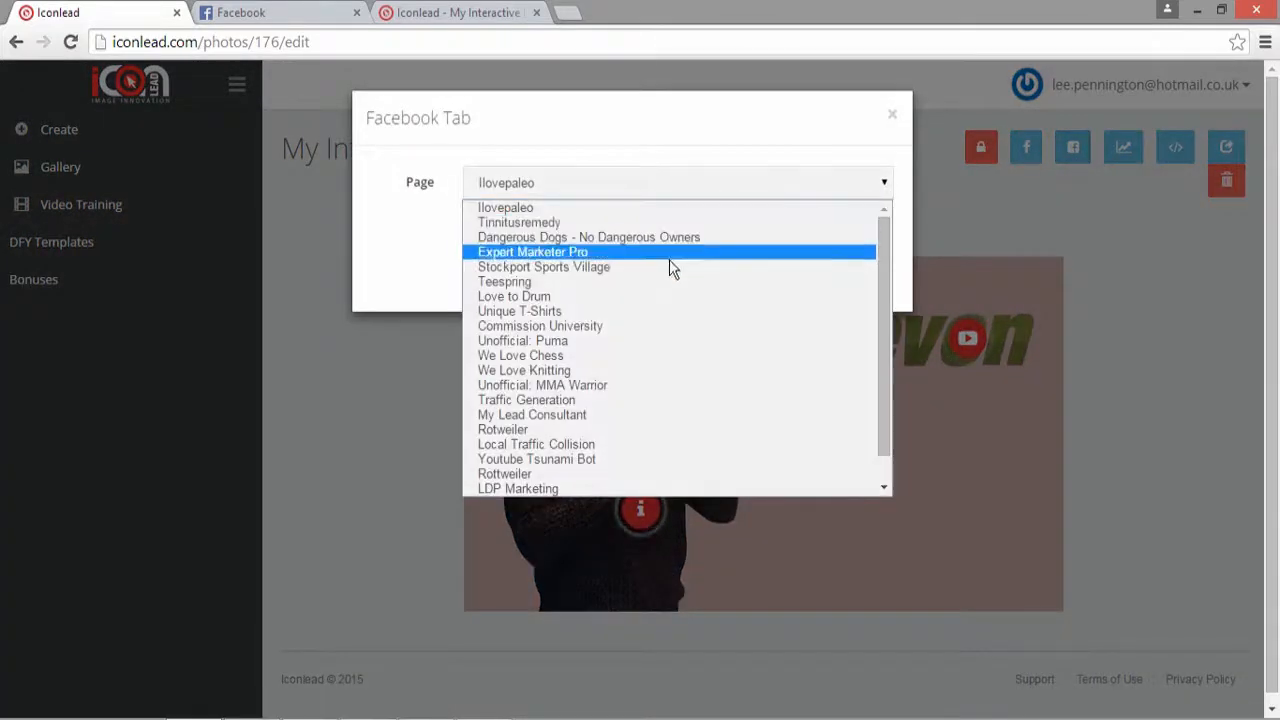
{"action": "left_click", "coordinate": [533, 251]}
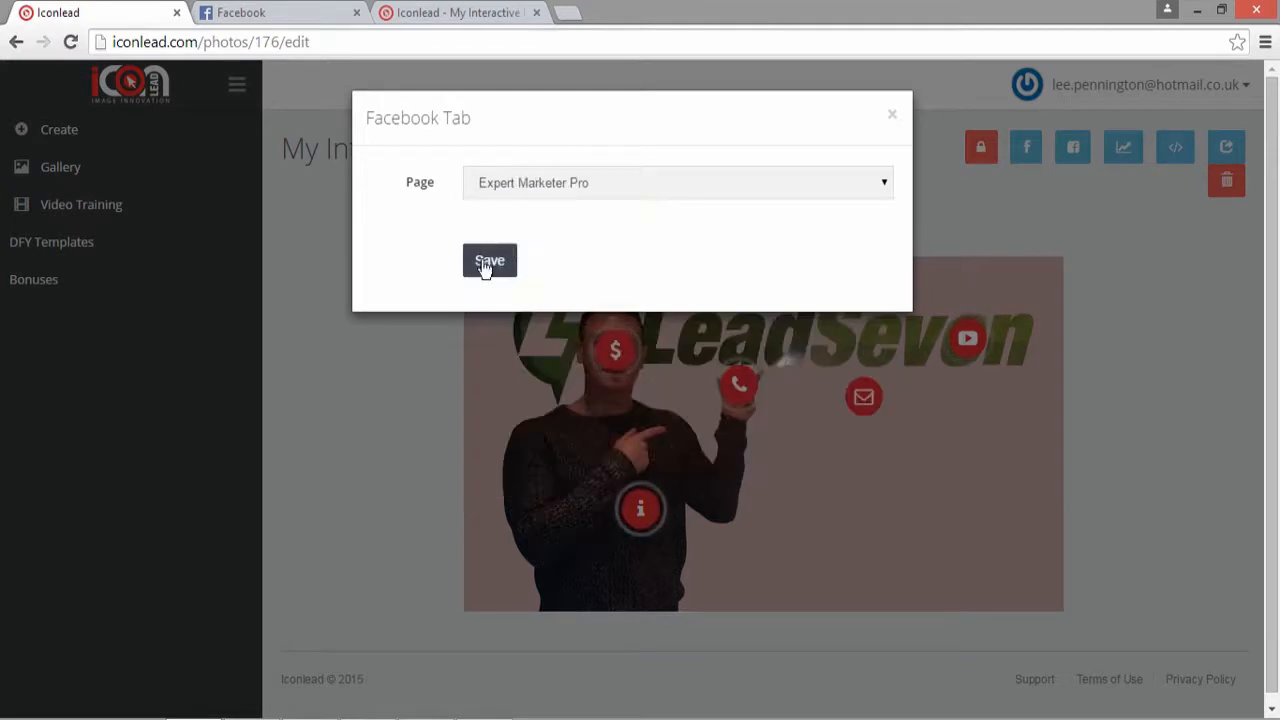
{"action": "left_click", "coordinate": [490, 260]}
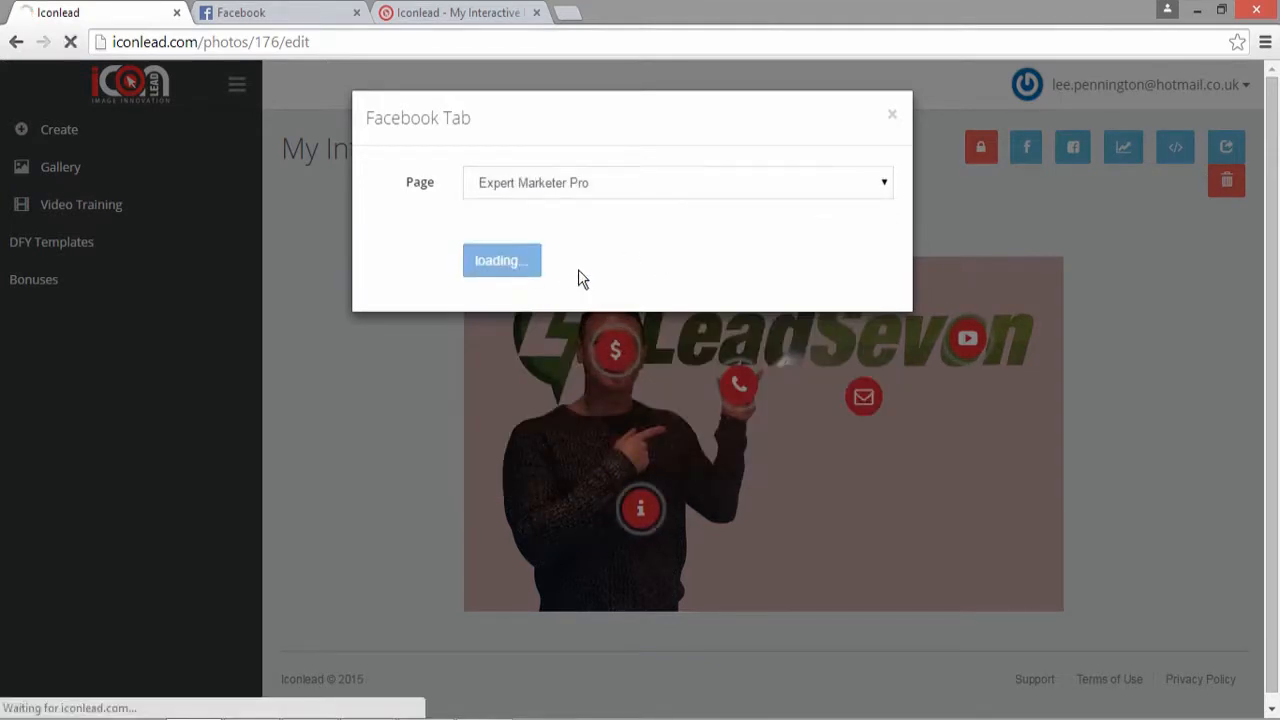
{"action": "left_click", "coordinate": [500, 260]}
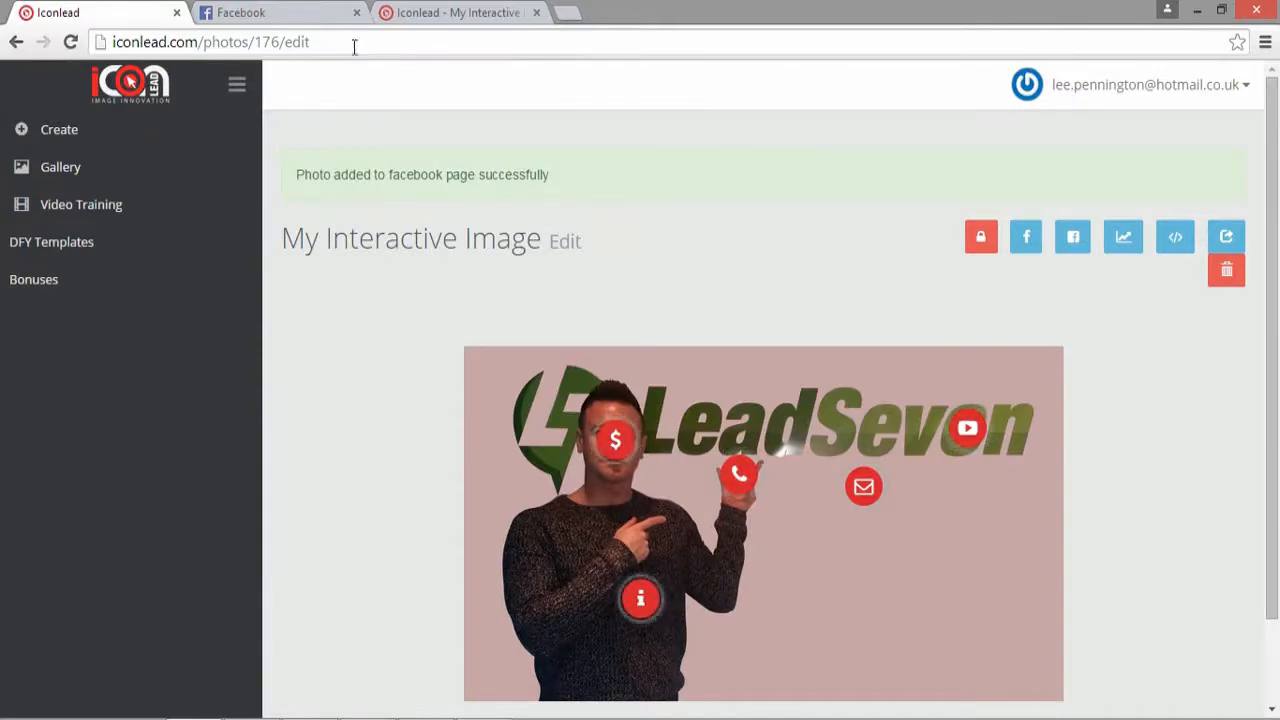
{"action": "left_click", "coordinate": [240, 12]}
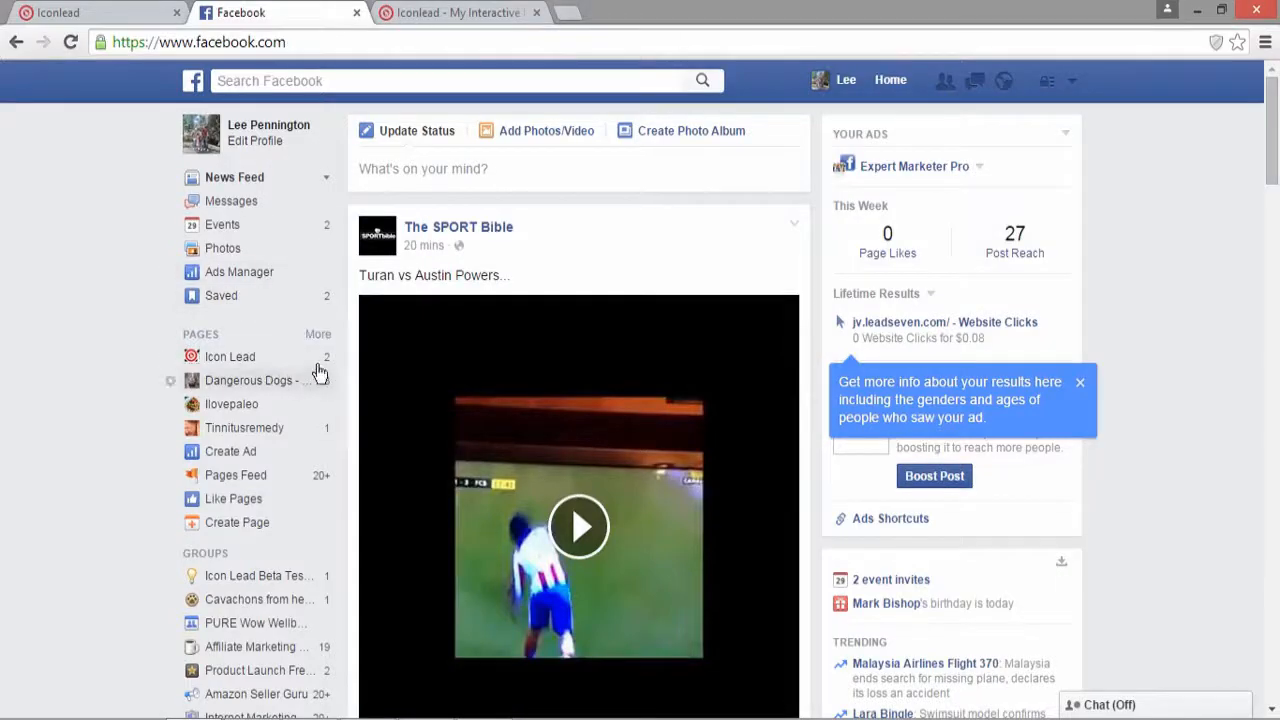
Step: Open the Expert Marketer Pro page and its Iconlead Test App tab
{"action": "left_click", "coordinate": [318, 334]}
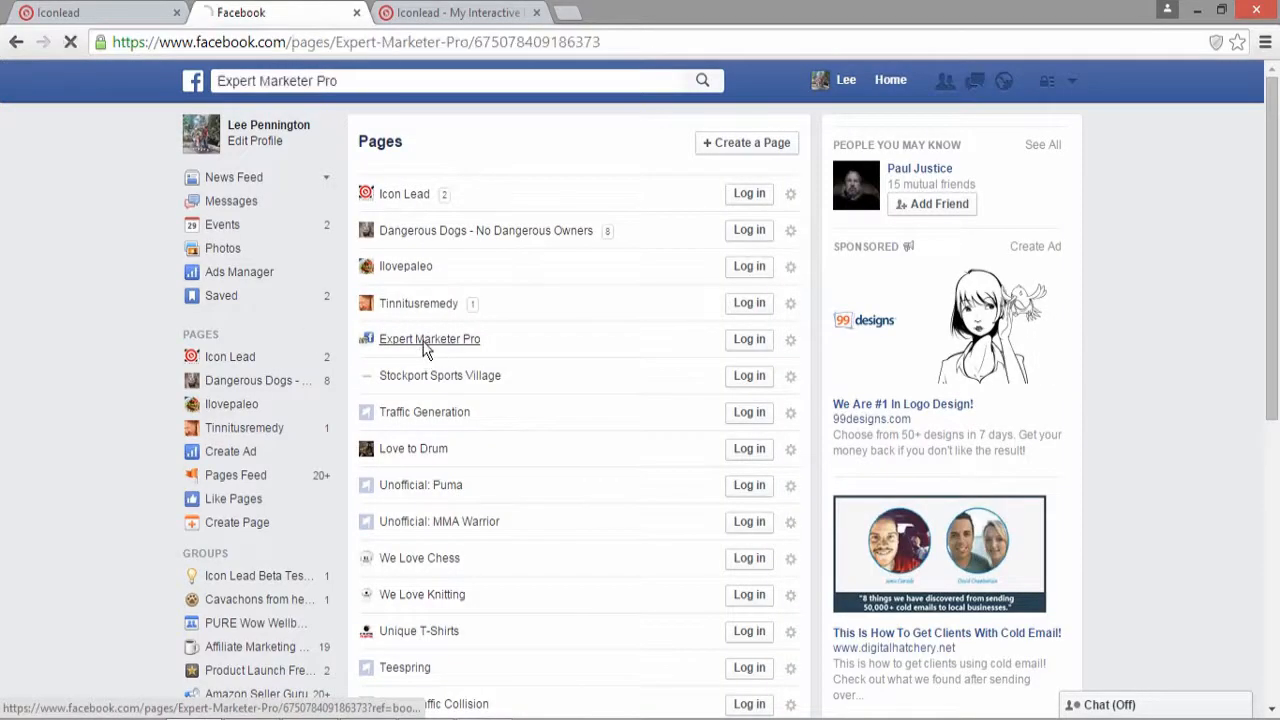
{"action": "left_click", "coordinate": [429, 338]}
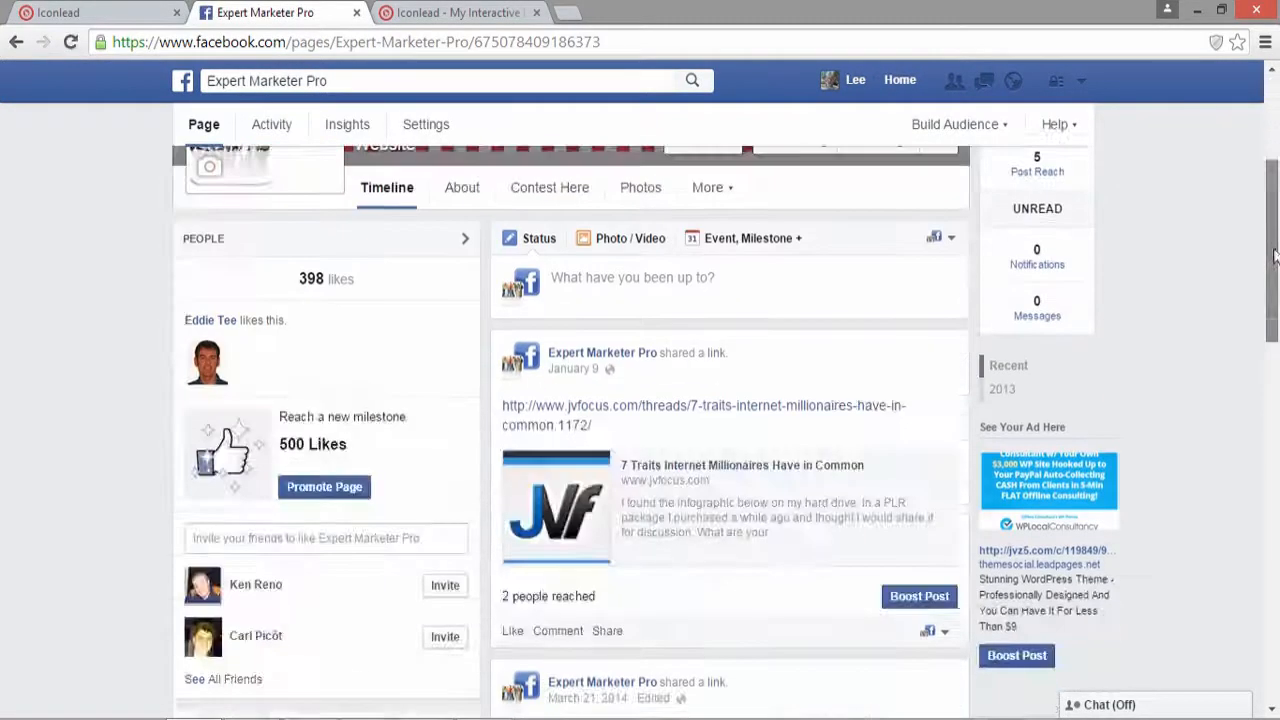
{"action": "left_click", "coordinate": [674, 187]}
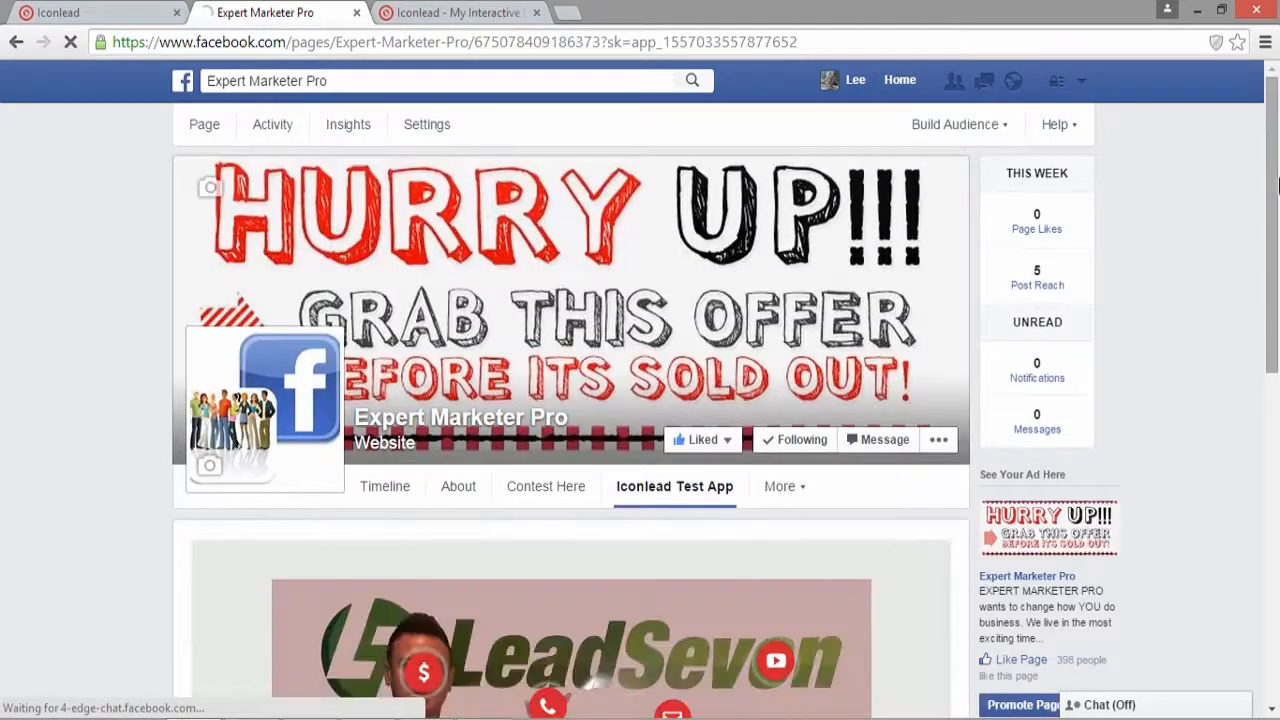
Step: Preview the Better CTR video, info buy link and call phone-number popups on Facebook
{"action": "scroll", "scroll_direction": "down", "scroll_amount": 3}
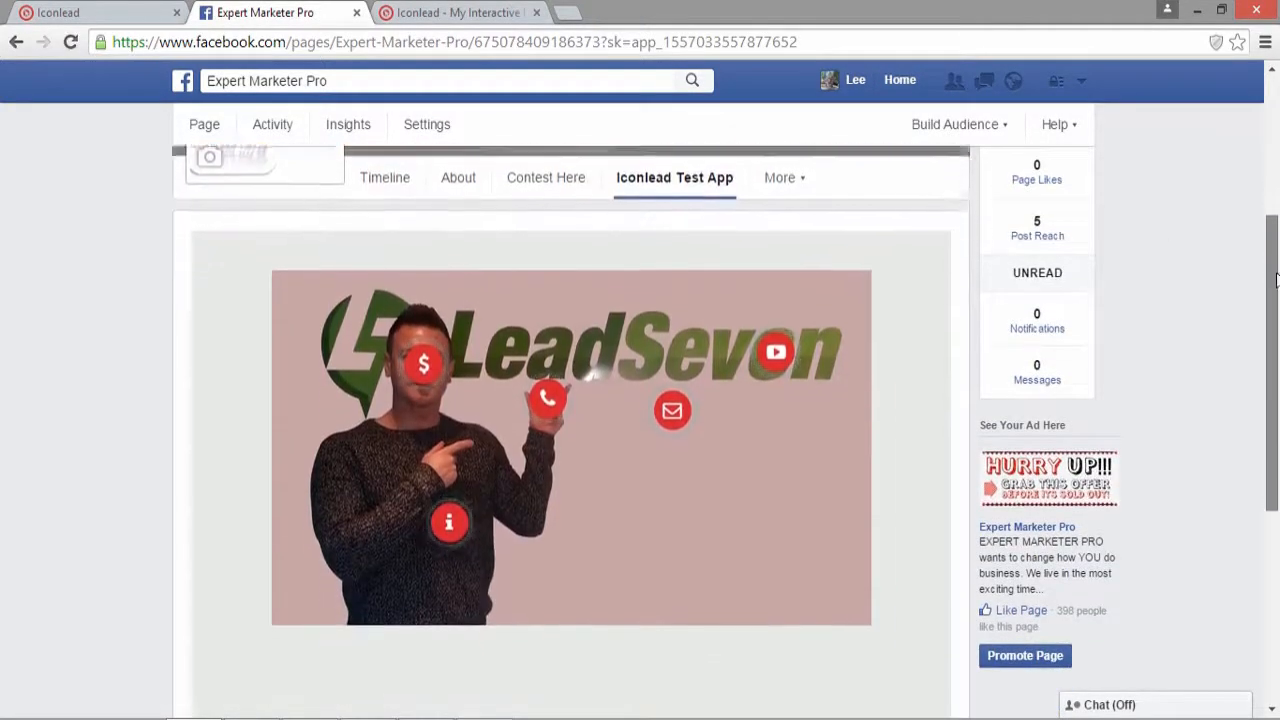
{"action": "left_click", "coordinate": [777, 351]}
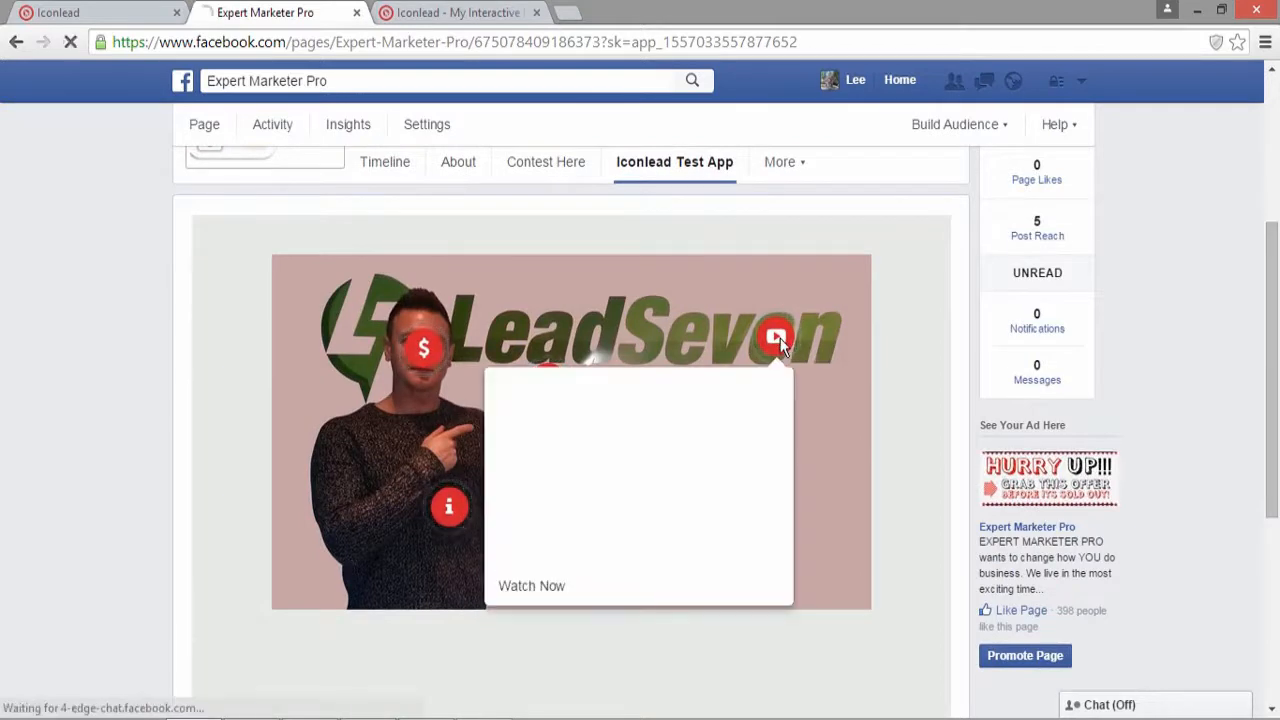
{"action": "left_click", "coordinate": [776, 337]}
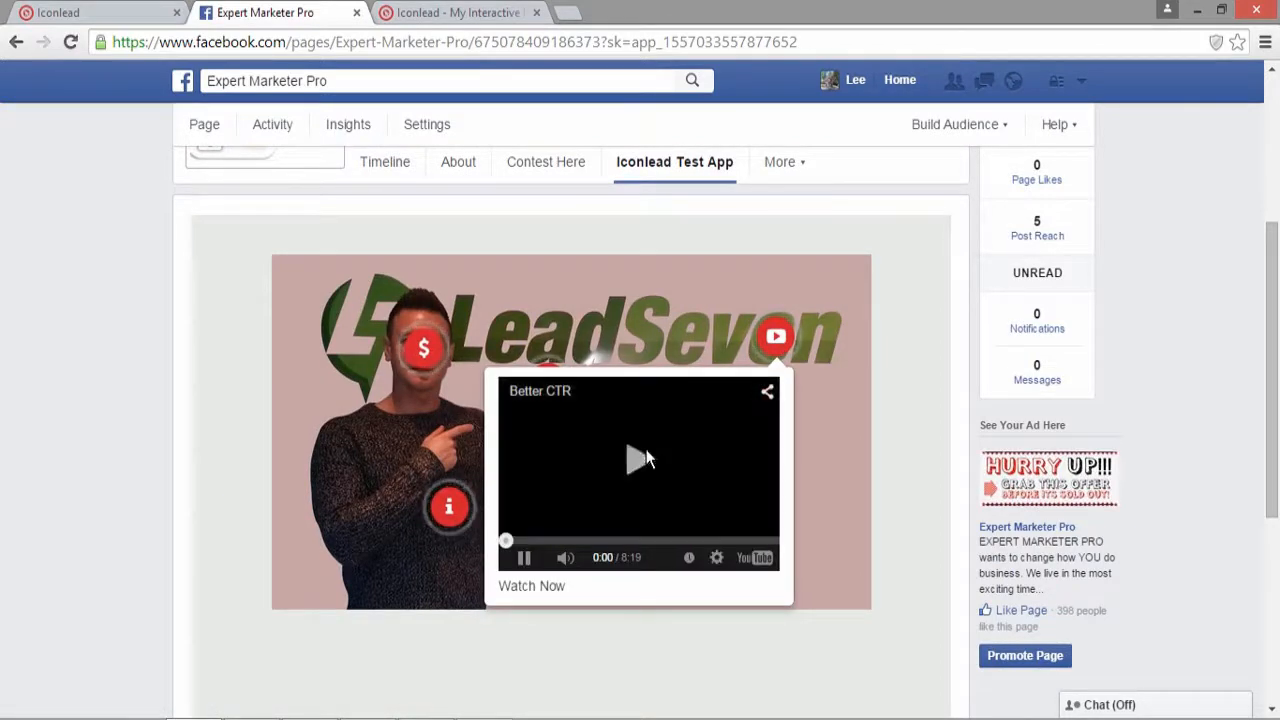
{"action": "left_click", "coordinate": [637, 459]}
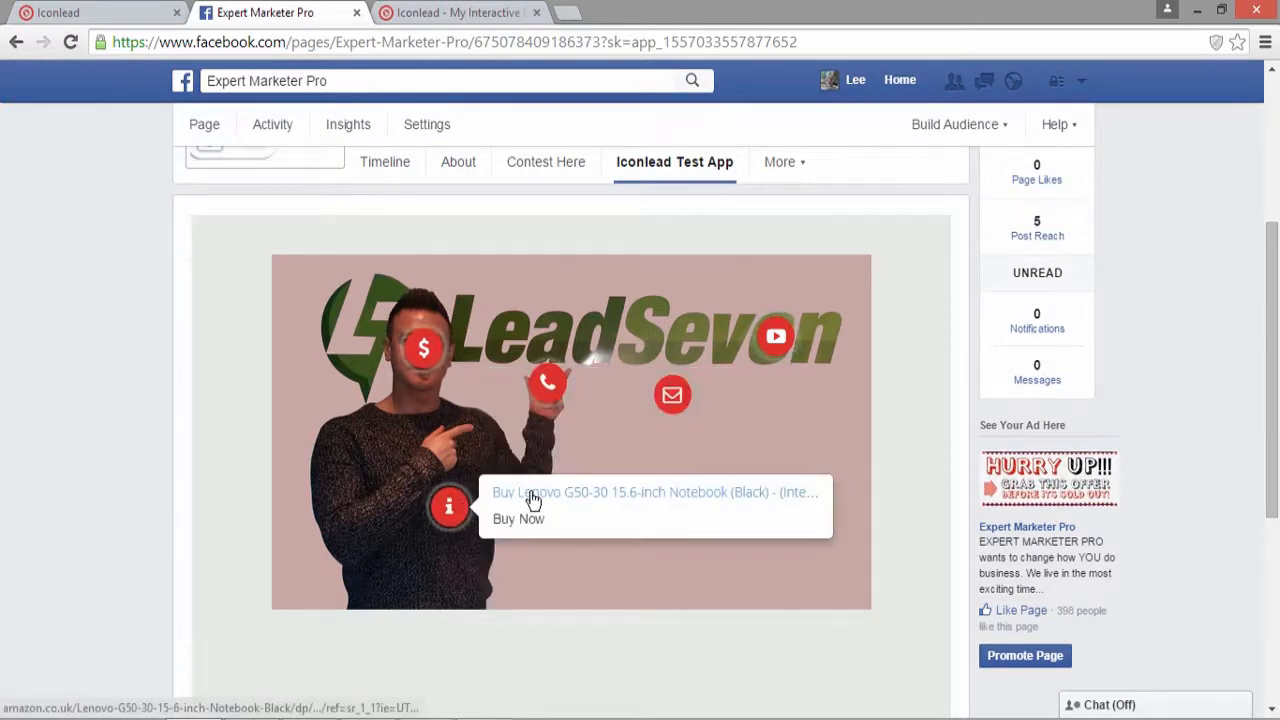
{"action": "left_click", "coordinate": [518, 519]}
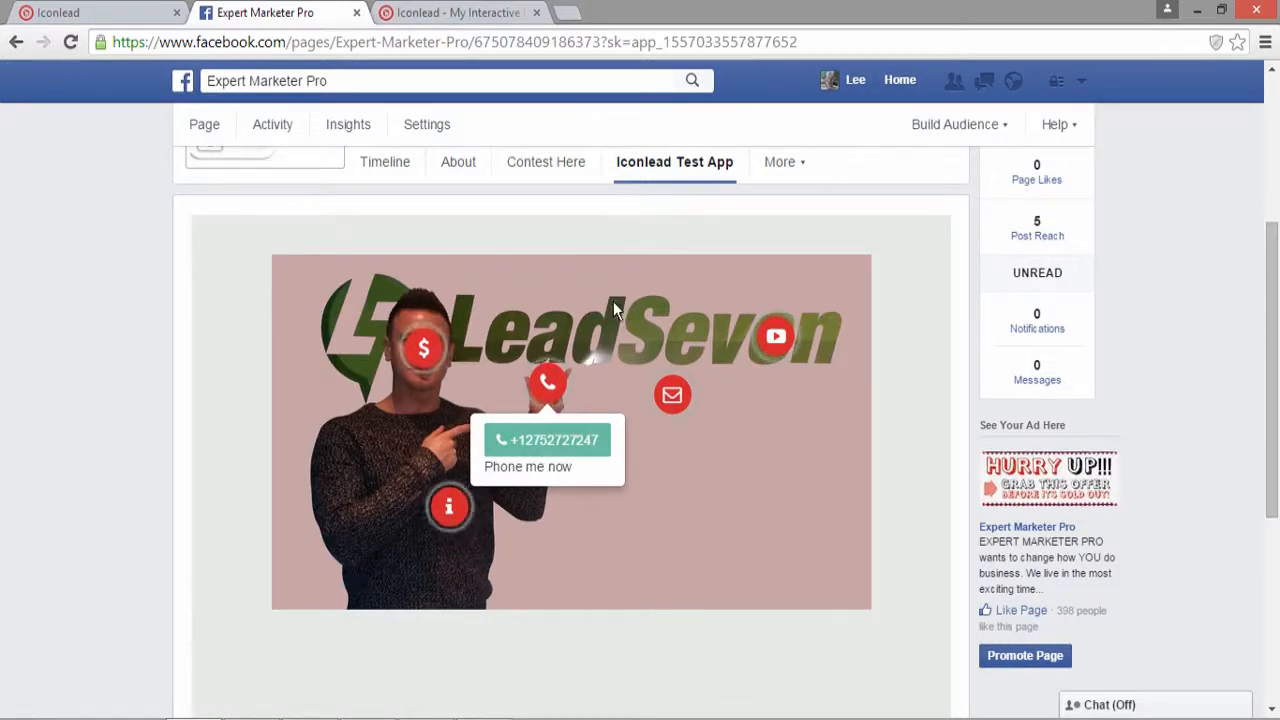
{"action": "mouse_move", "coordinate": [248, 113]}
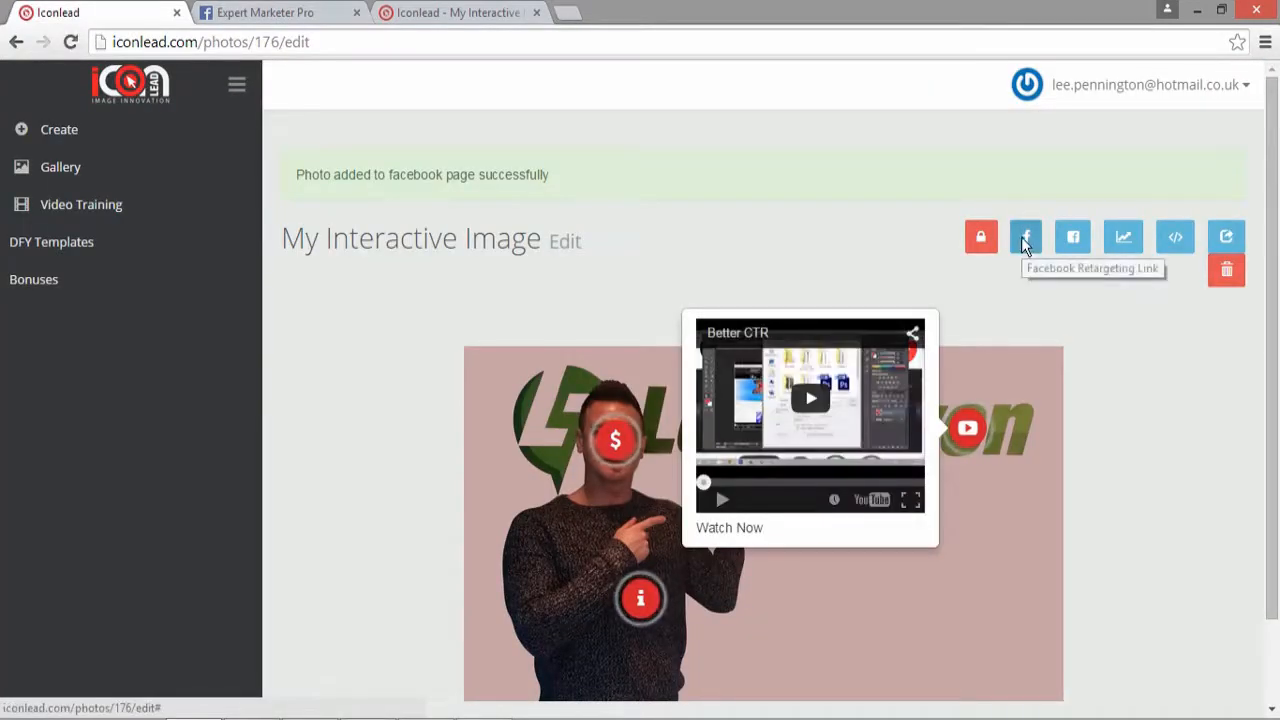
{"action": "left_click", "coordinate": [1025, 237]}
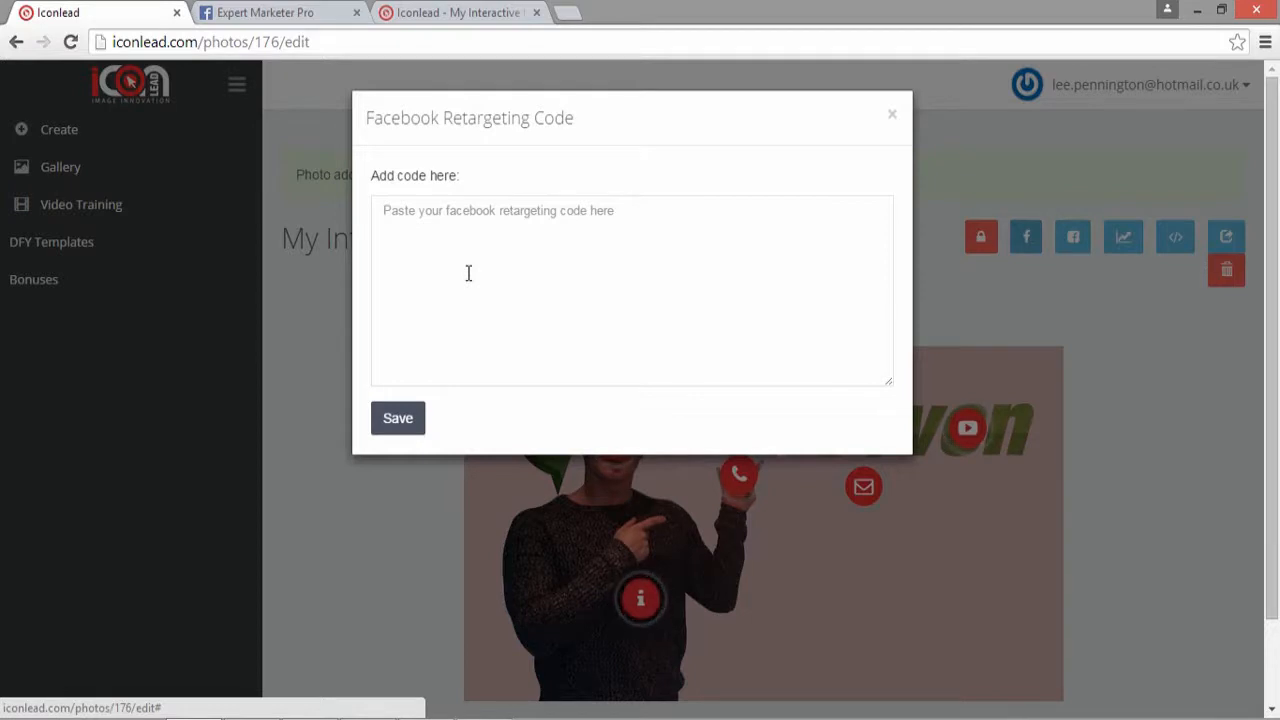
{"action": "mouse_move", "coordinate": [667, 180]}
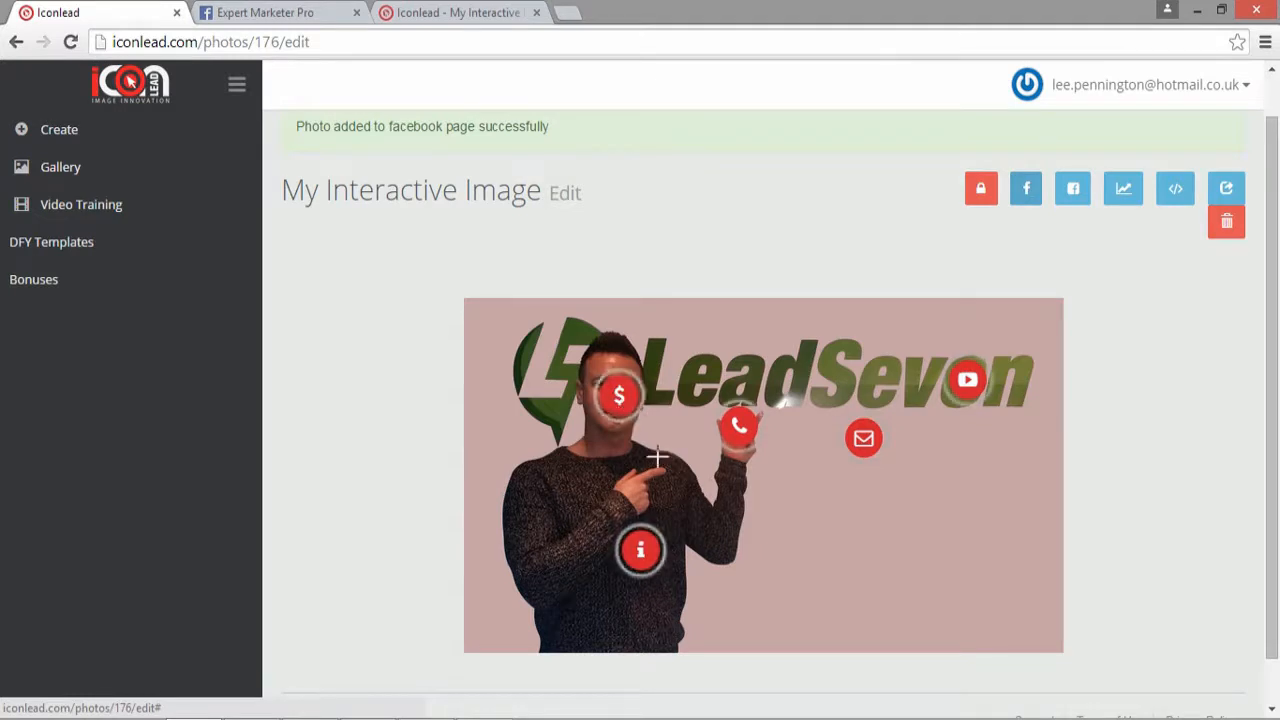
Step: Show the "Phone me now" popup for the call hotspot on the LeadSeven image
{"action": "left_click", "coordinate": [738, 427]}
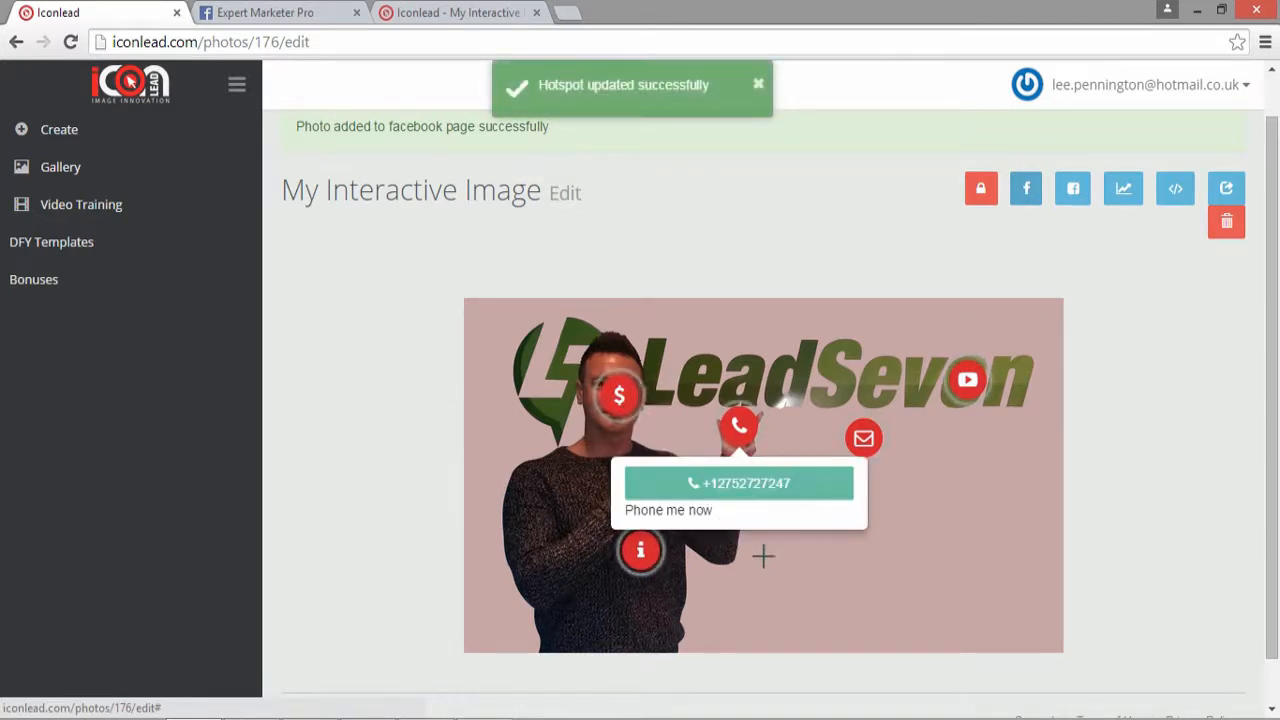
{"action": "mouse_move", "coordinate": [778, 571]}
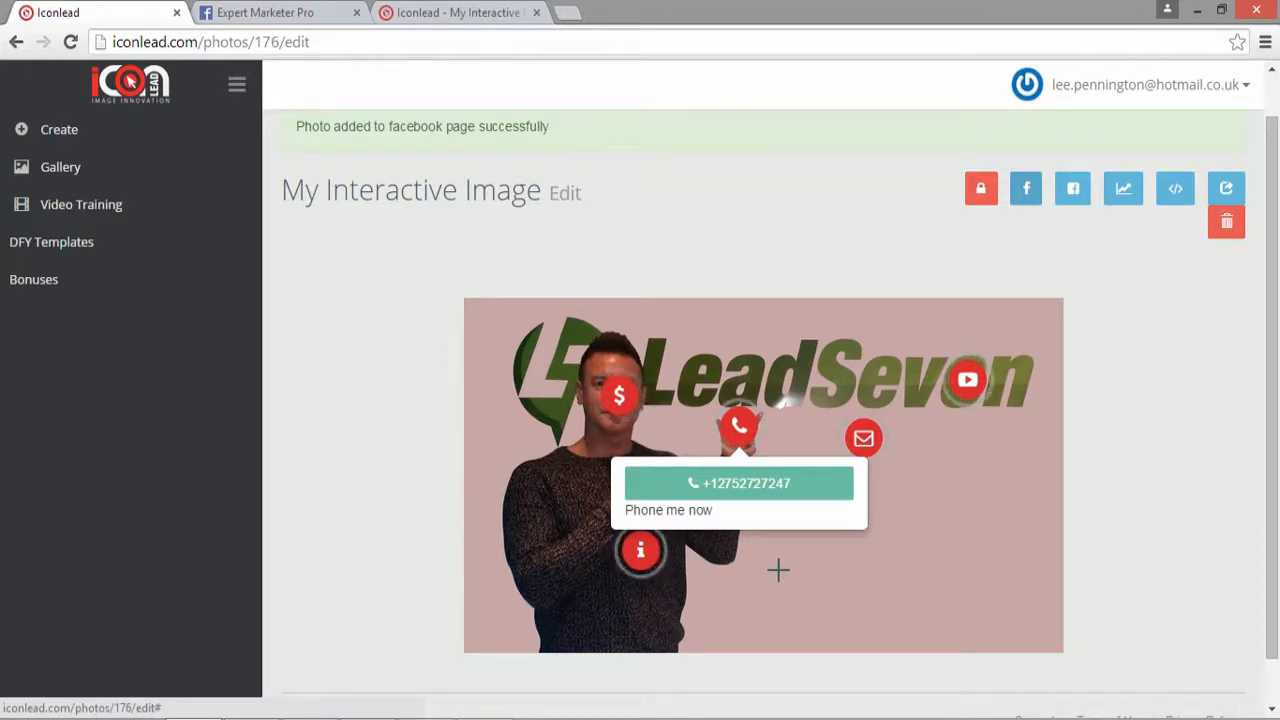
{"action": "mouse_move", "coordinate": [123, 237]}
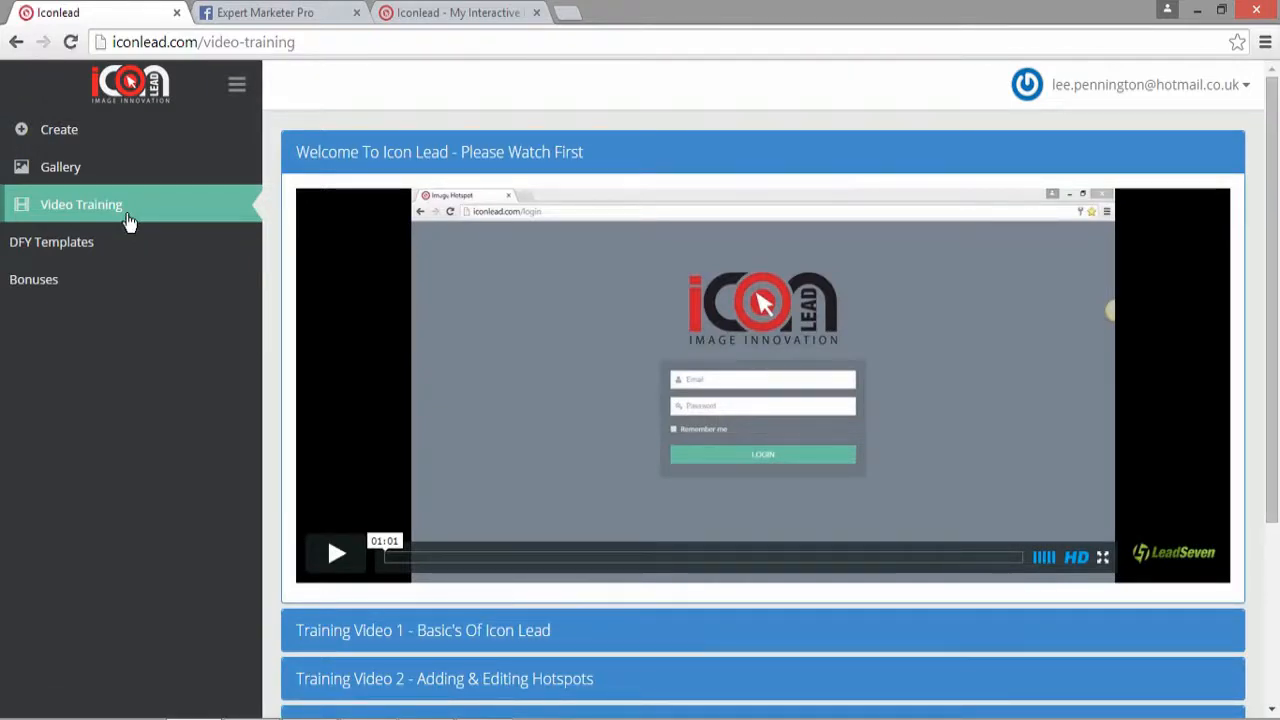
{"action": "mouse_move", "coordinate": [295, 315]}
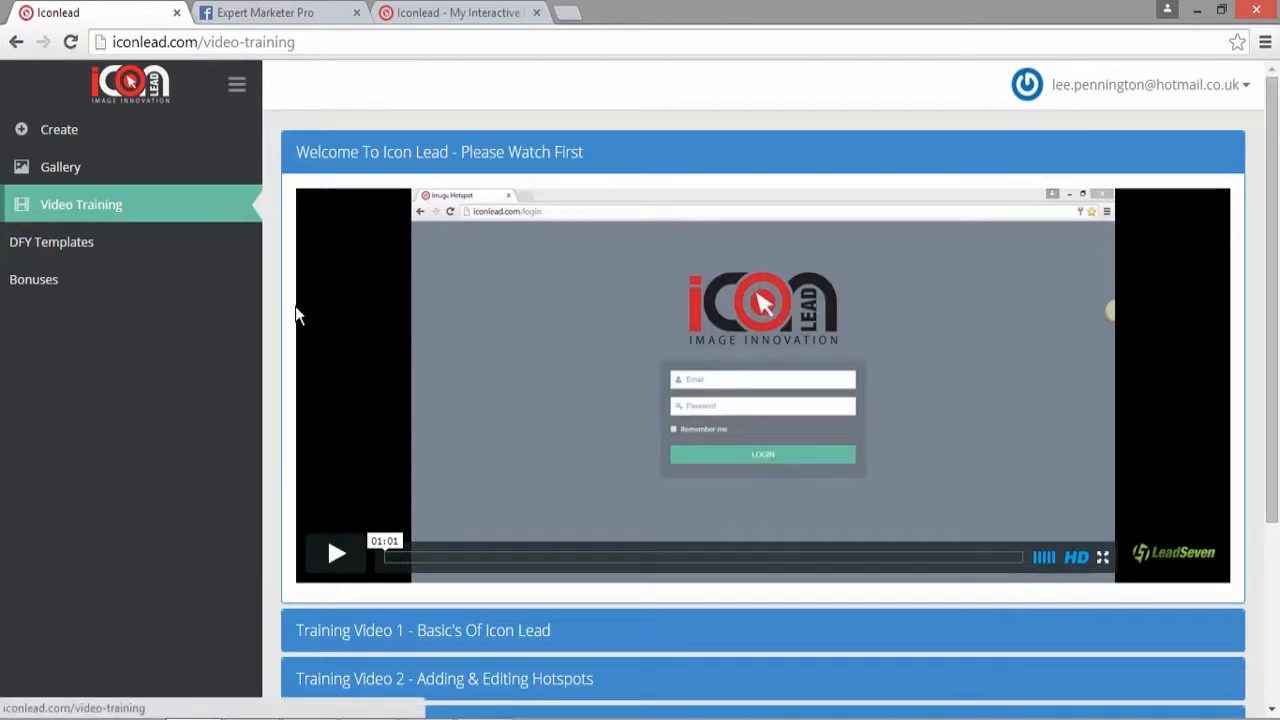
{"action": "mouse_move", "coordinate": [1256, 272]}
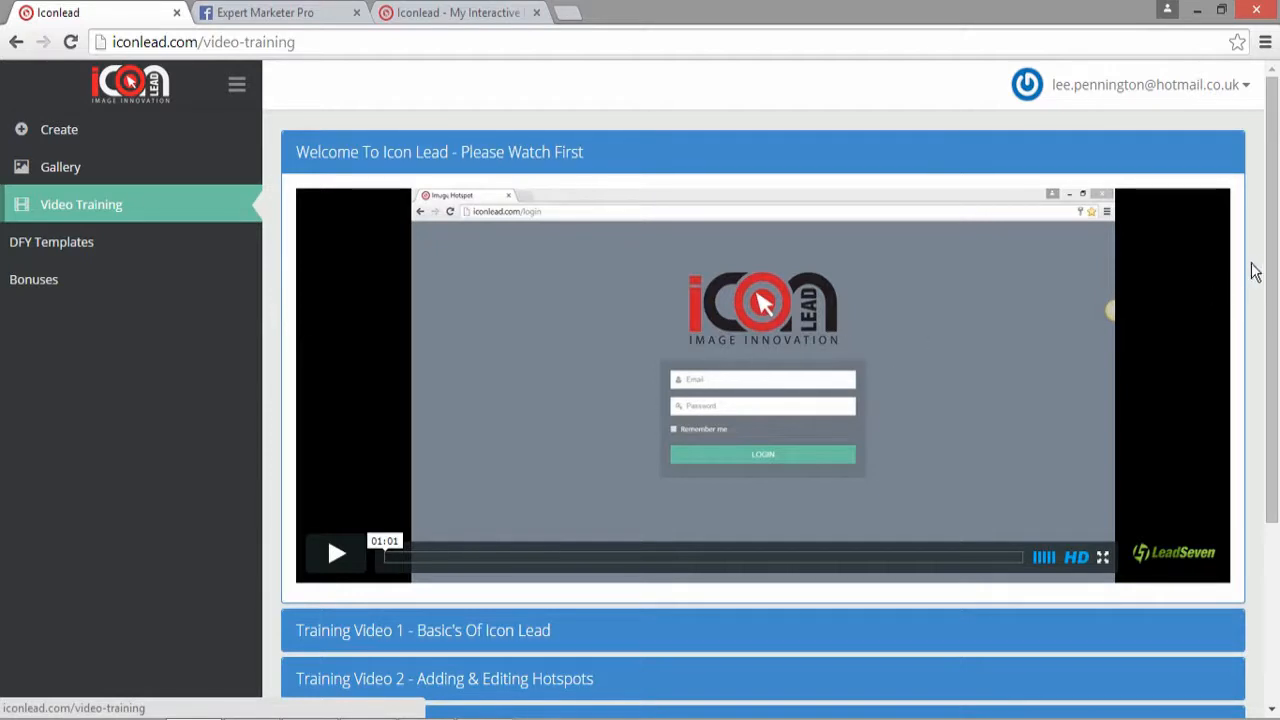
Step: Browse the Video Training tutorial list, then switch to the embedded interactive image tab
{"action": "scroll", "scroll_direction": "down", "scroll_amount": 3}
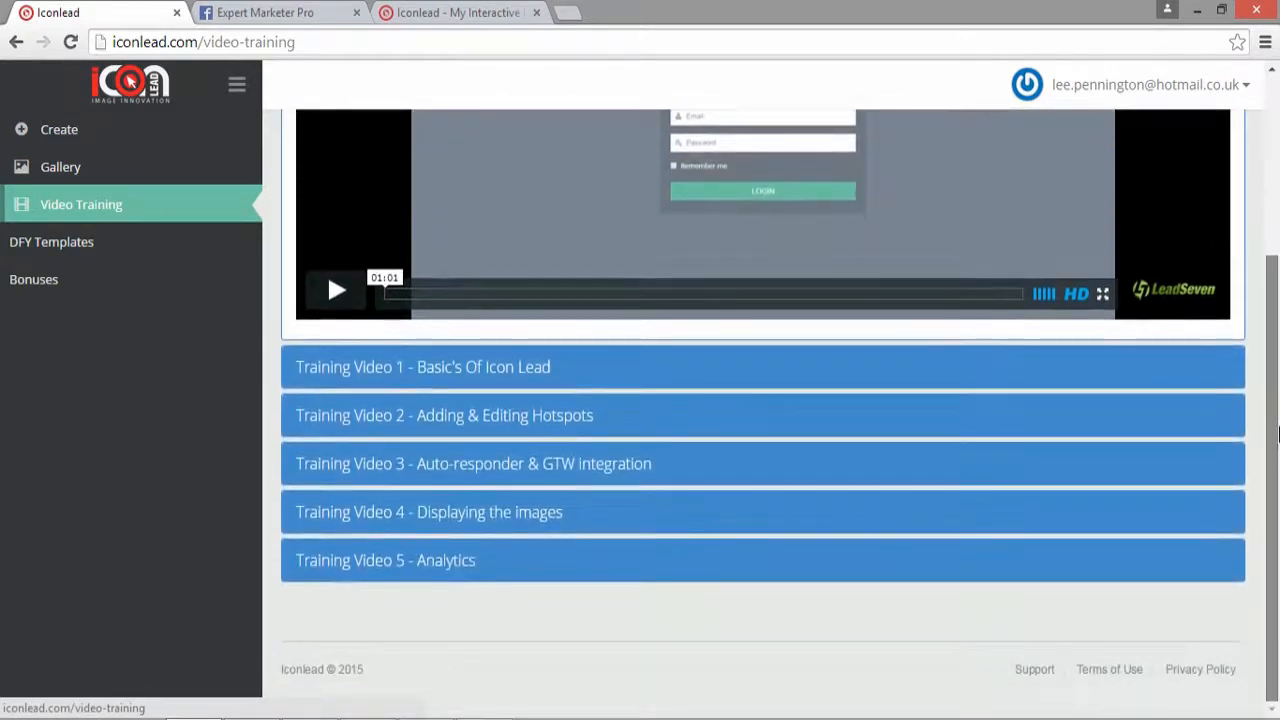
{"action": "scroll", "scroll_direction": "up", "scroll_amount": 3}
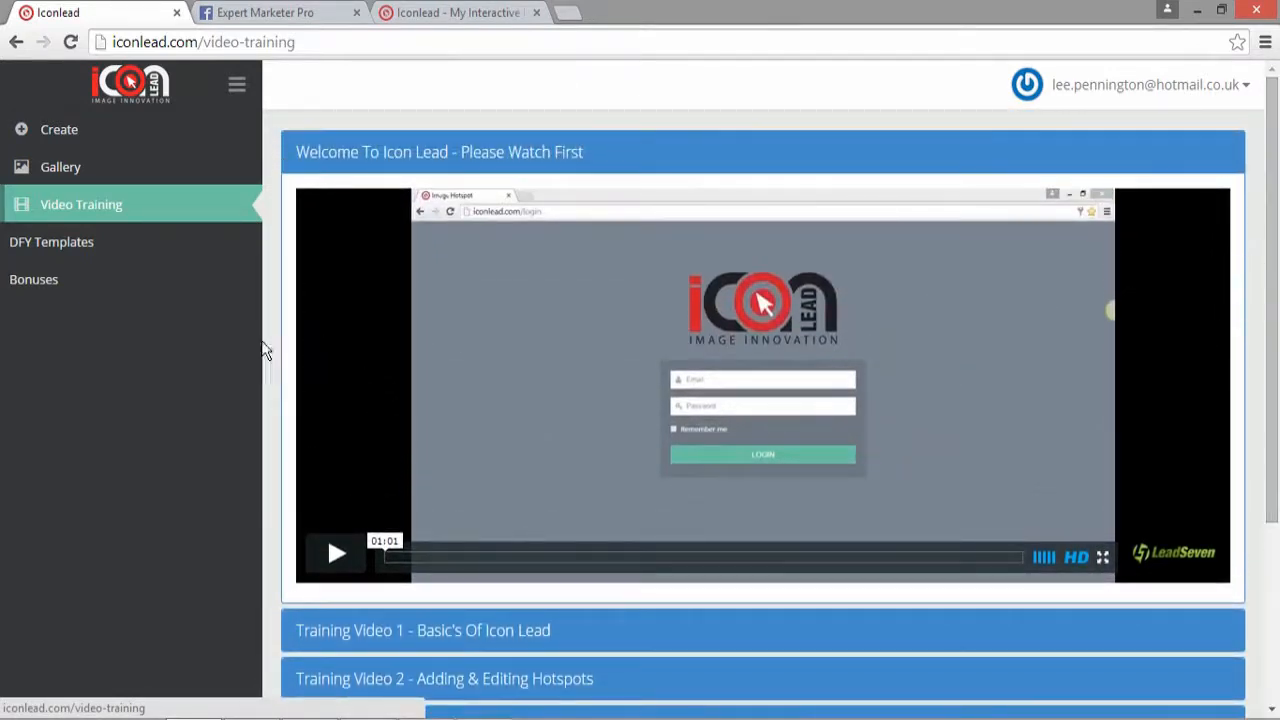
{"action": "mouse_move", "coordinate": [138, 354]}
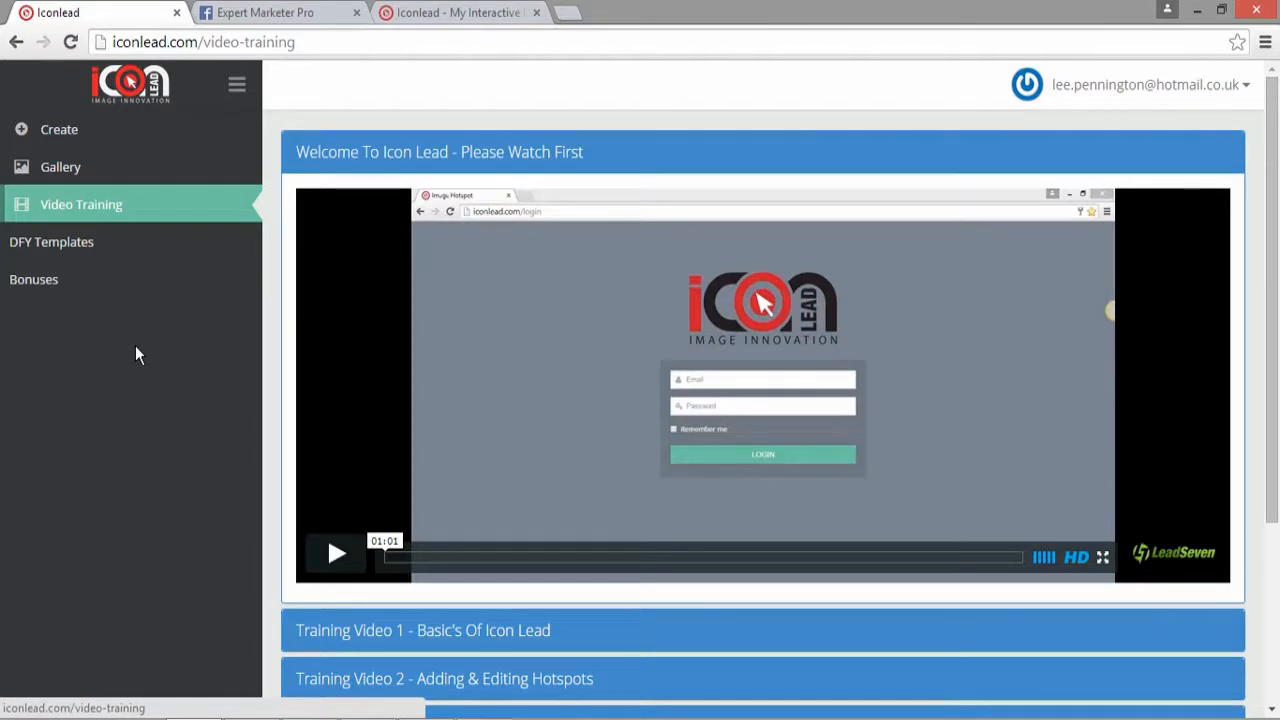
{"action": "mouse_move", "coordinate": [347, 283]}
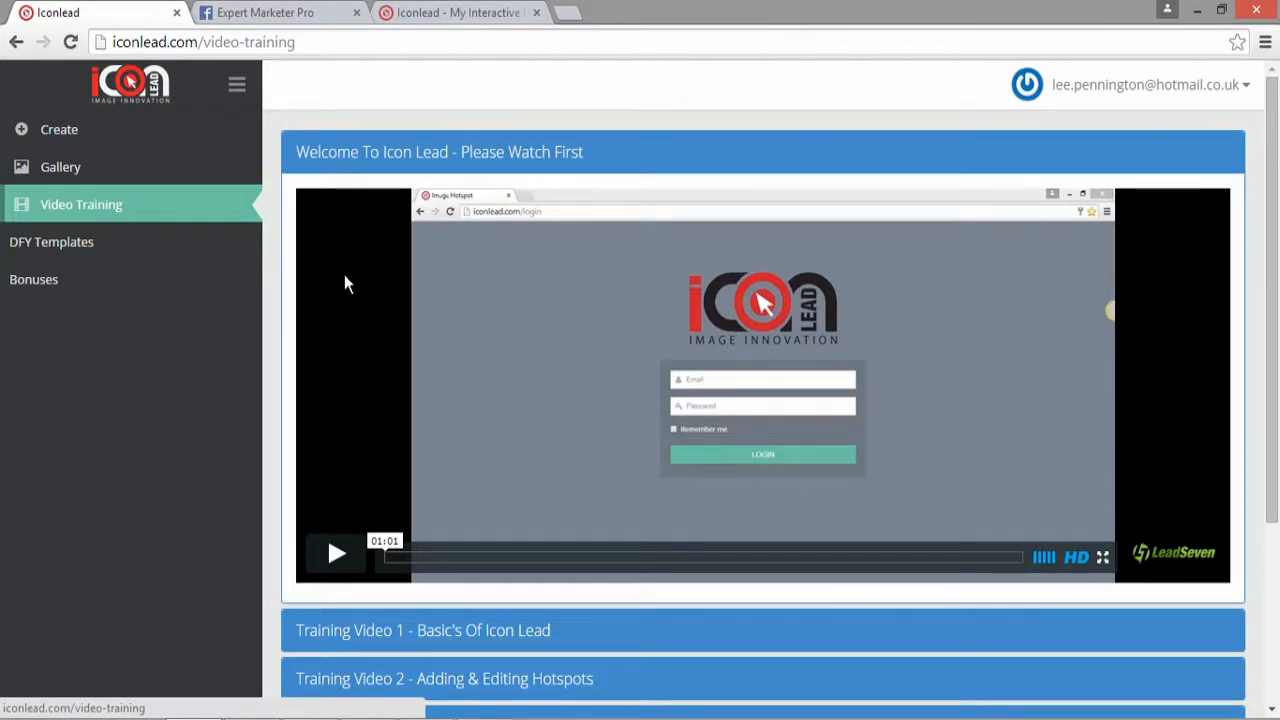
{"action": "left_click", "coordinate": [455, 12]}
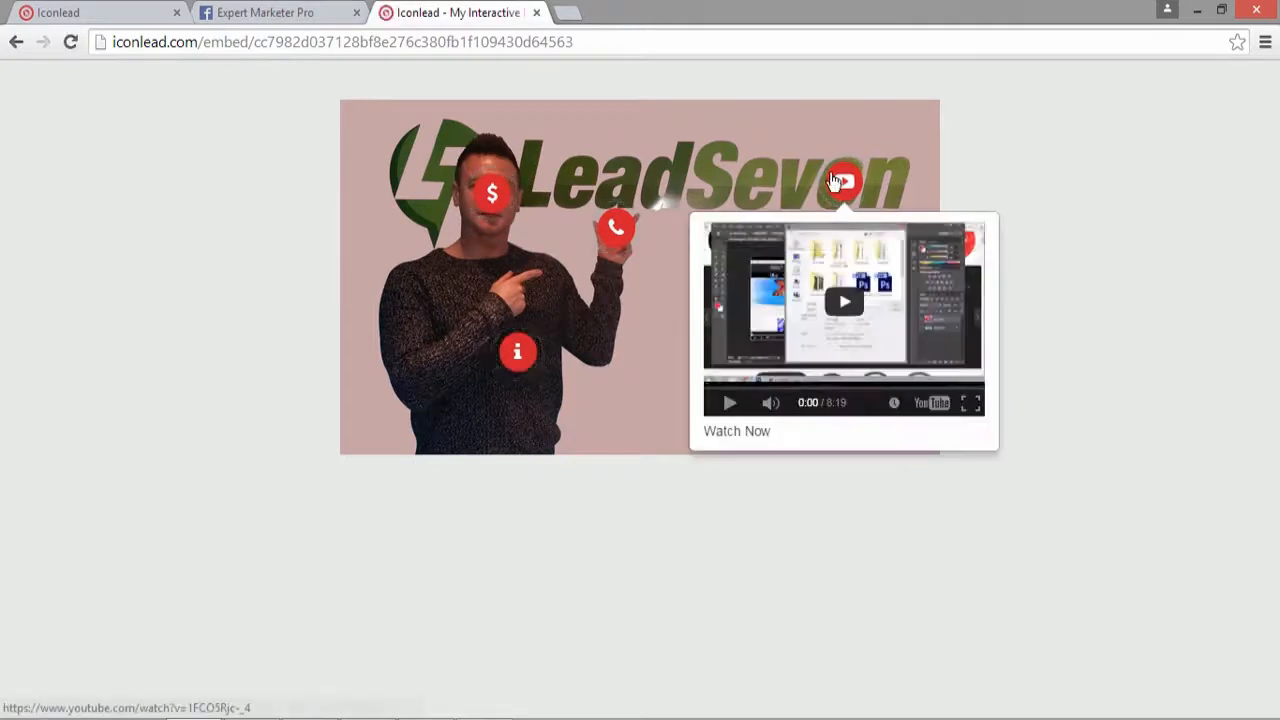
{"action": "mouse_move", "coordinate": [712, 157]}
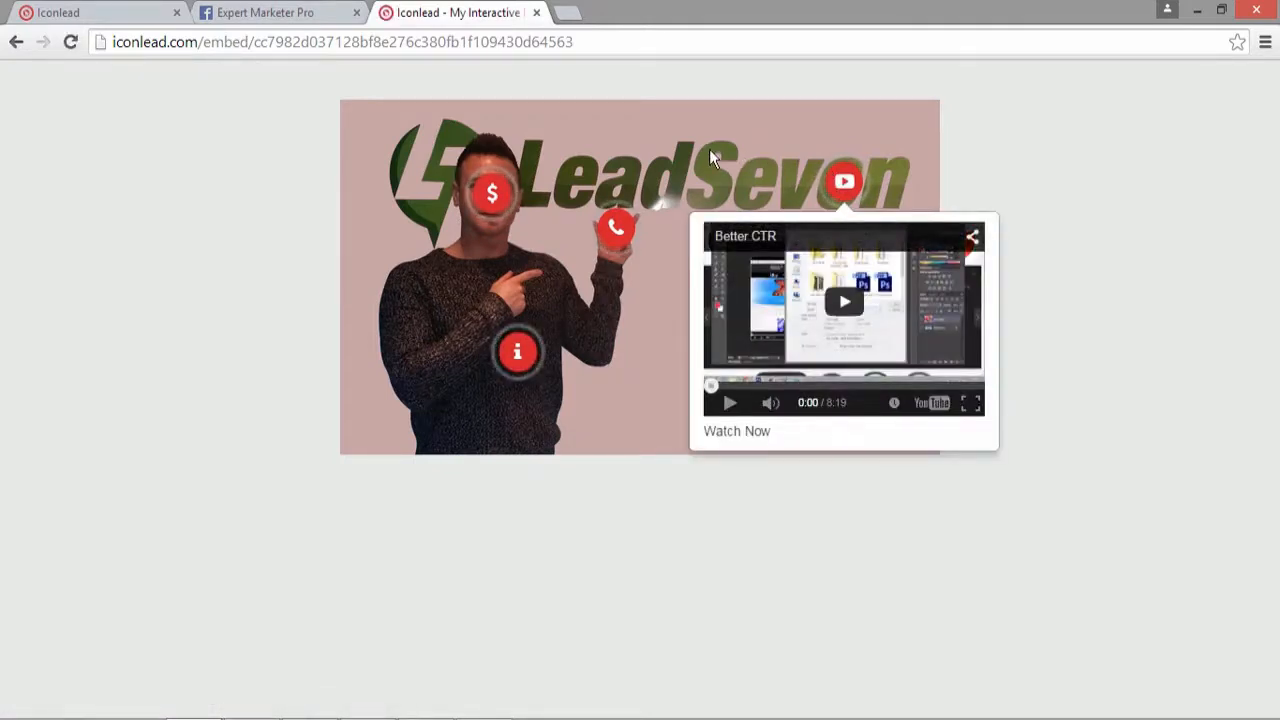